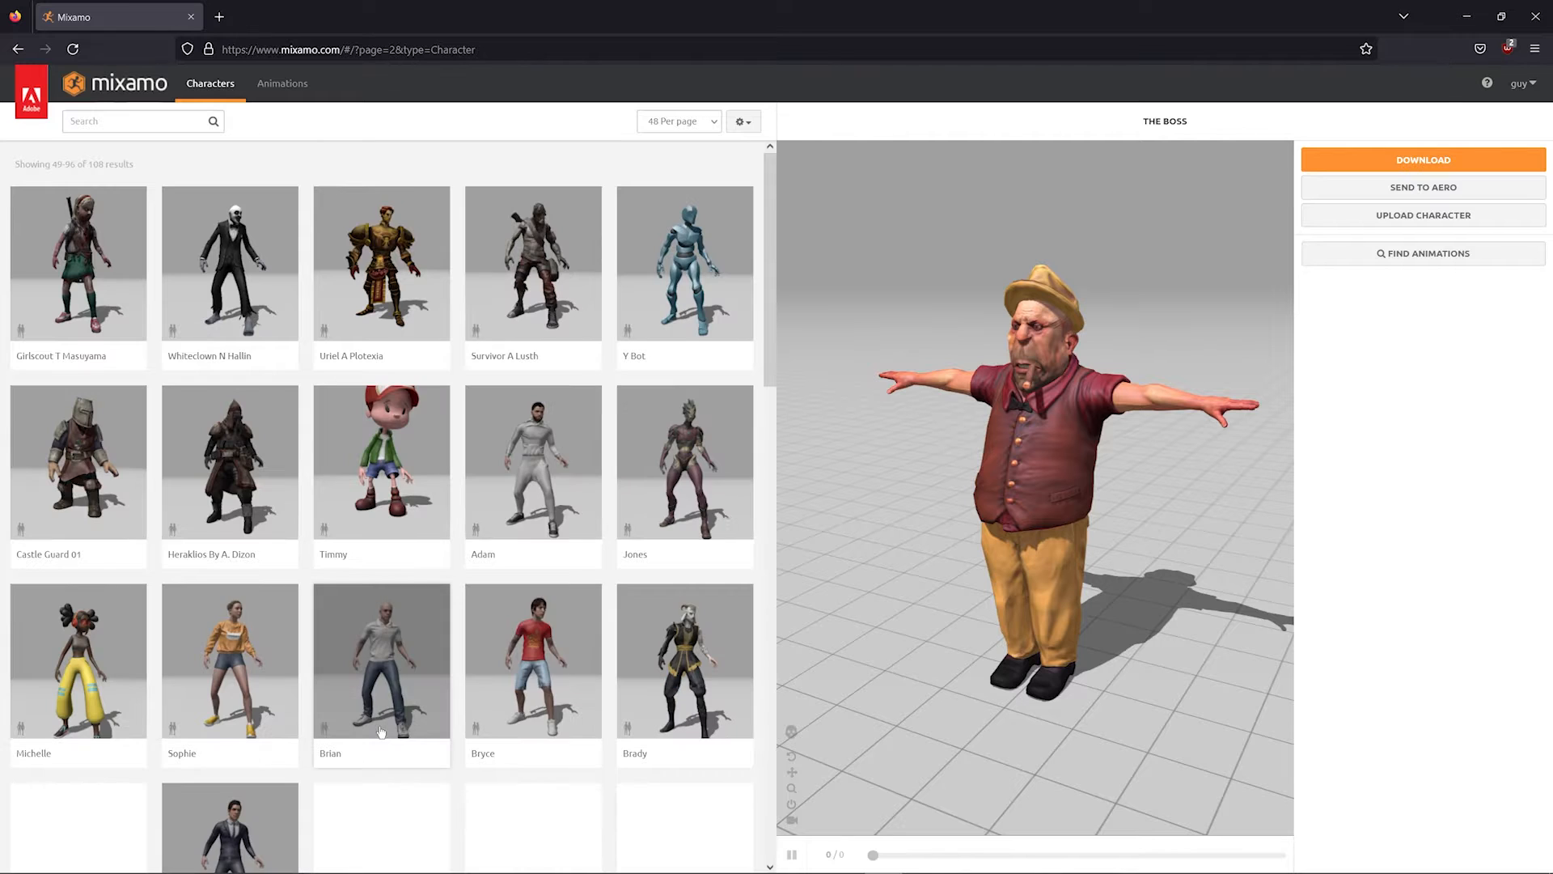
# - Switch the active Mixamo character to Y Bot, replacing The Boss in the preview
pyautogui.click(380, 660)
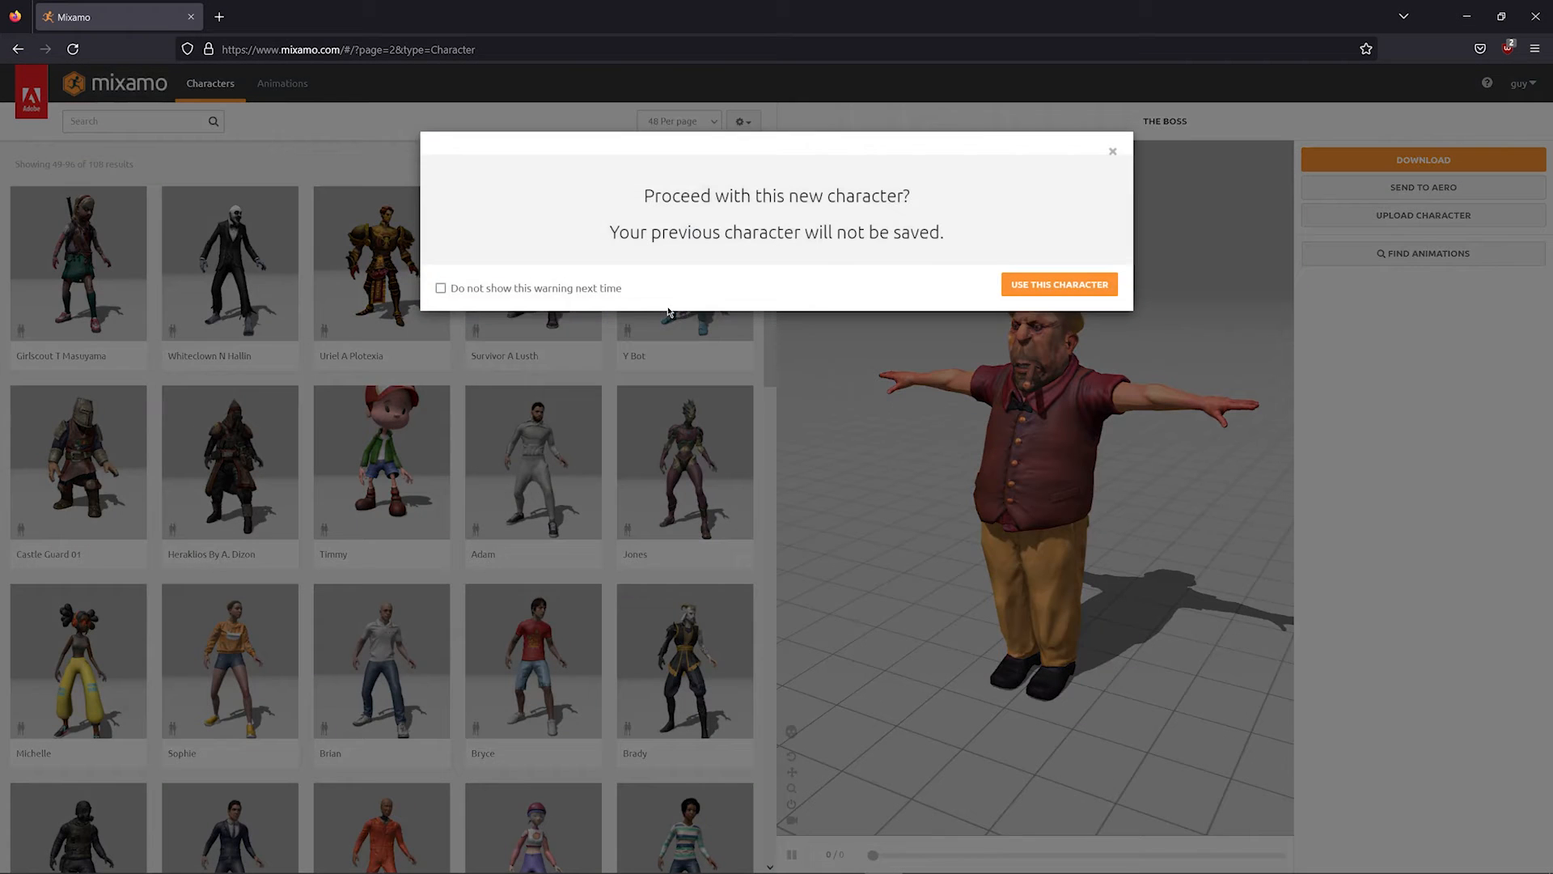
pyautogui.click(1058, 285)
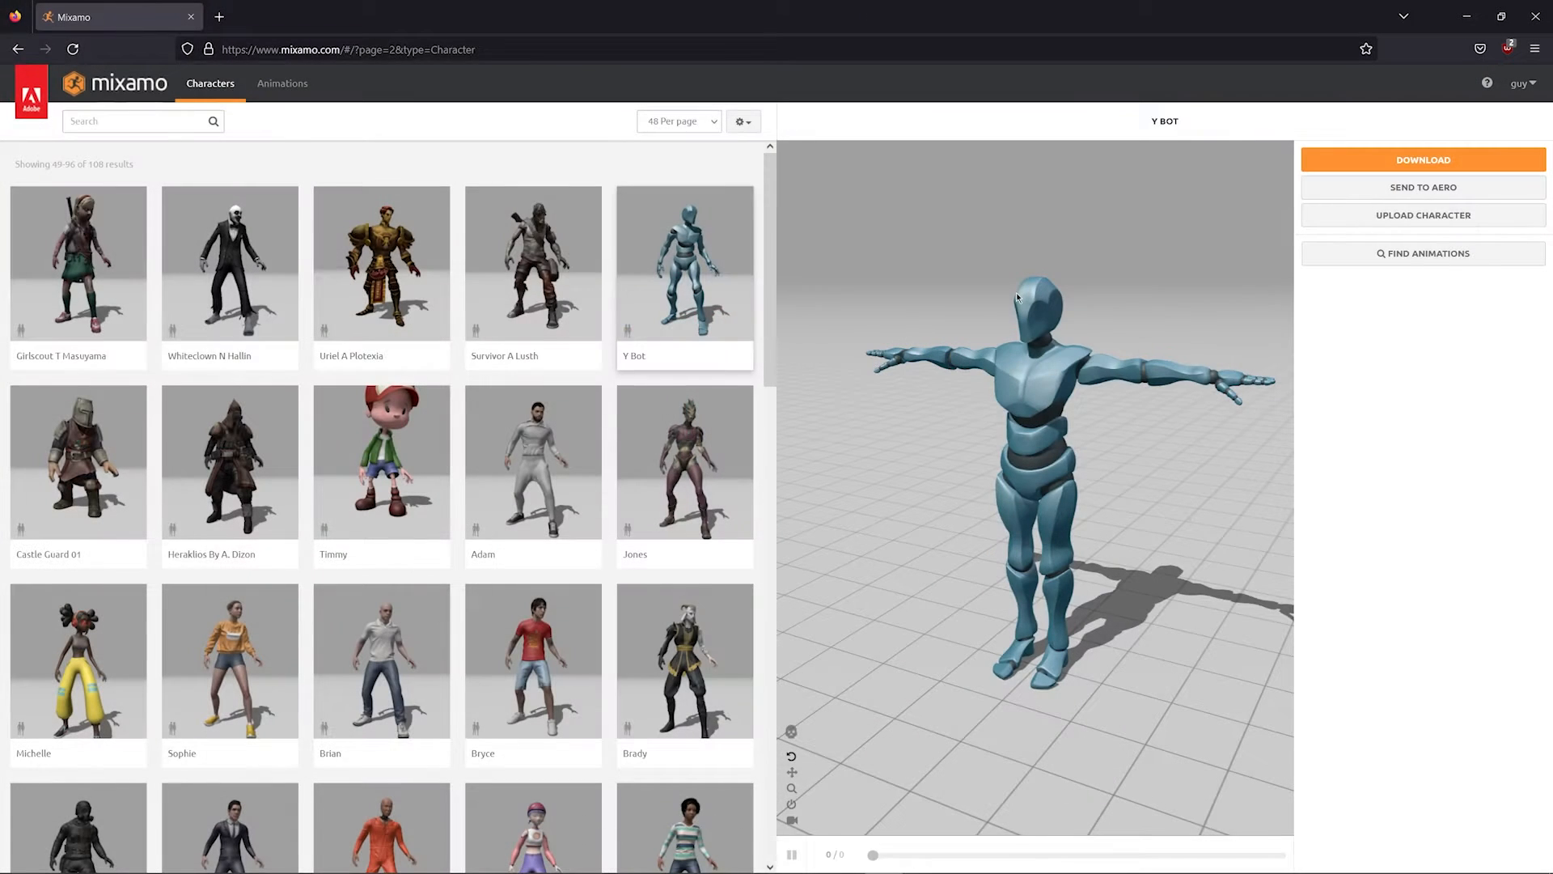
# - Search the animations for 'belly', apply Bellydancing to Y Bot and bring up its FBX download settings
pyautogui.click(281, 82)
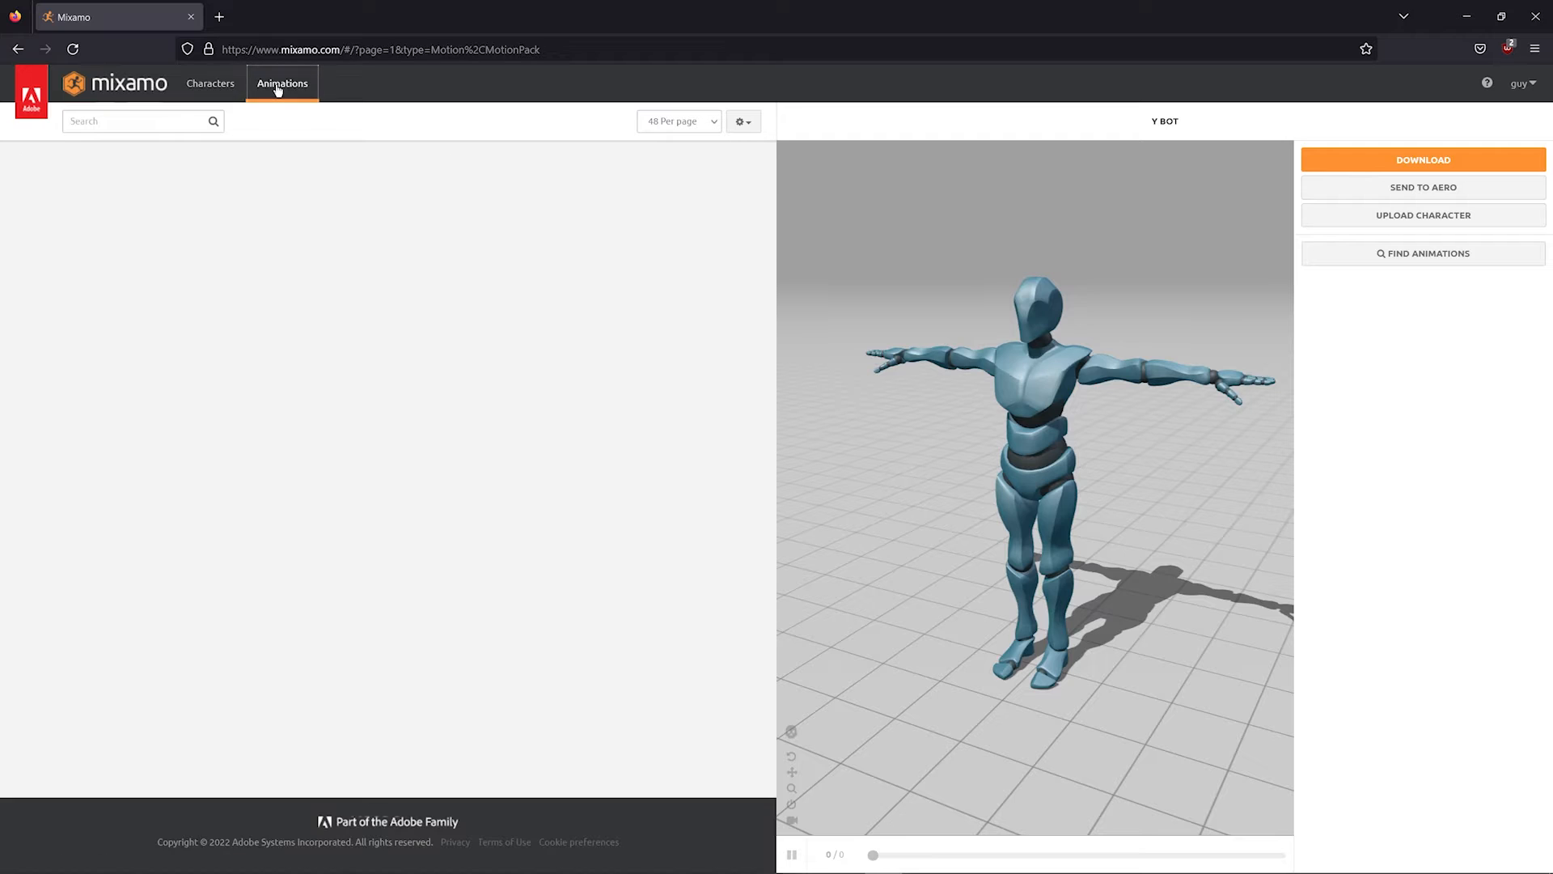
pyautogui.write('belly')
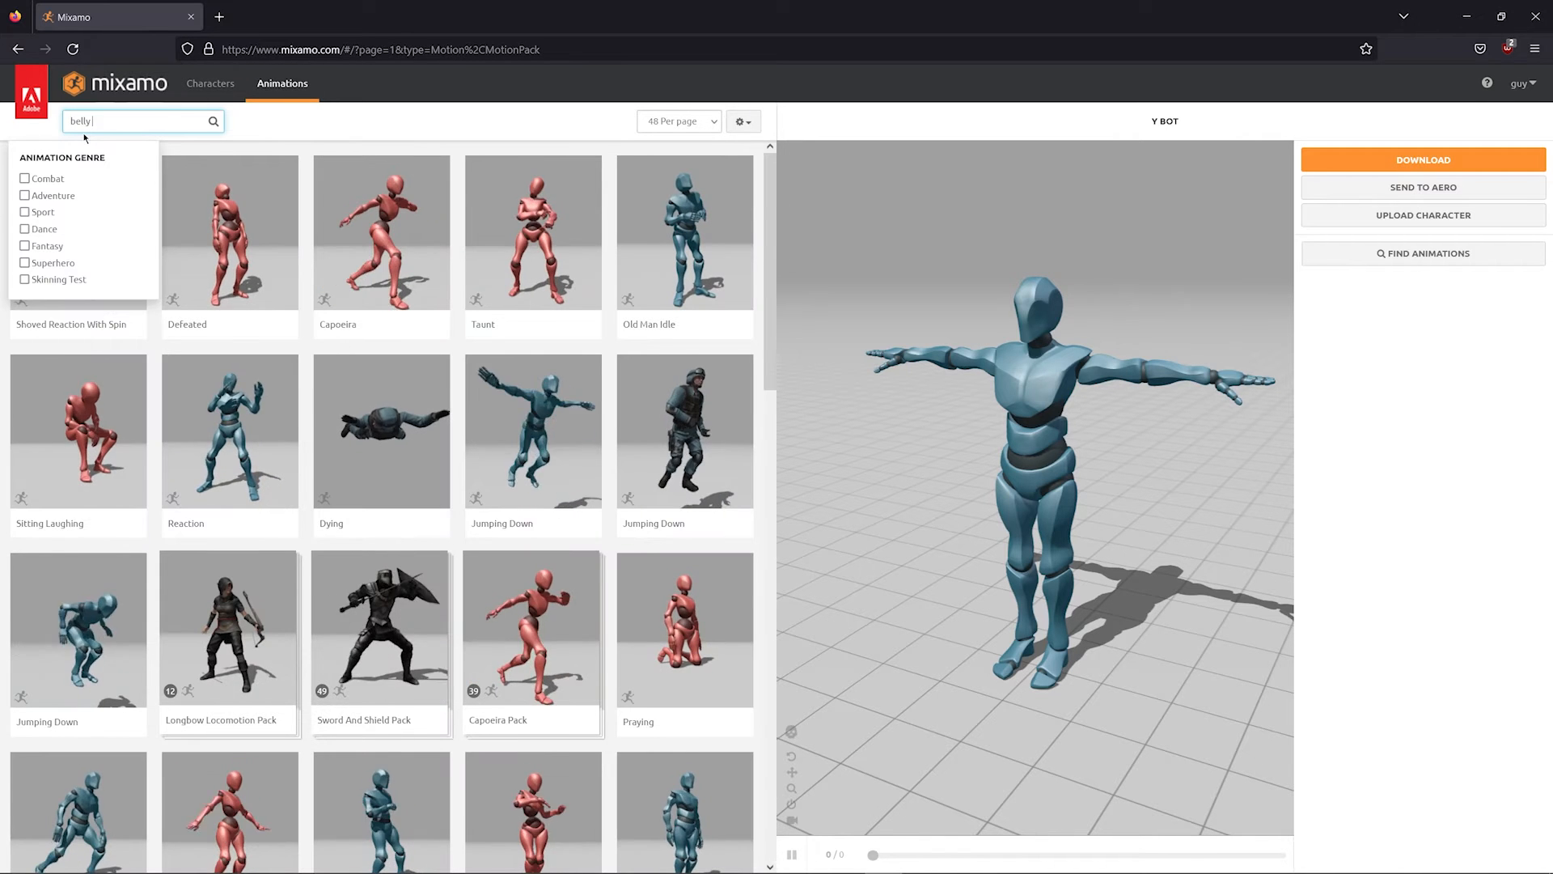
pyautogui.press('Return')
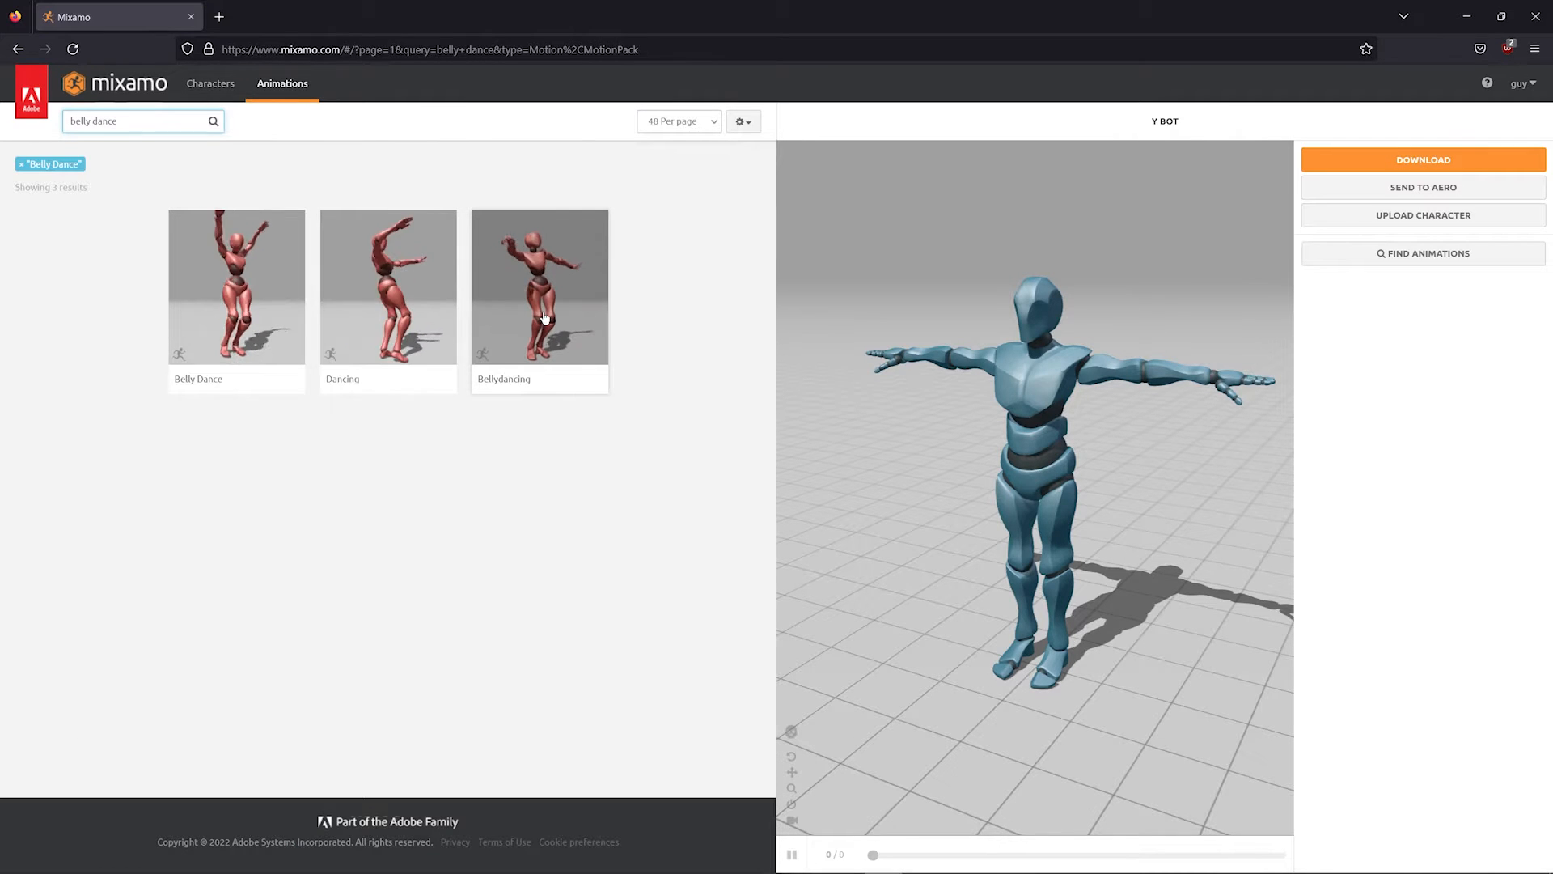
pyautogui.click(540, 286)
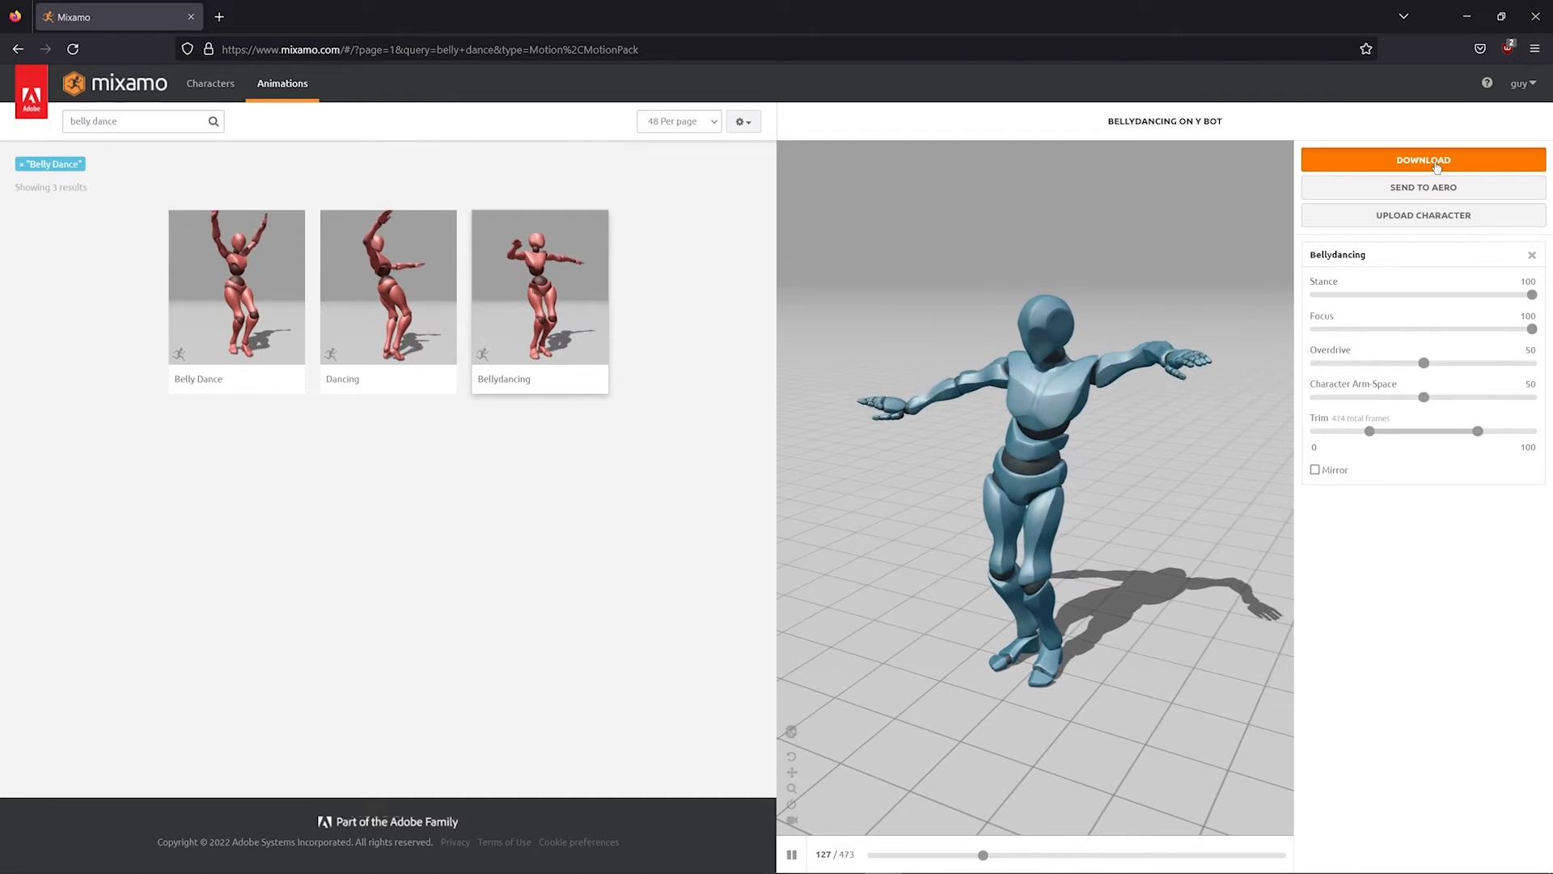
pyautogui.click(1422, 160)
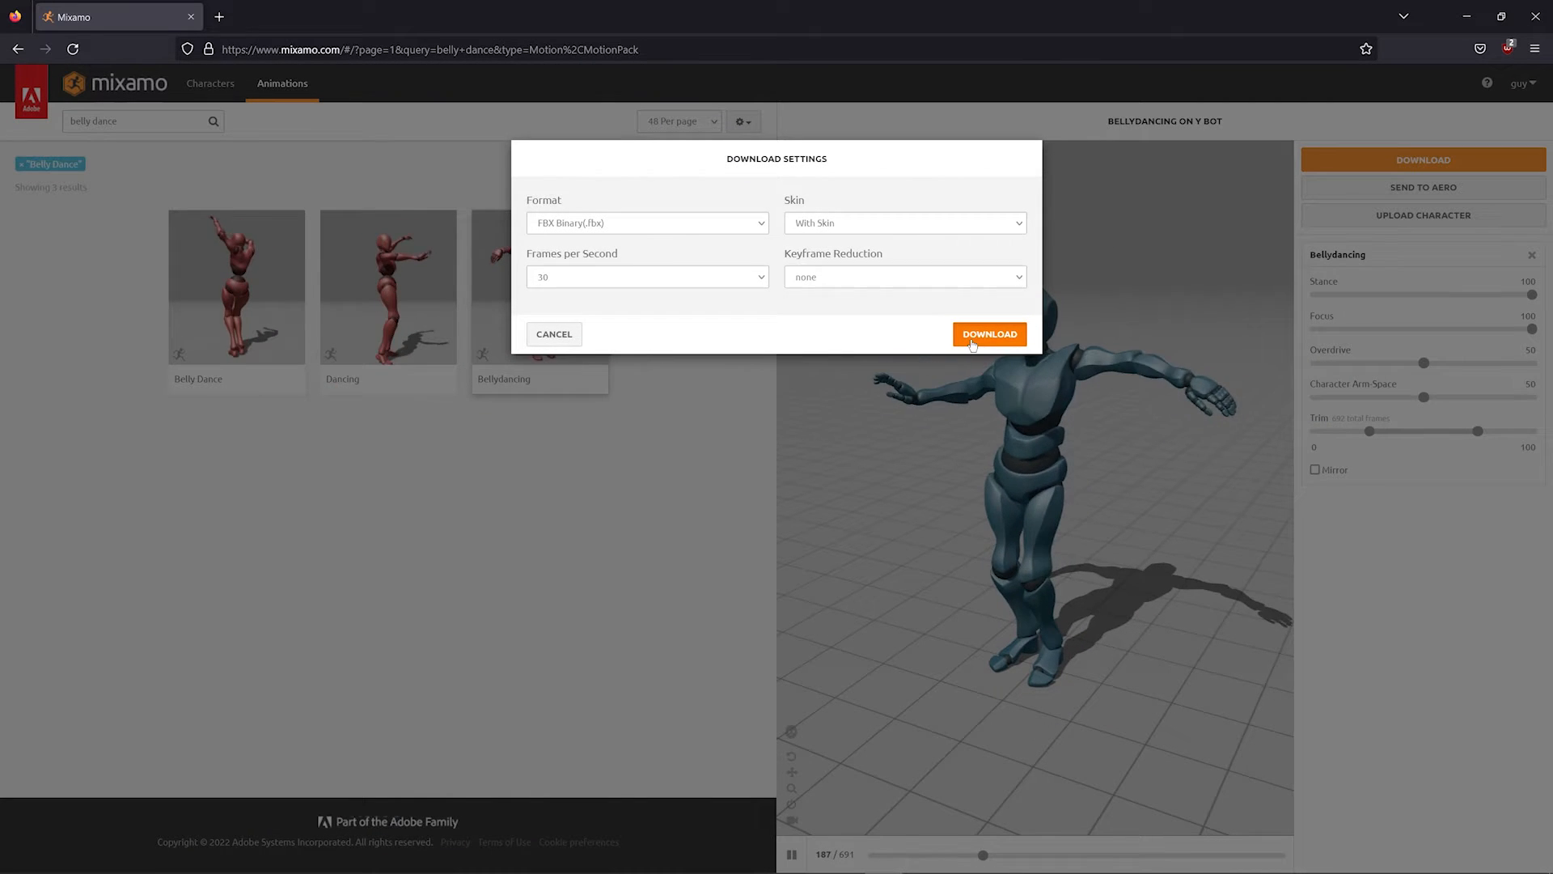
# - Download Bellydancing.fbx and import it into Cinema 4D with the default FBX settings
pyautogui.click(989, 334)
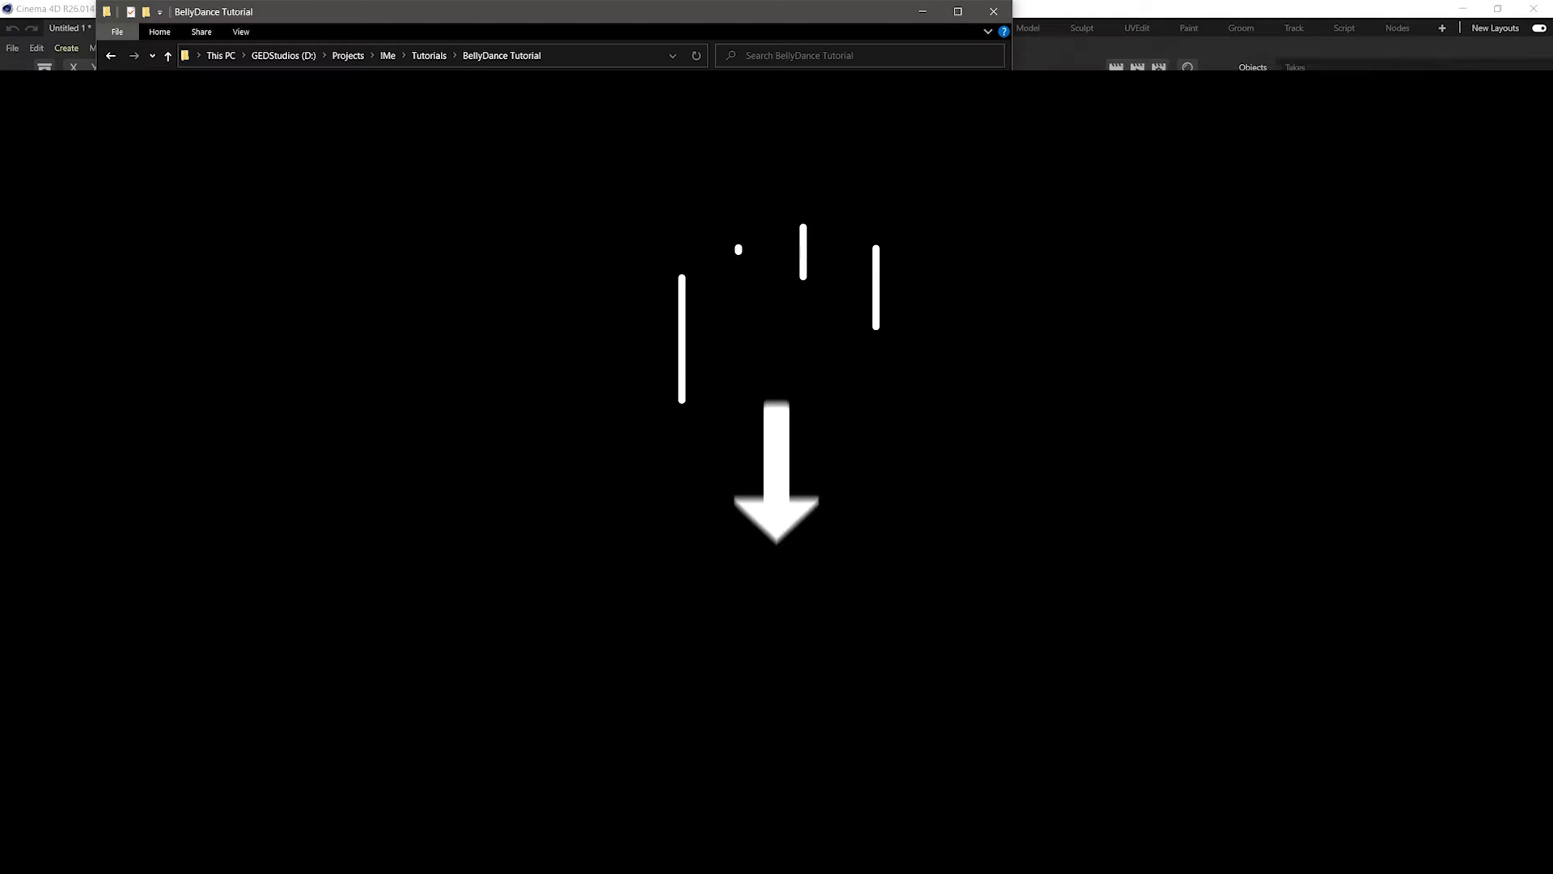
pyautogui.click(678, 233)
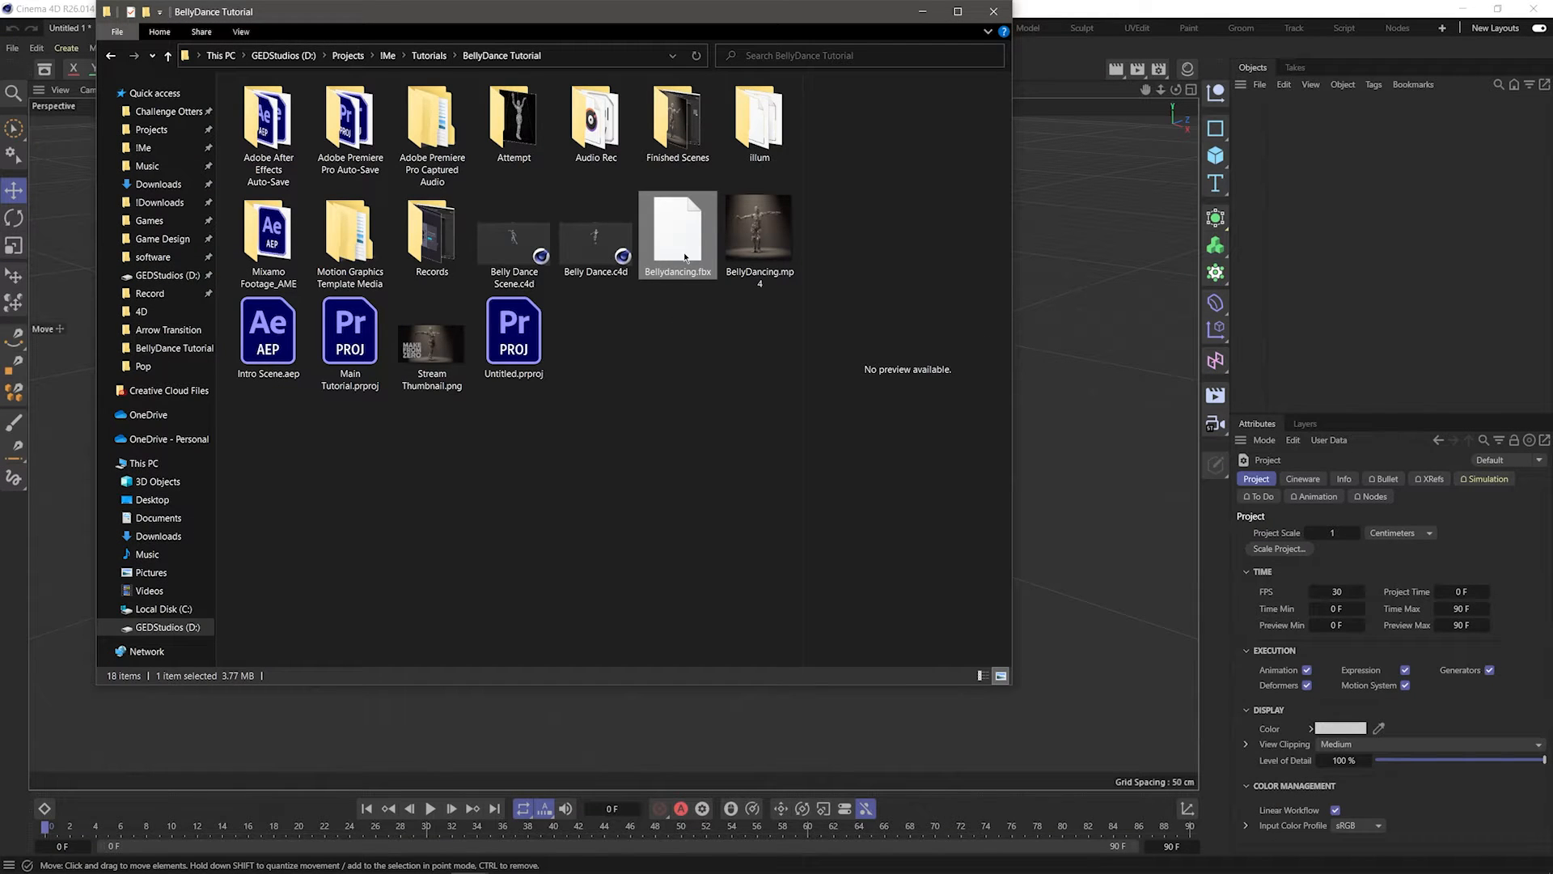
pyautogui.doubleClick(678, 223)
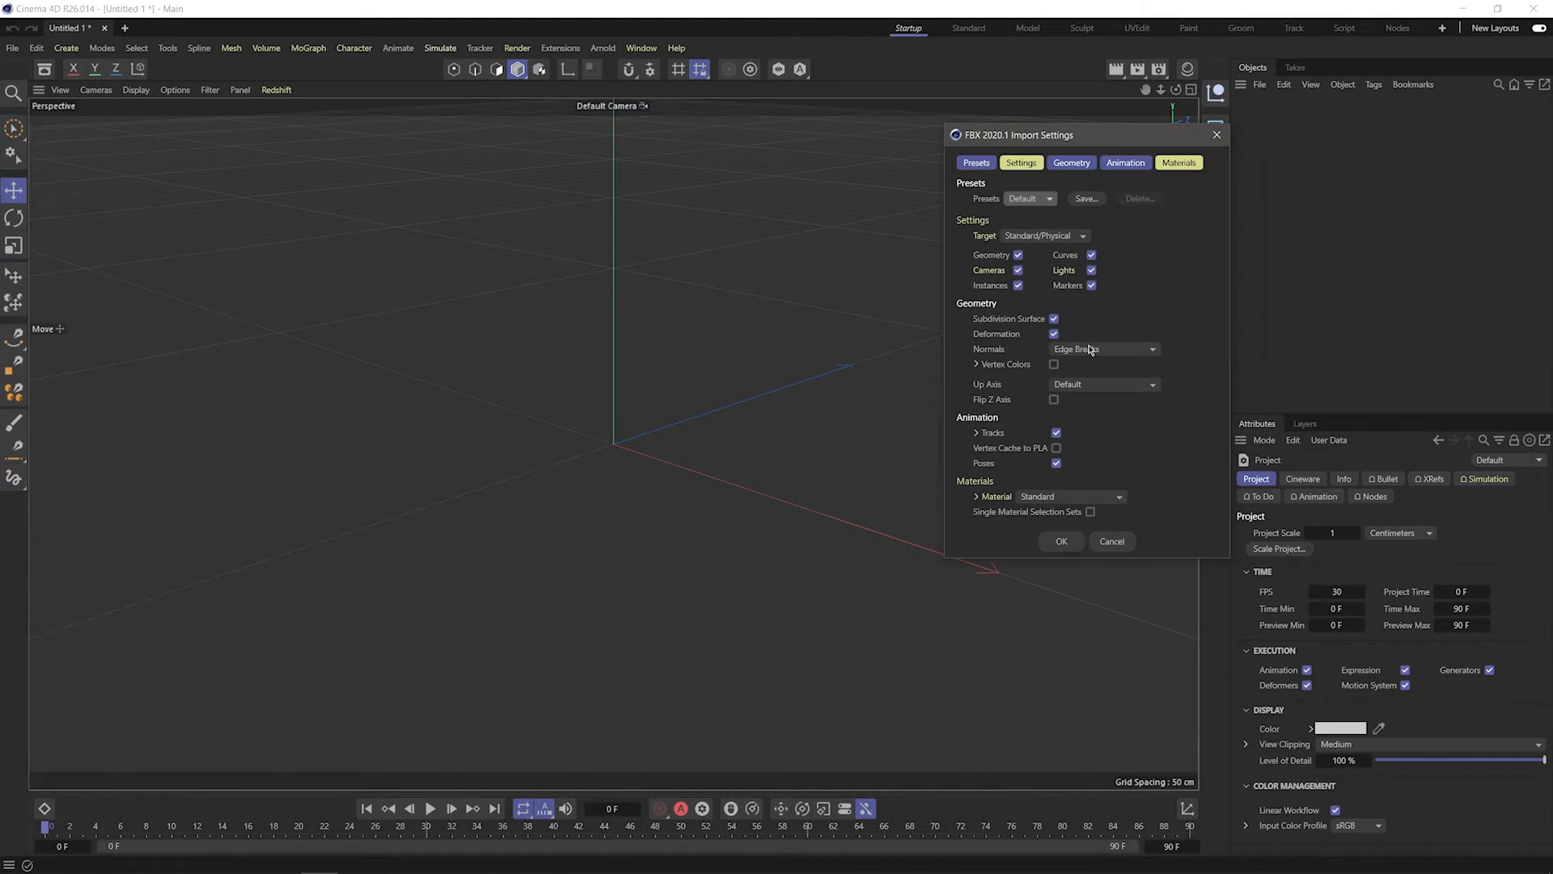
pyautogui.click(1061, 541)
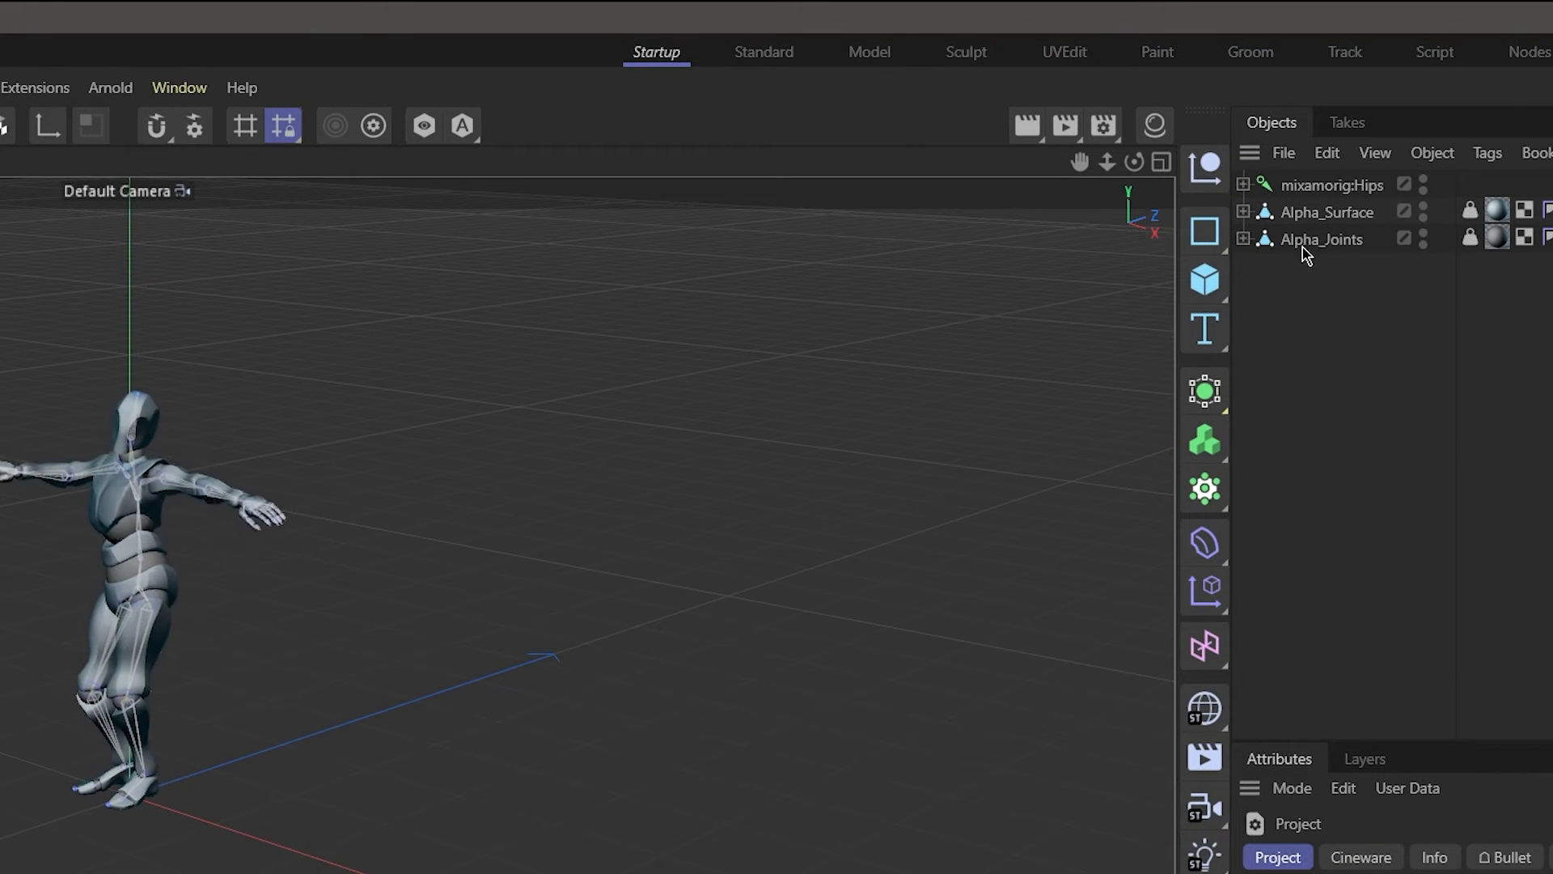
# - Inspect Alpha_Joints and the mixamorig hierarchy, collapsing the joints, and play the belly dance
pyautogui.click(1320, 240)
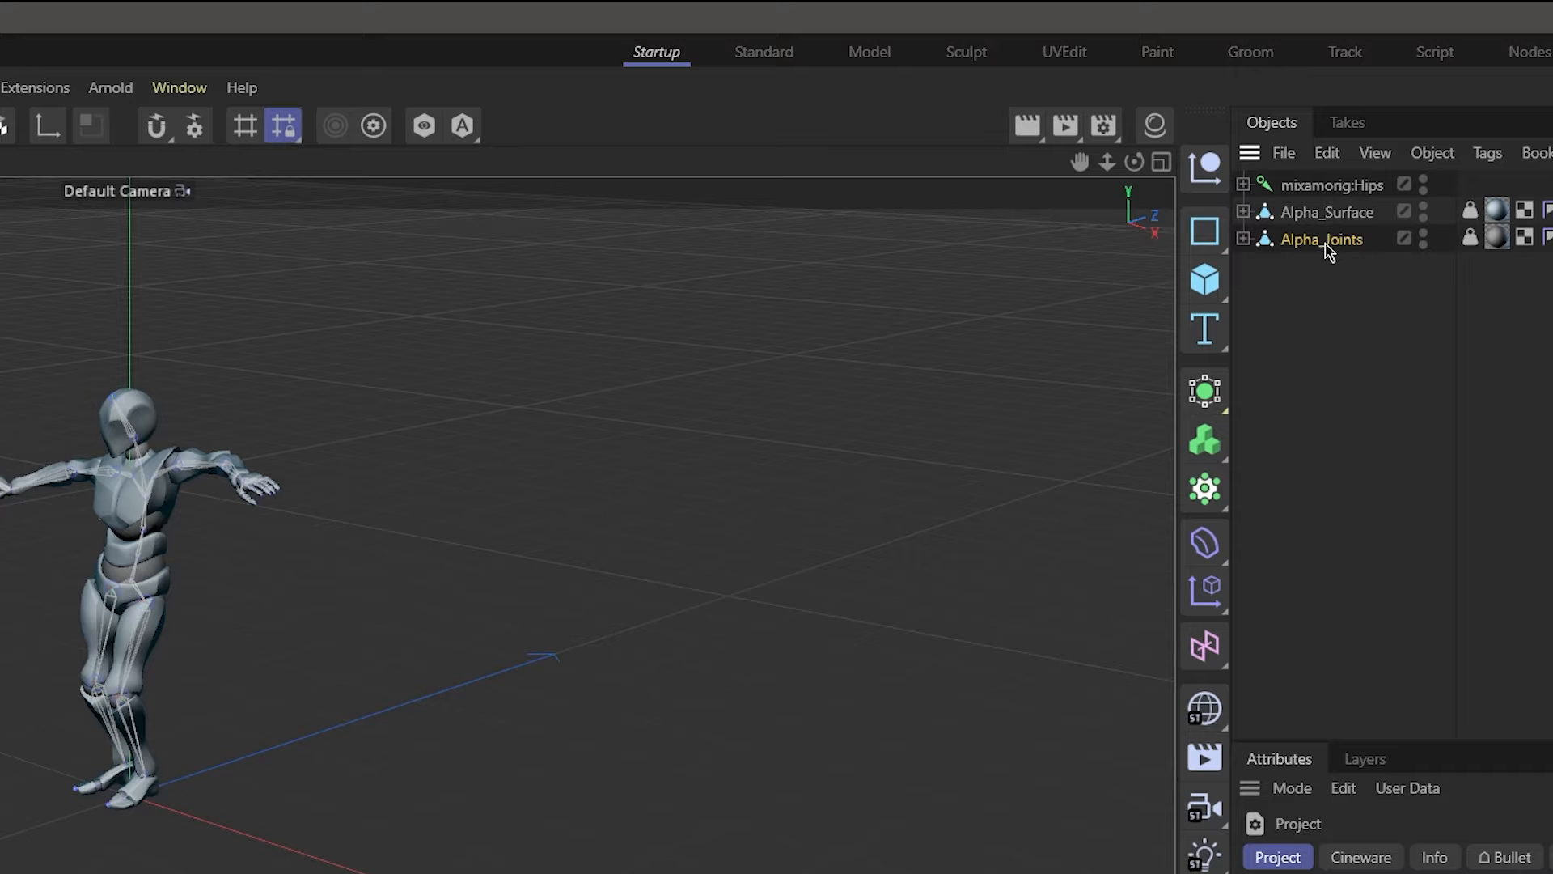
pyautogui.click(1321, 240)
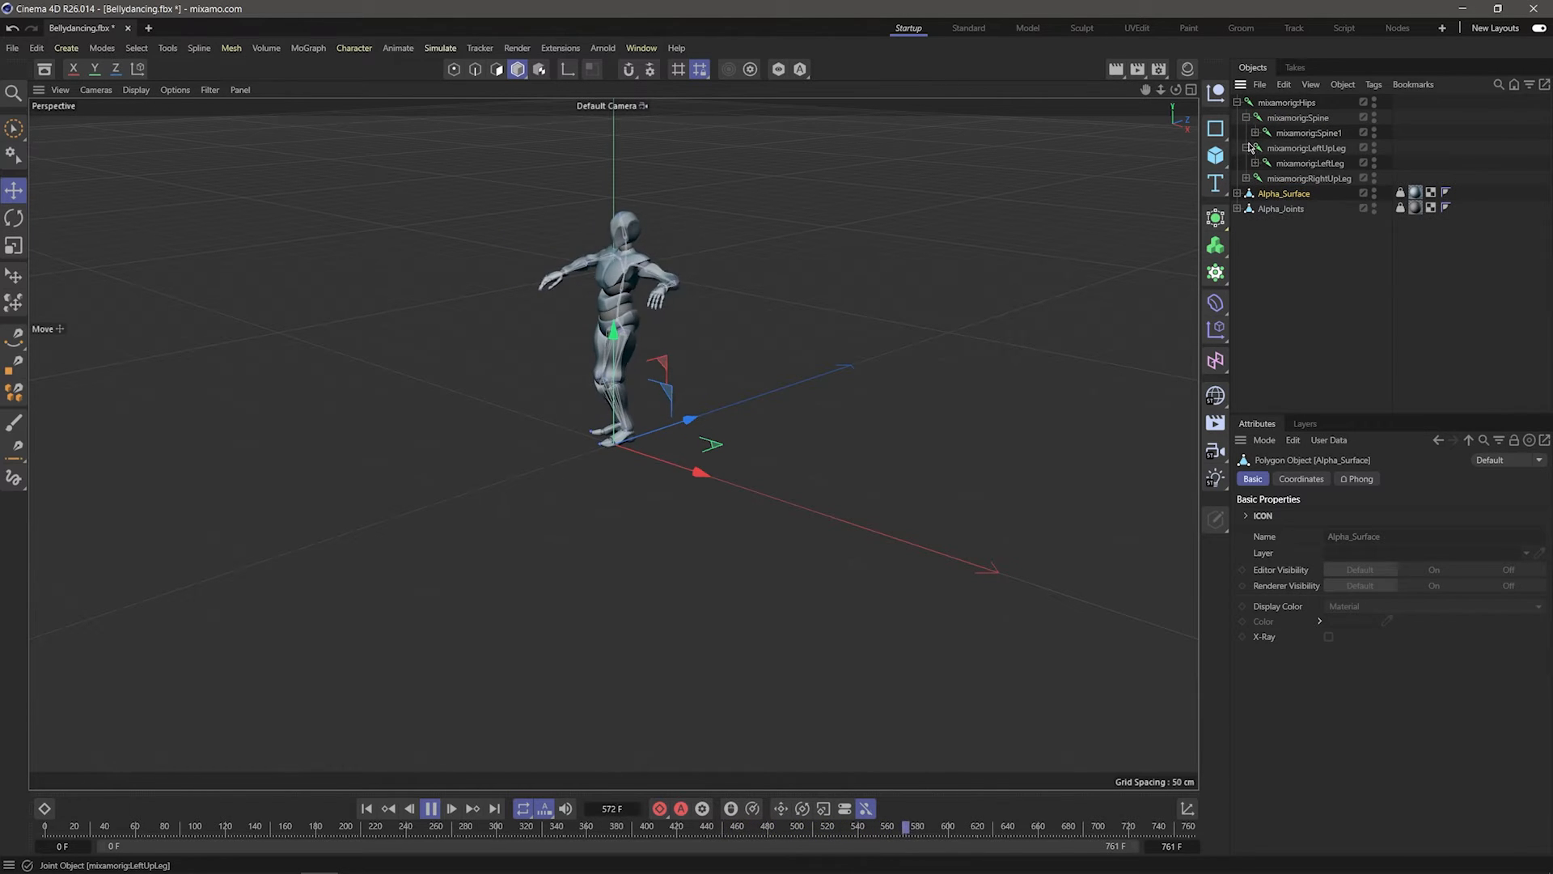
pyautogui.click(1238, 102)
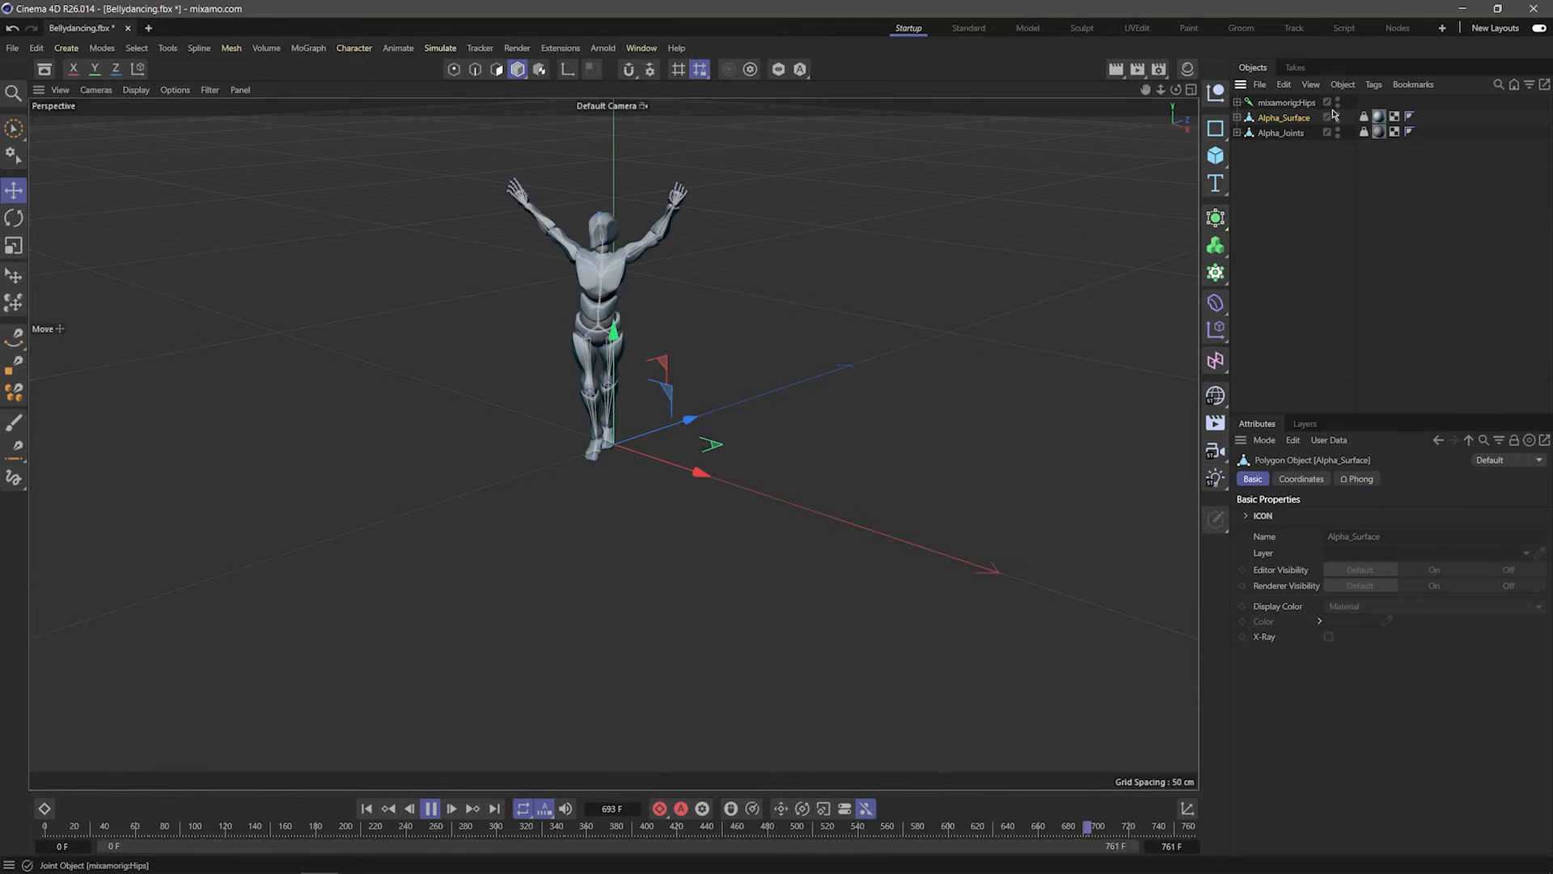
pyautogui.press('alt')
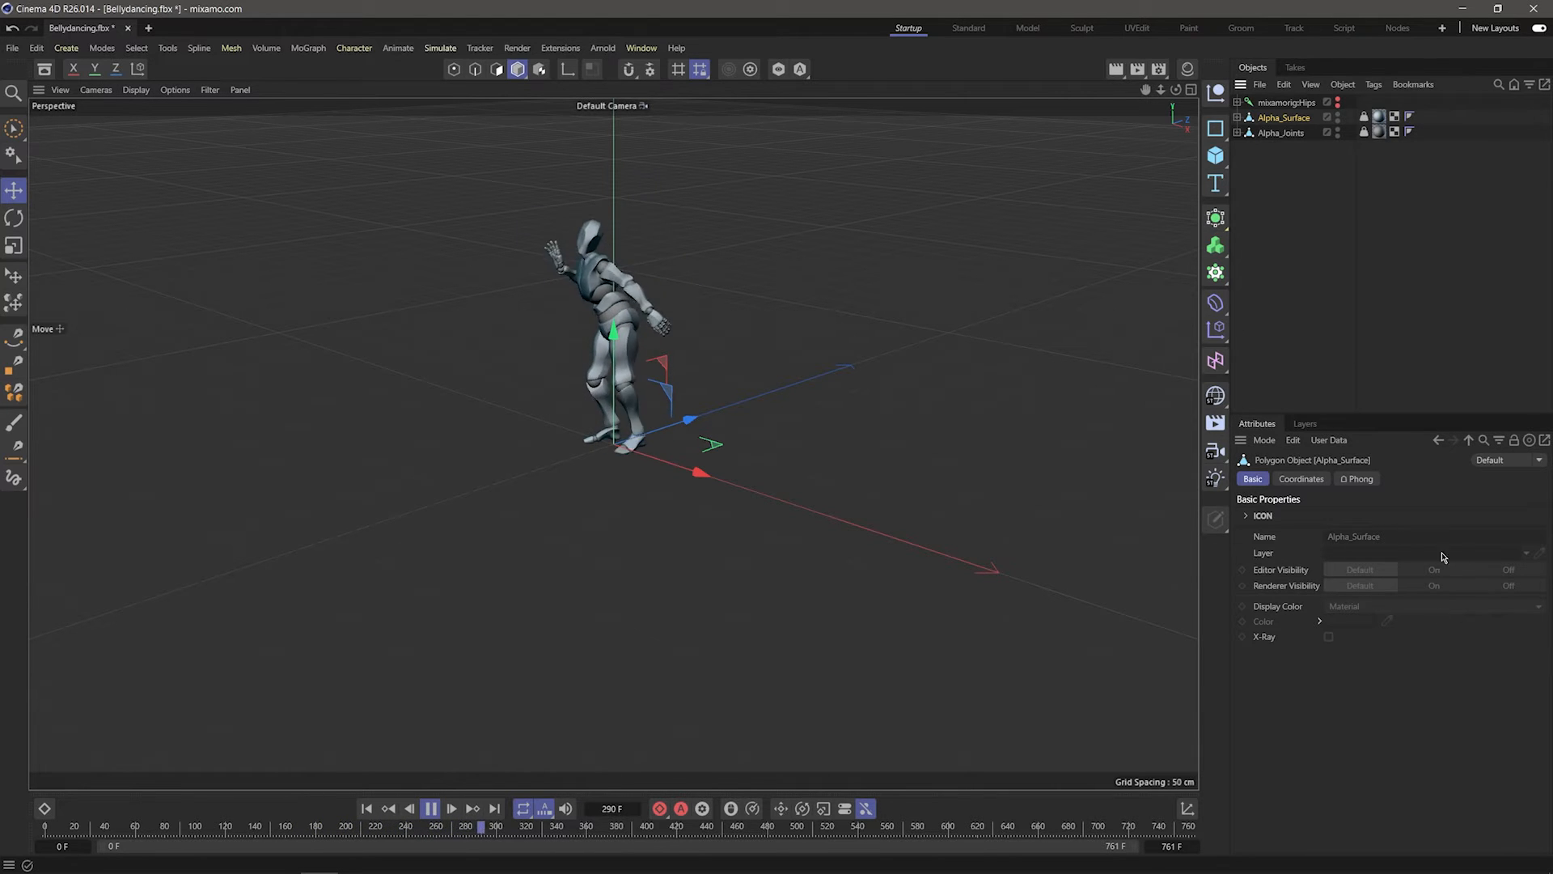
pyautogui.click(1301, 479)
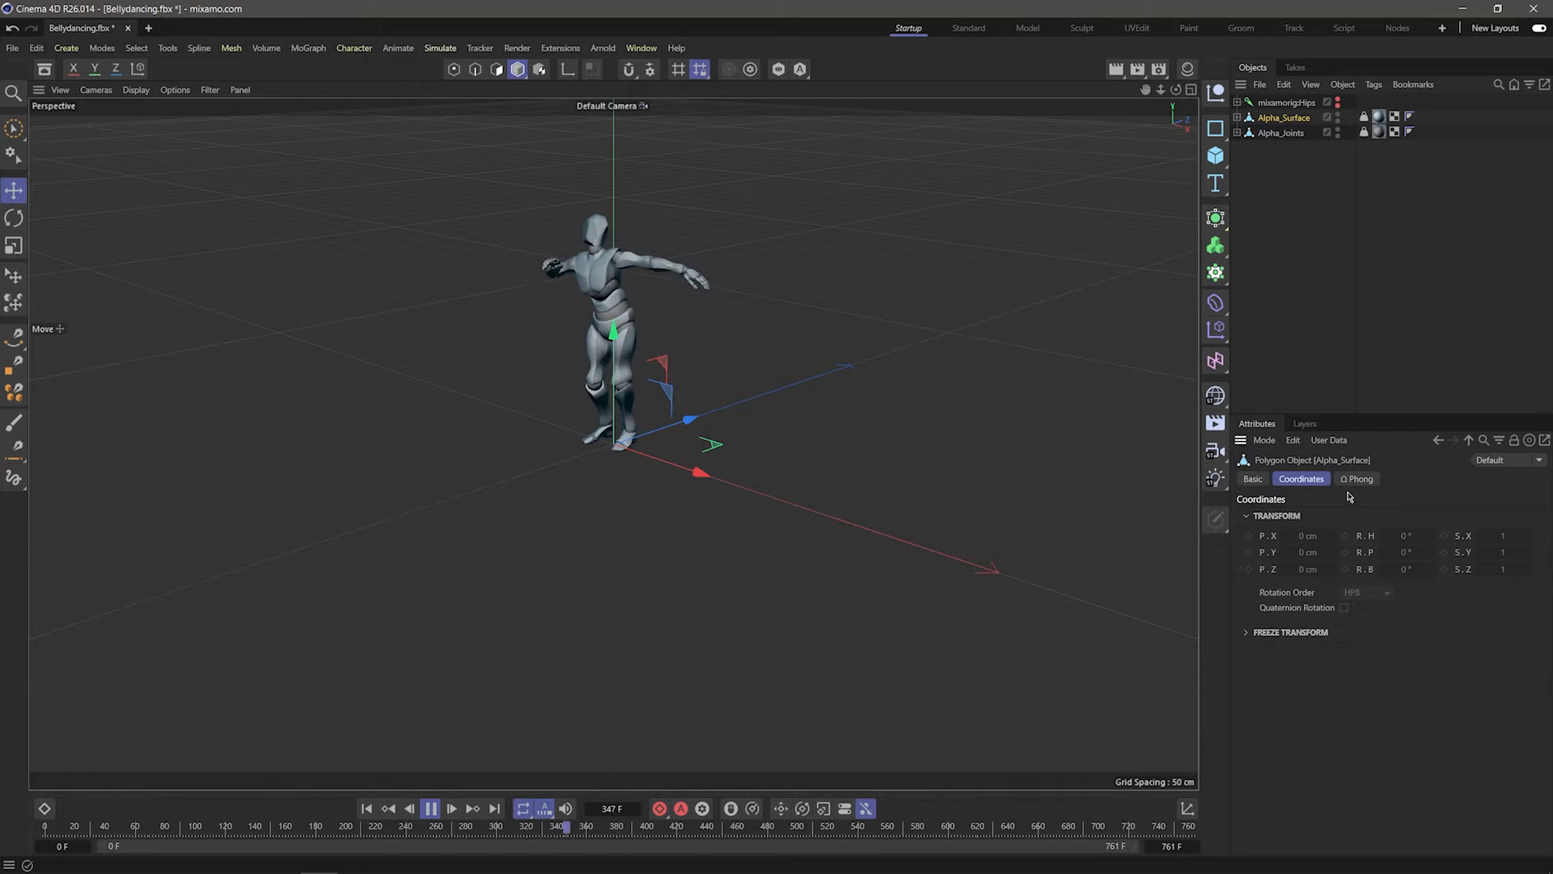
pyautogui.click(1357, 479)
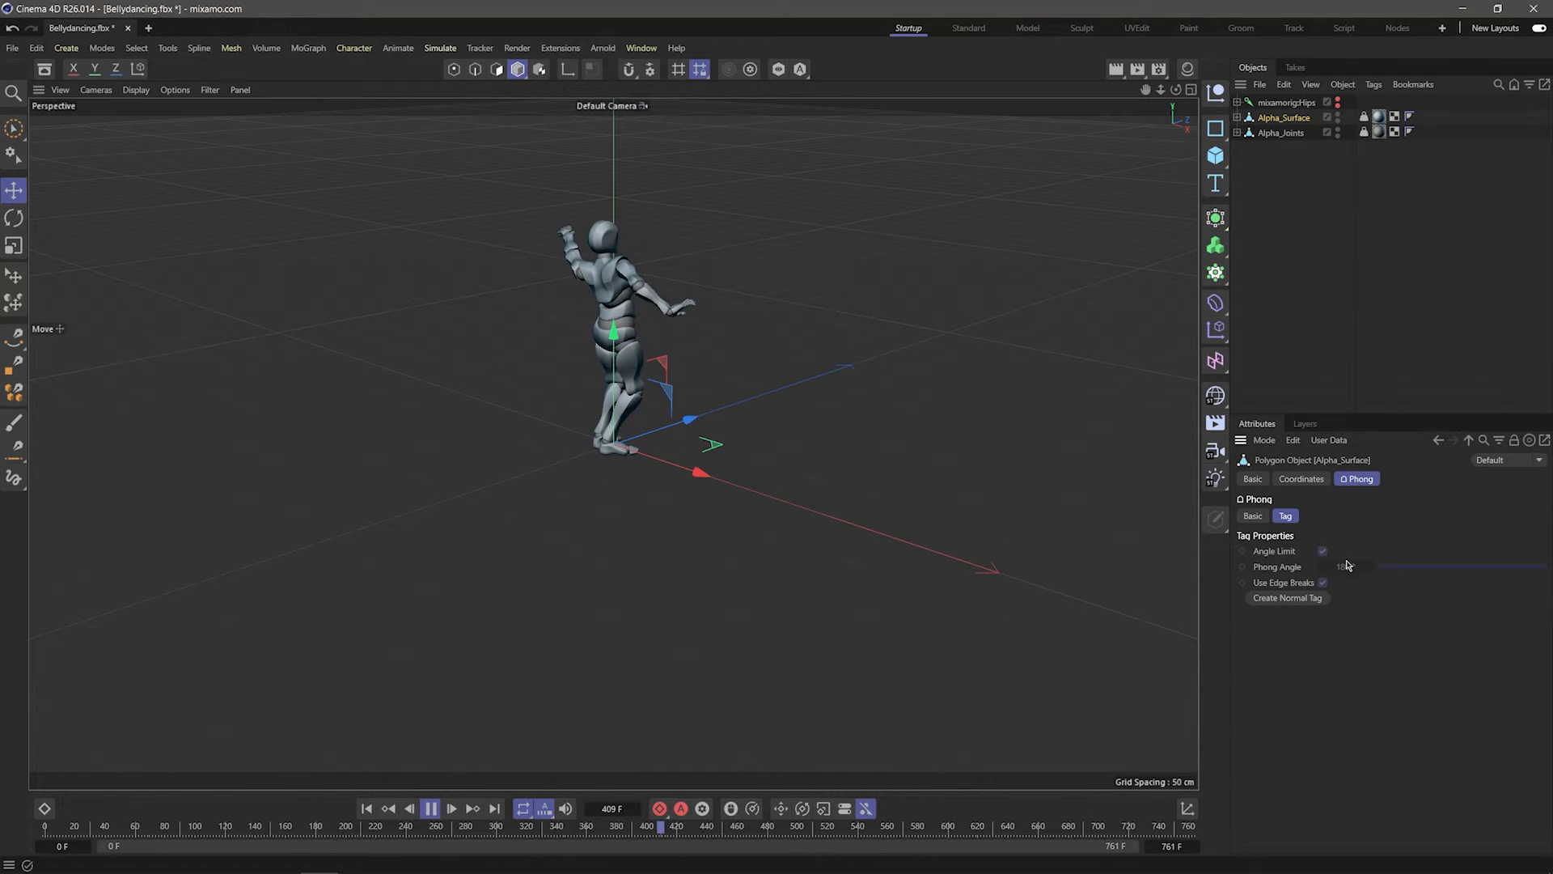
pyautogui.click(1253, 479)
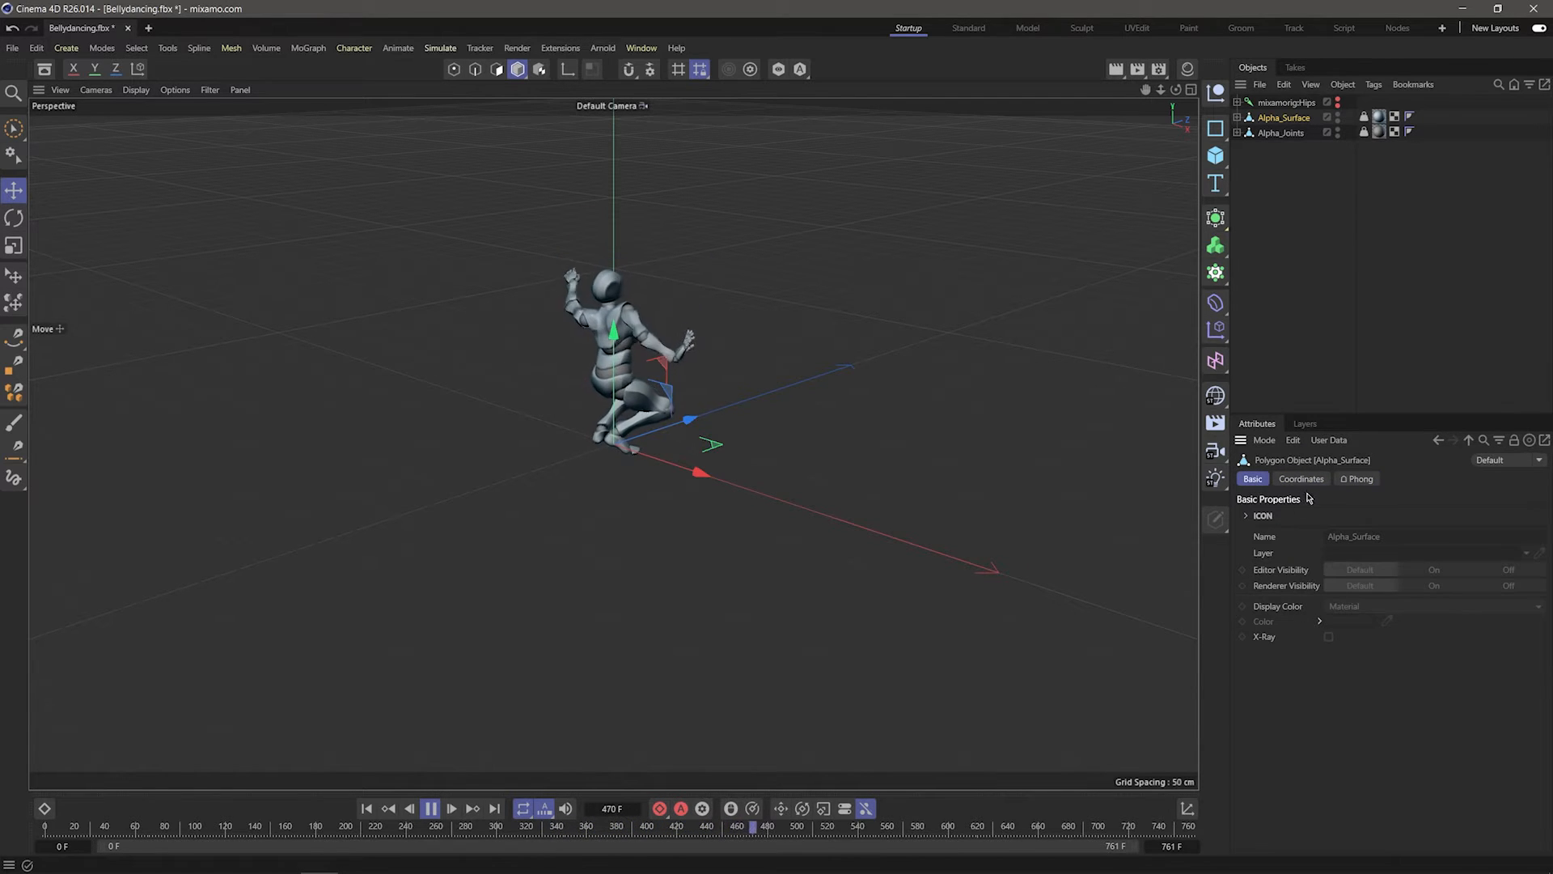
pyautogui.click(431, 809)
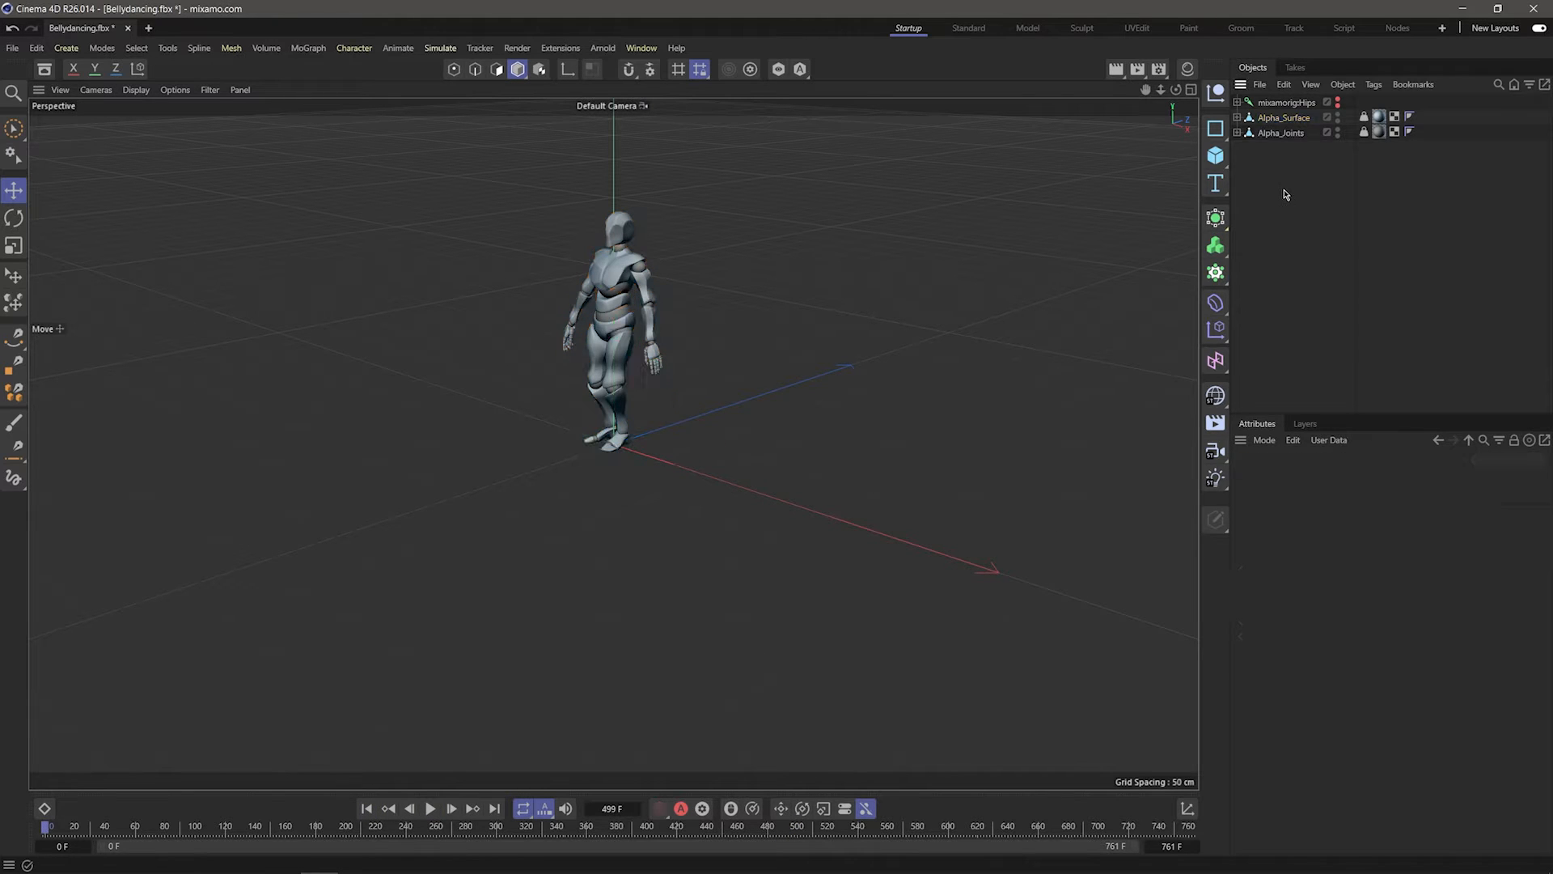
# - Copy the three Y Bot objects into a new empty project
pyautogui.press('ctrl+c')
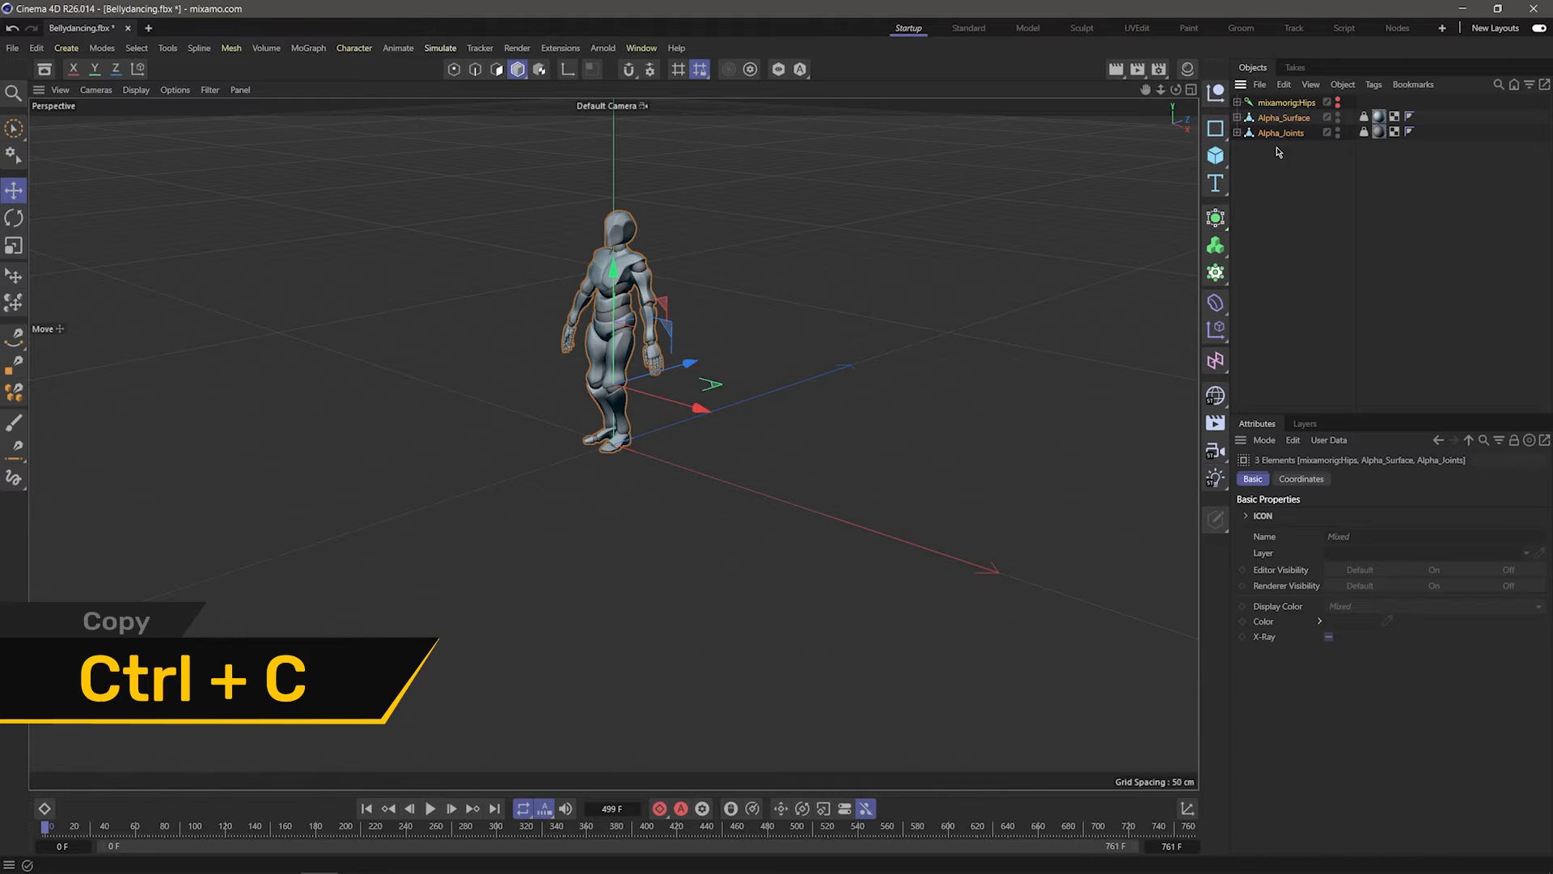
pyautogui.click(241, 28)
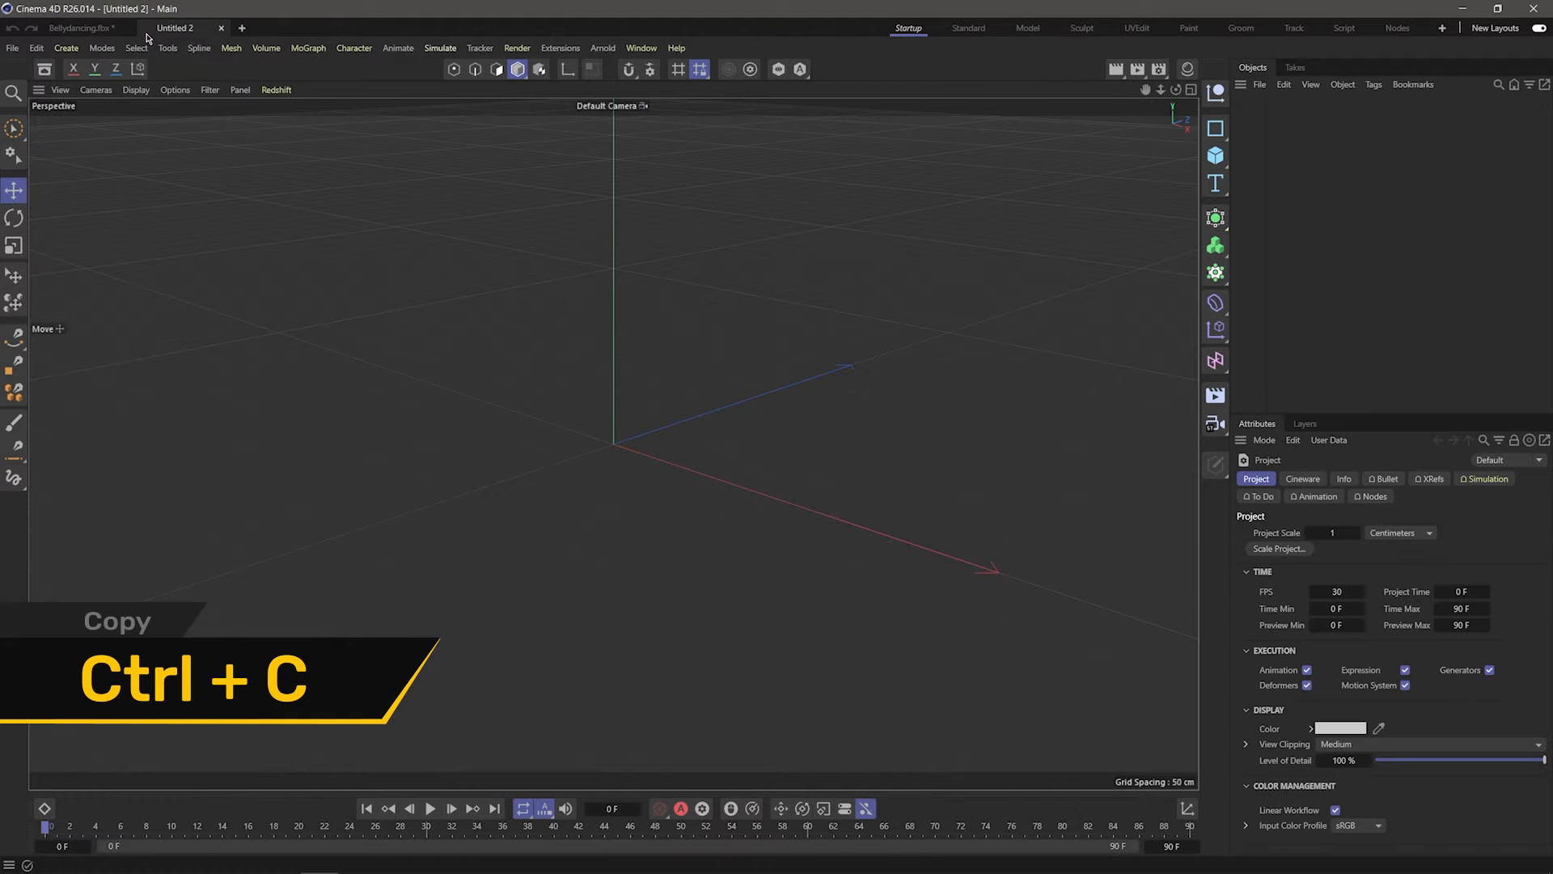
pyautogui.press('ctrl+v')
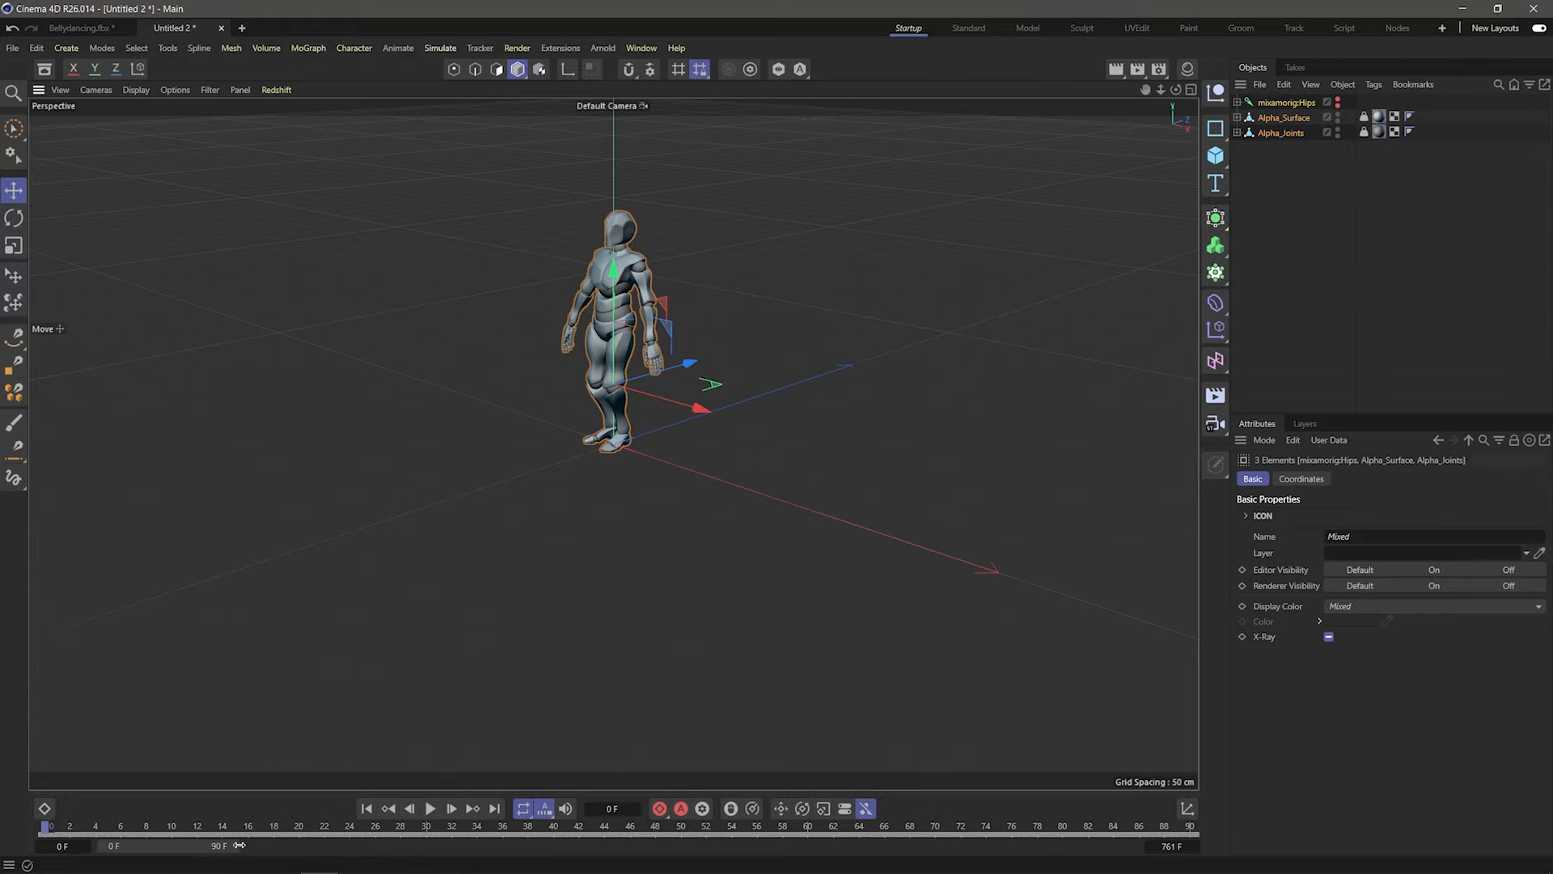
# - Extend the timeline to the full 761 F animation and play the dance from the start
pyautogui.click(431, 809)
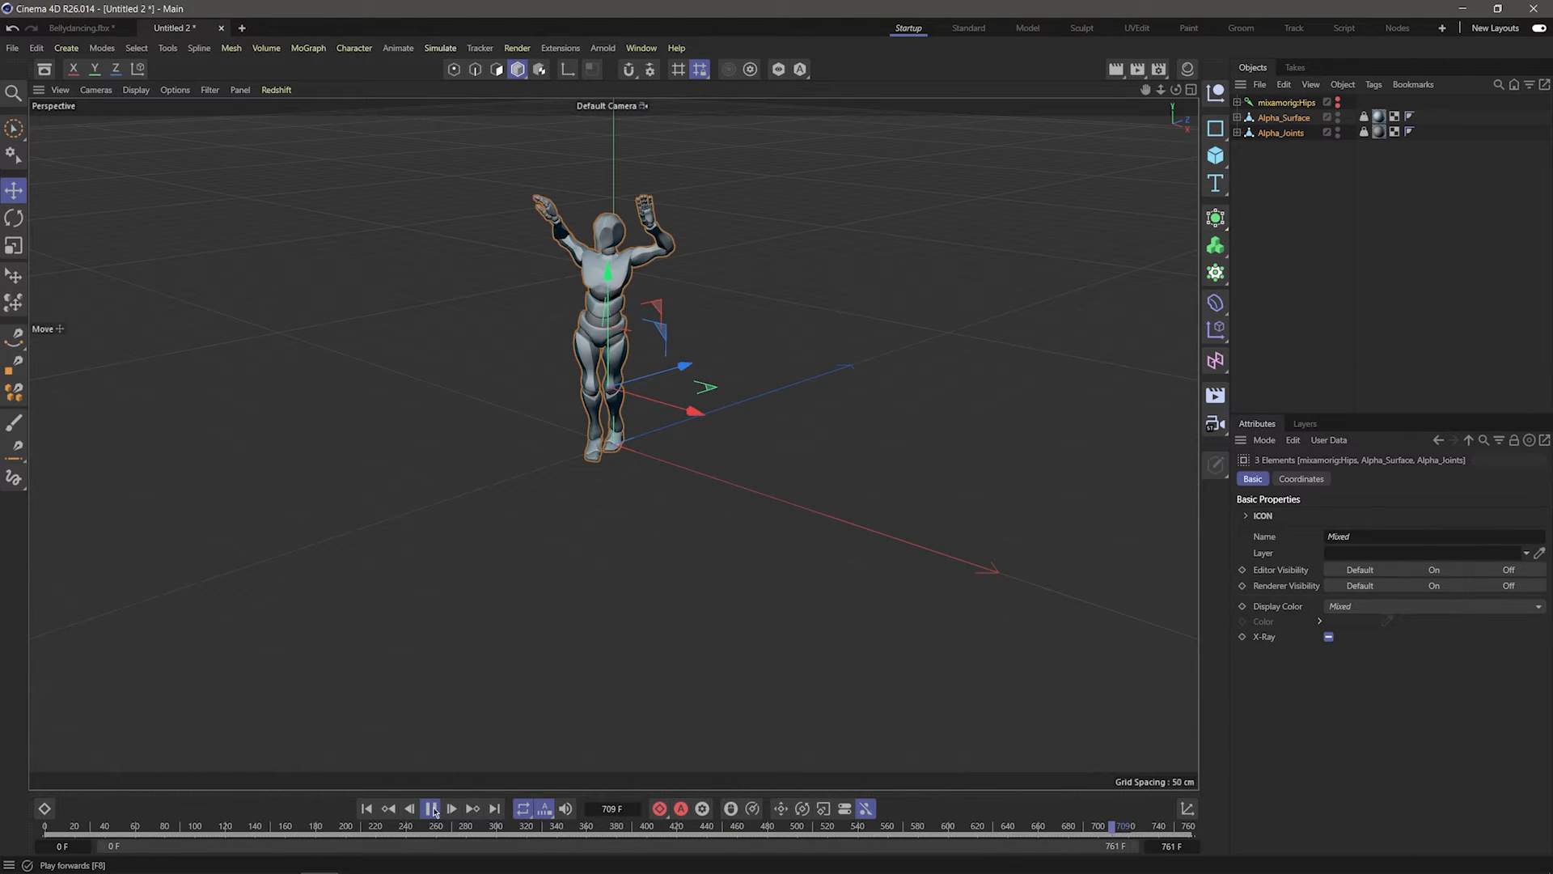
pyautogui.click(430, 809)
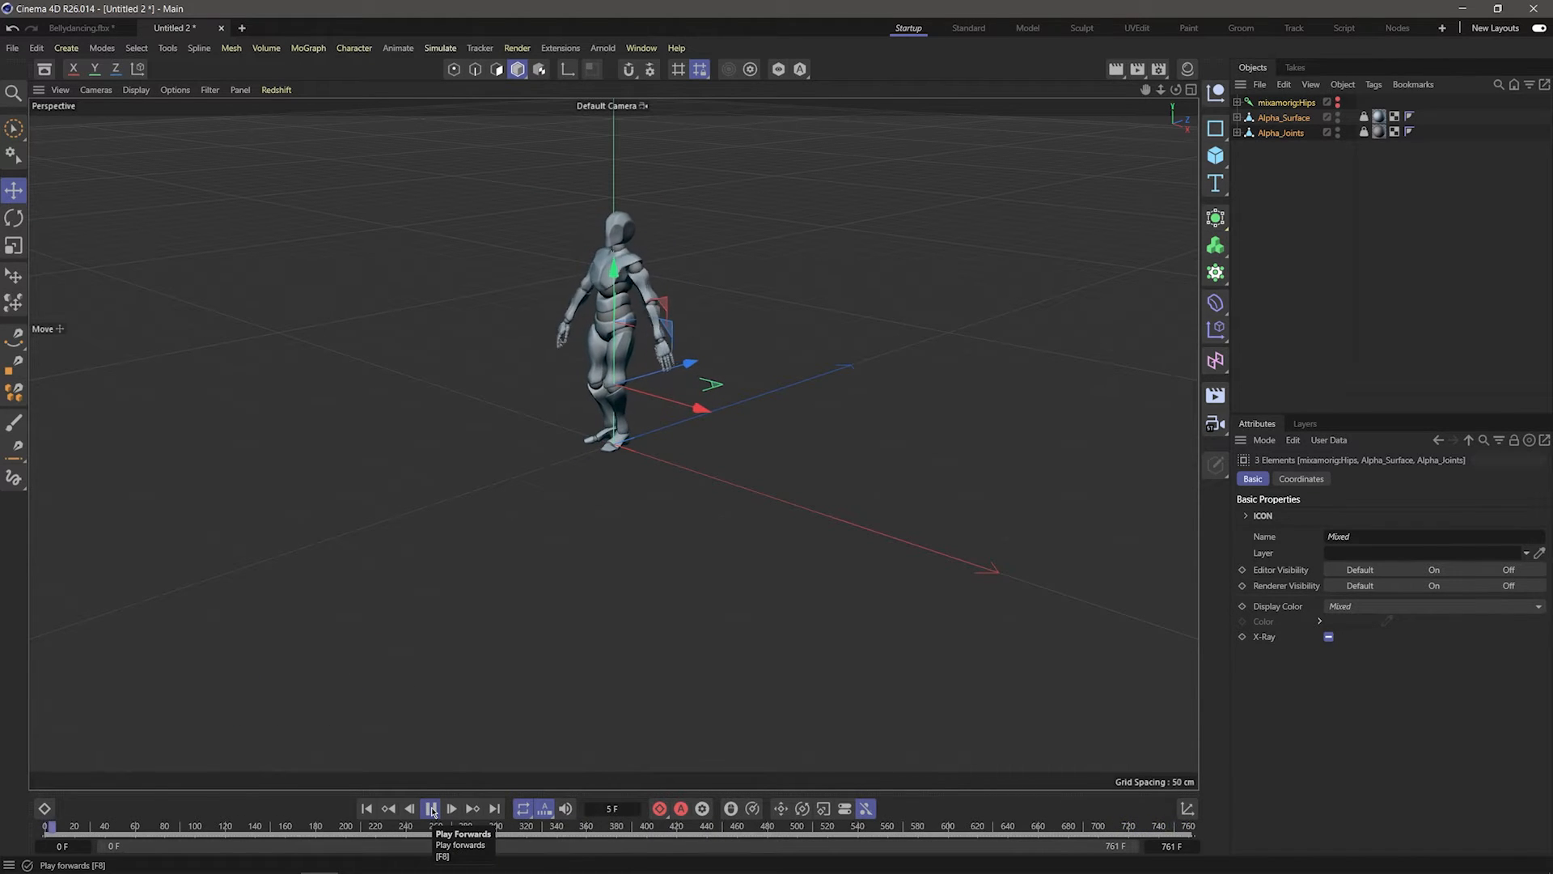
pyautogui.click(430, 809)
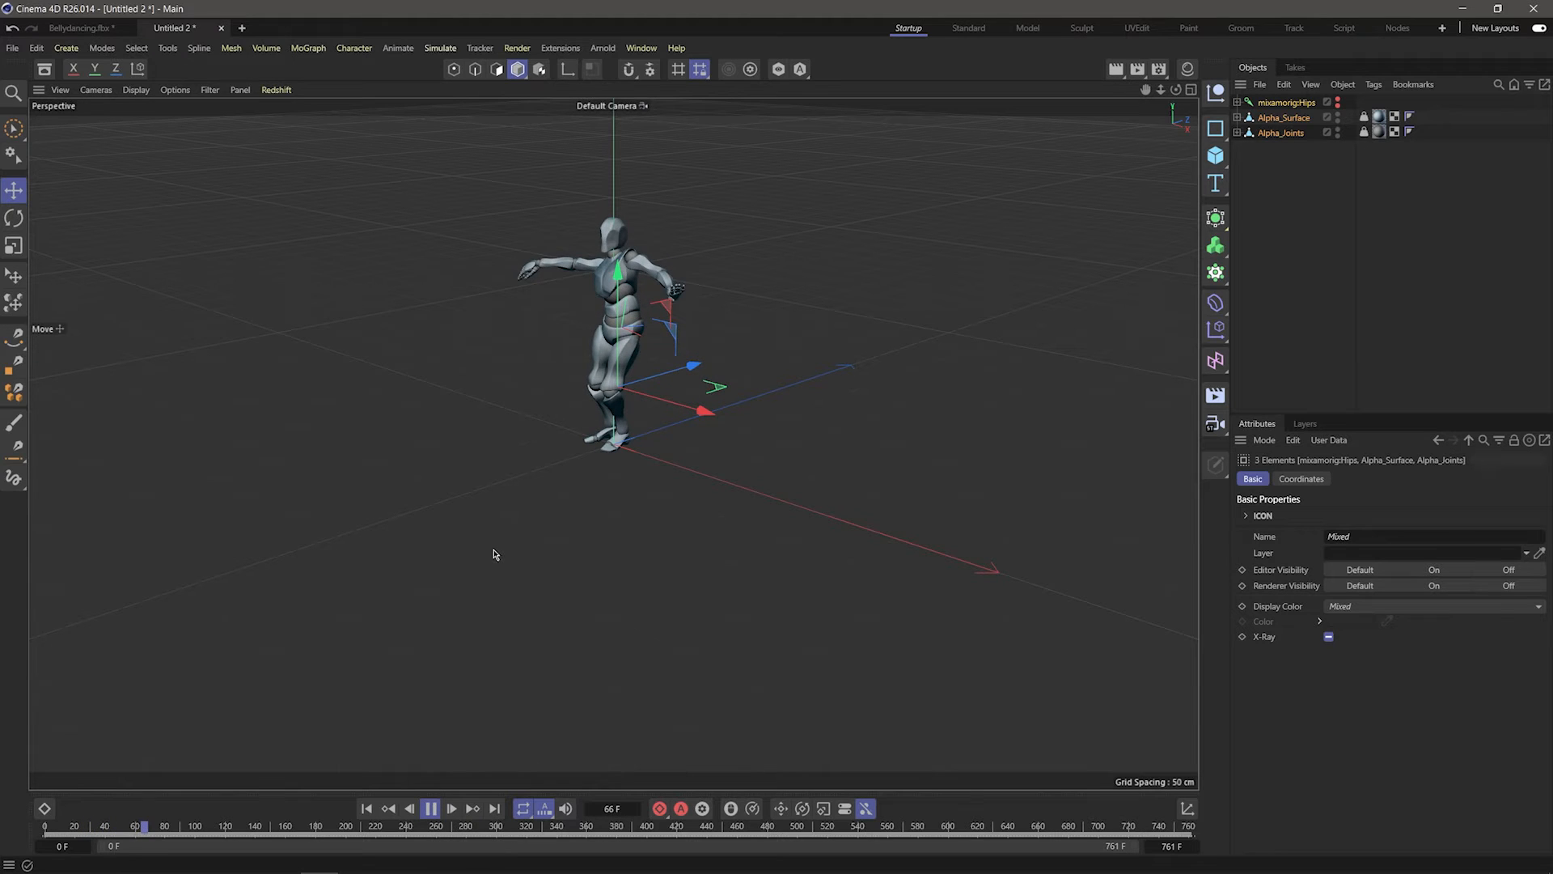
# - Save the project as 'Belly Dance' in the BellyDance Tutorial folder
pyautogui.press('ctrl+s')
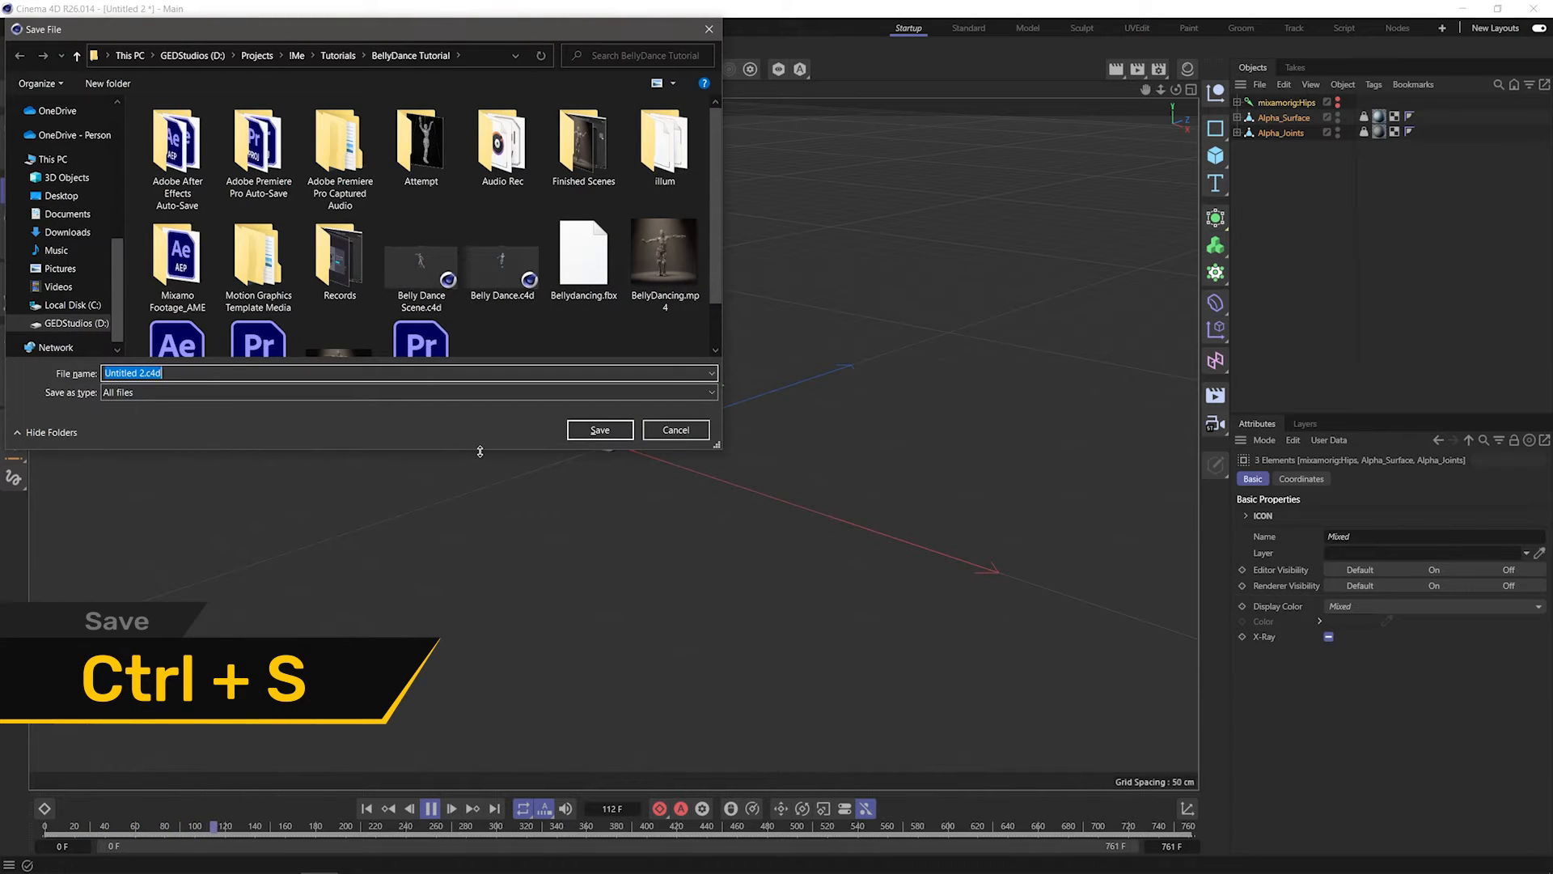
pyautogui.write('Belly Dance')
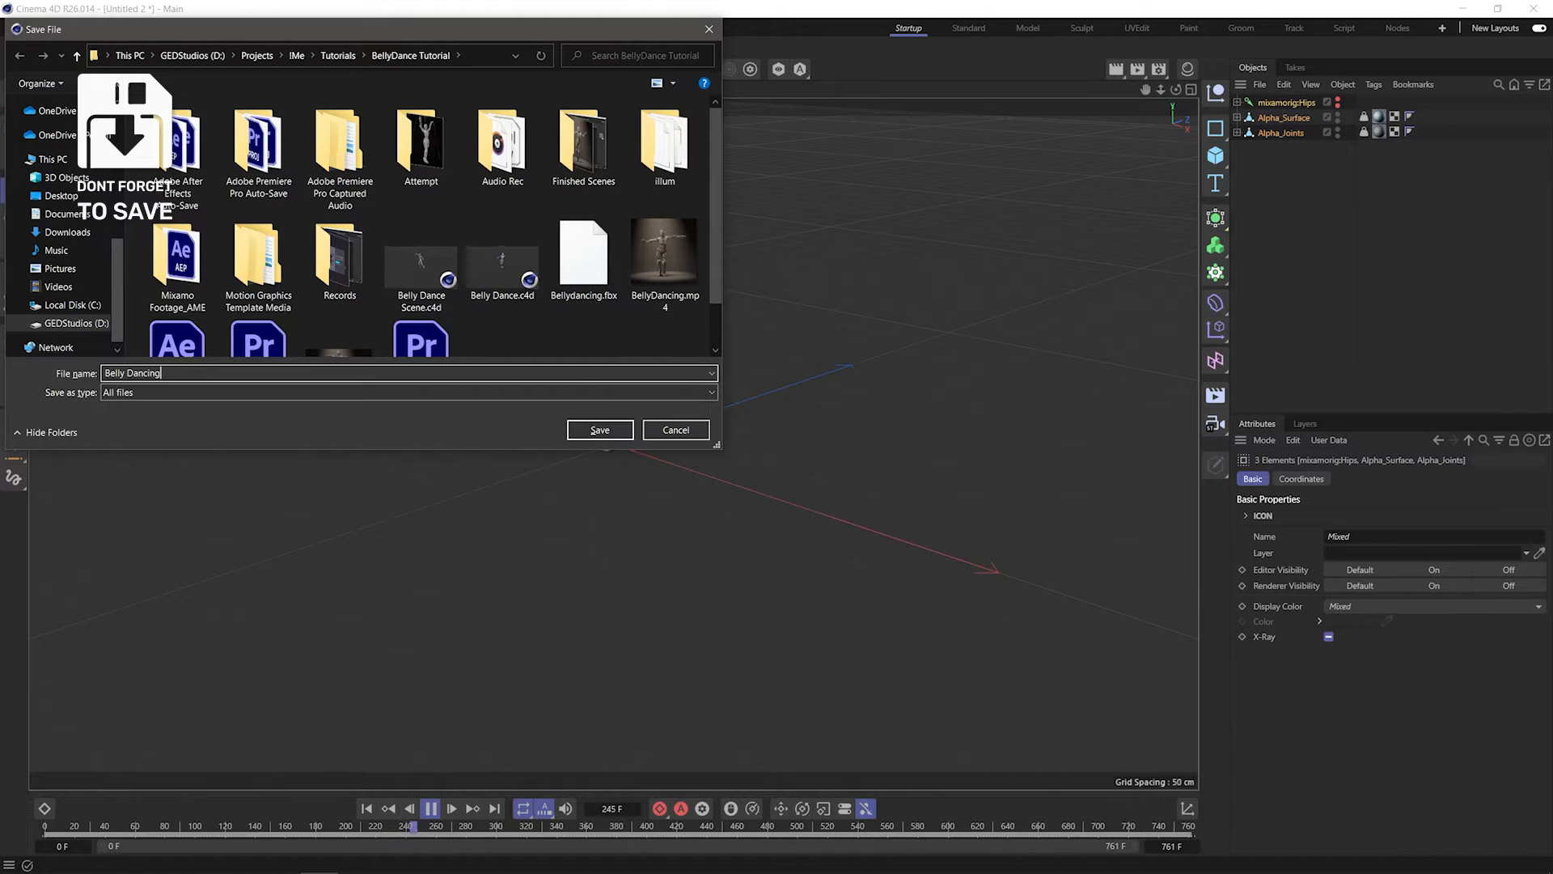
pyautogui.click(599, 429)
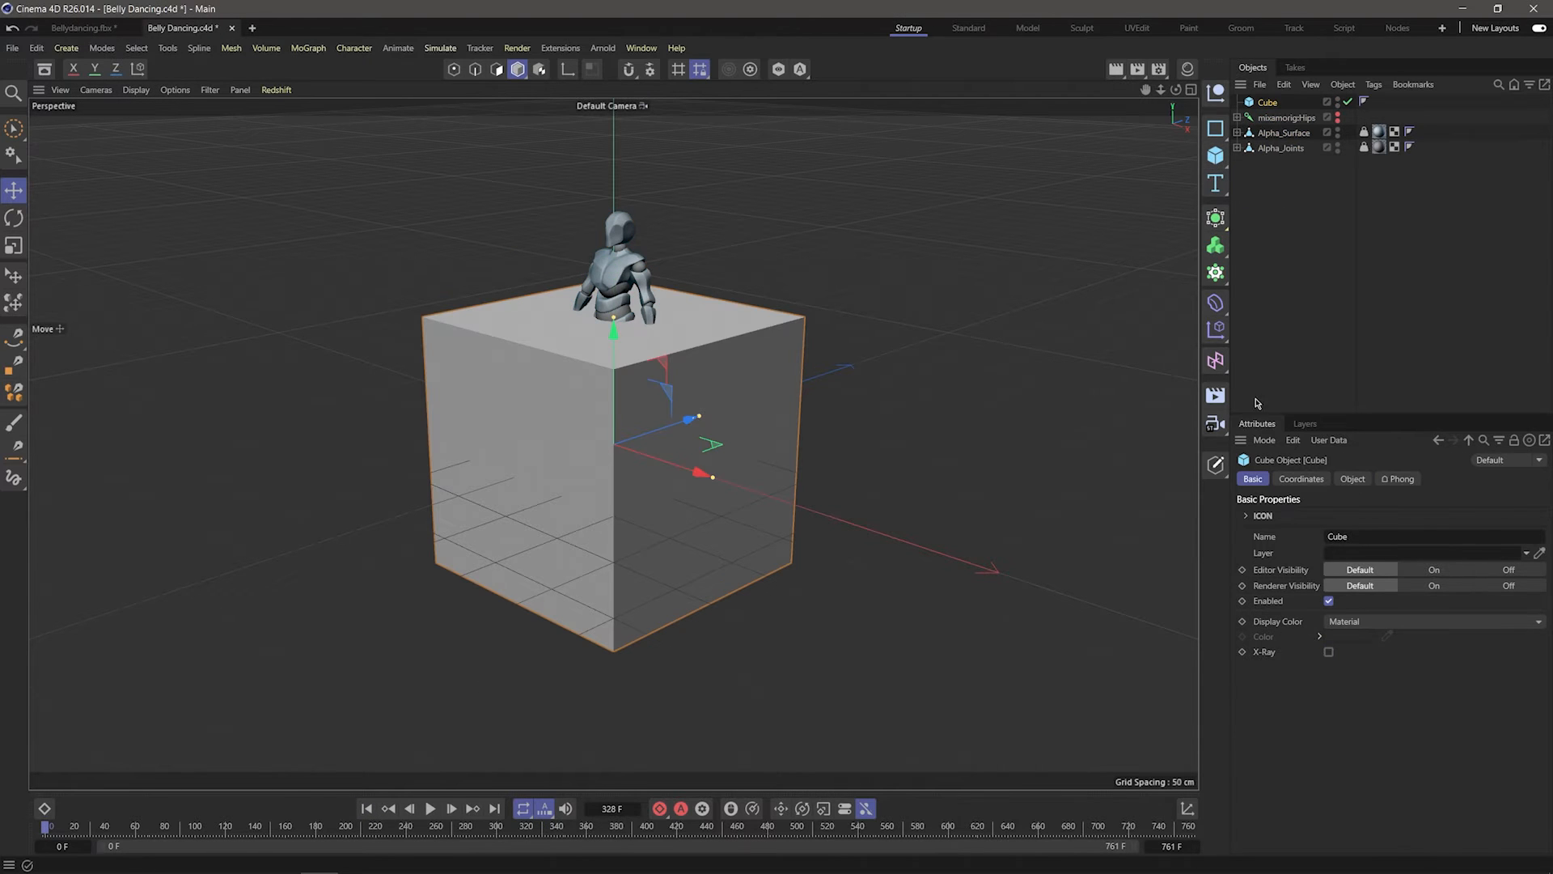
# - Shrink the cube to a thin 1 × 7 × 1 cm stick
pyautogui.click(1351, 479)
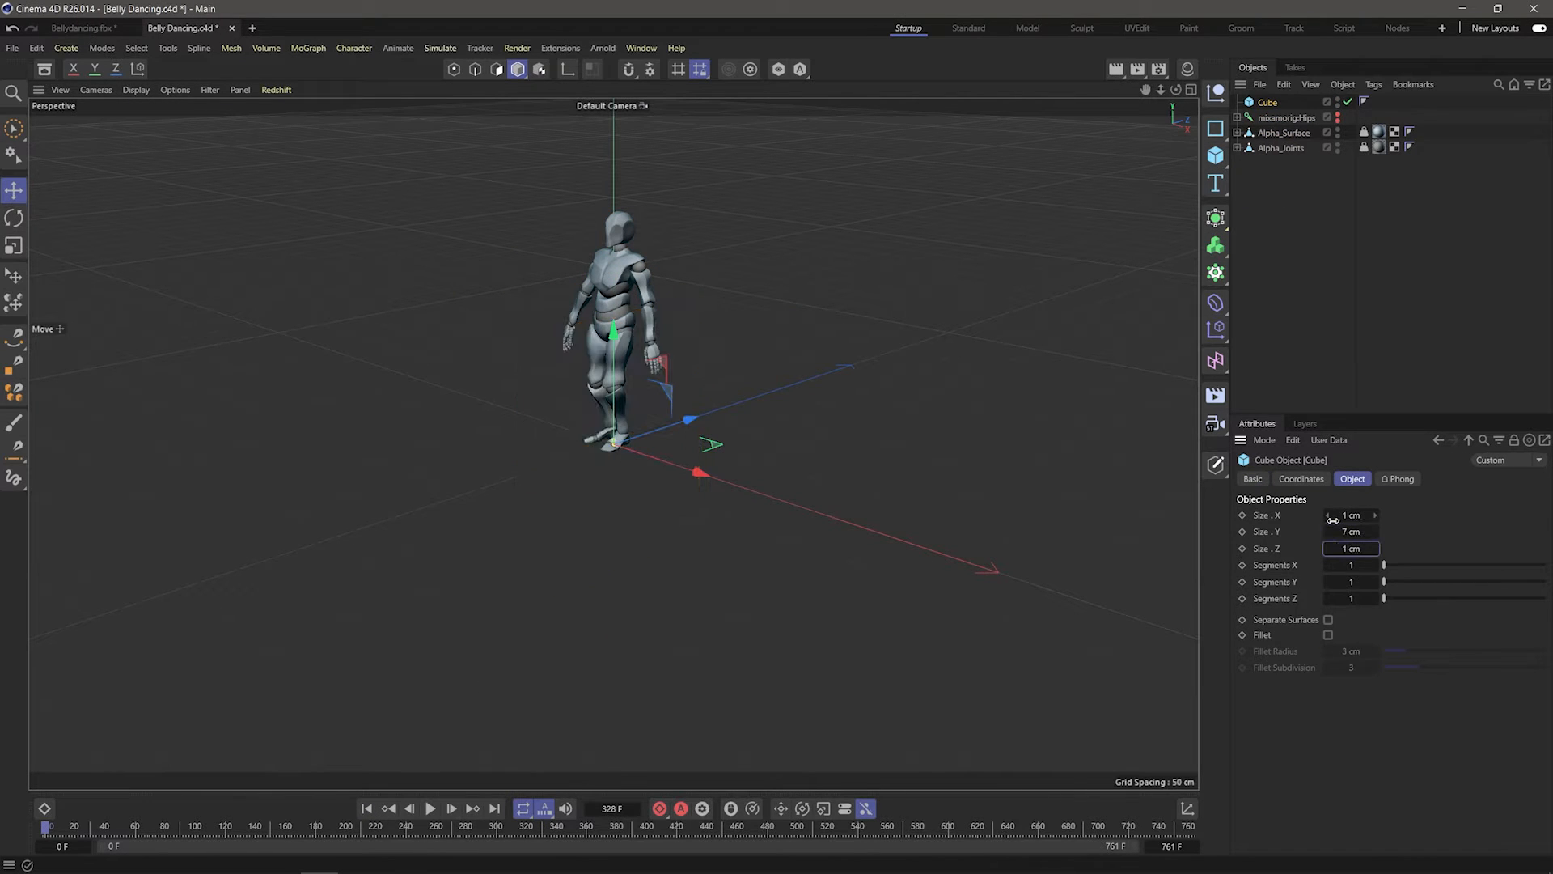
pyautogui.moveTo(1215, 244)
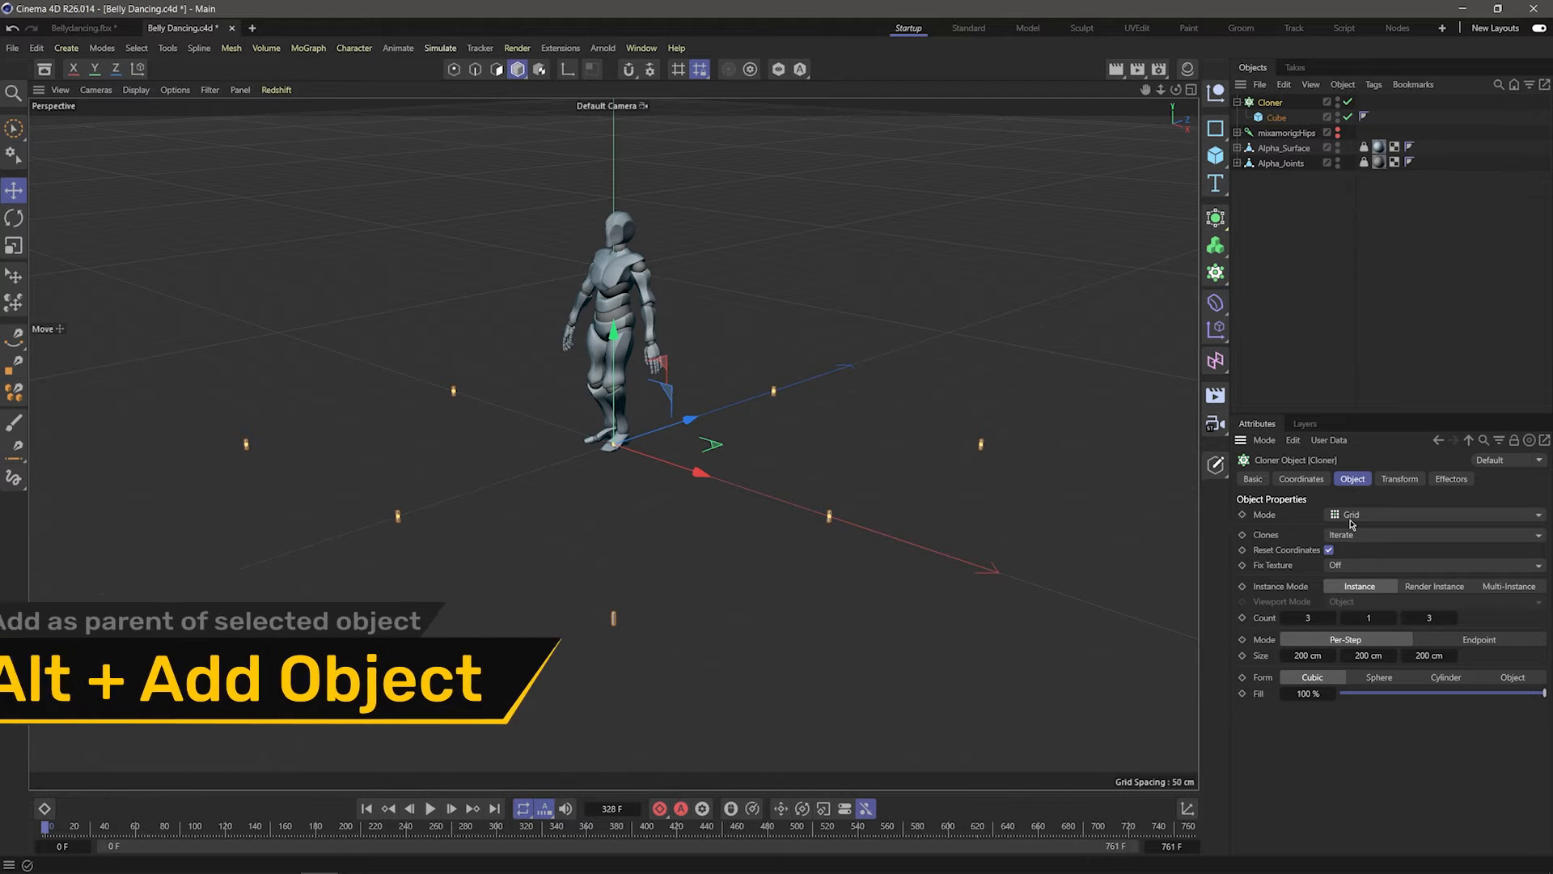
# - Set the Cloner to Object mode on Alpha_Surface so 2000 stick clones cover Y Bot's body
pyautogui.click(1432, 514)
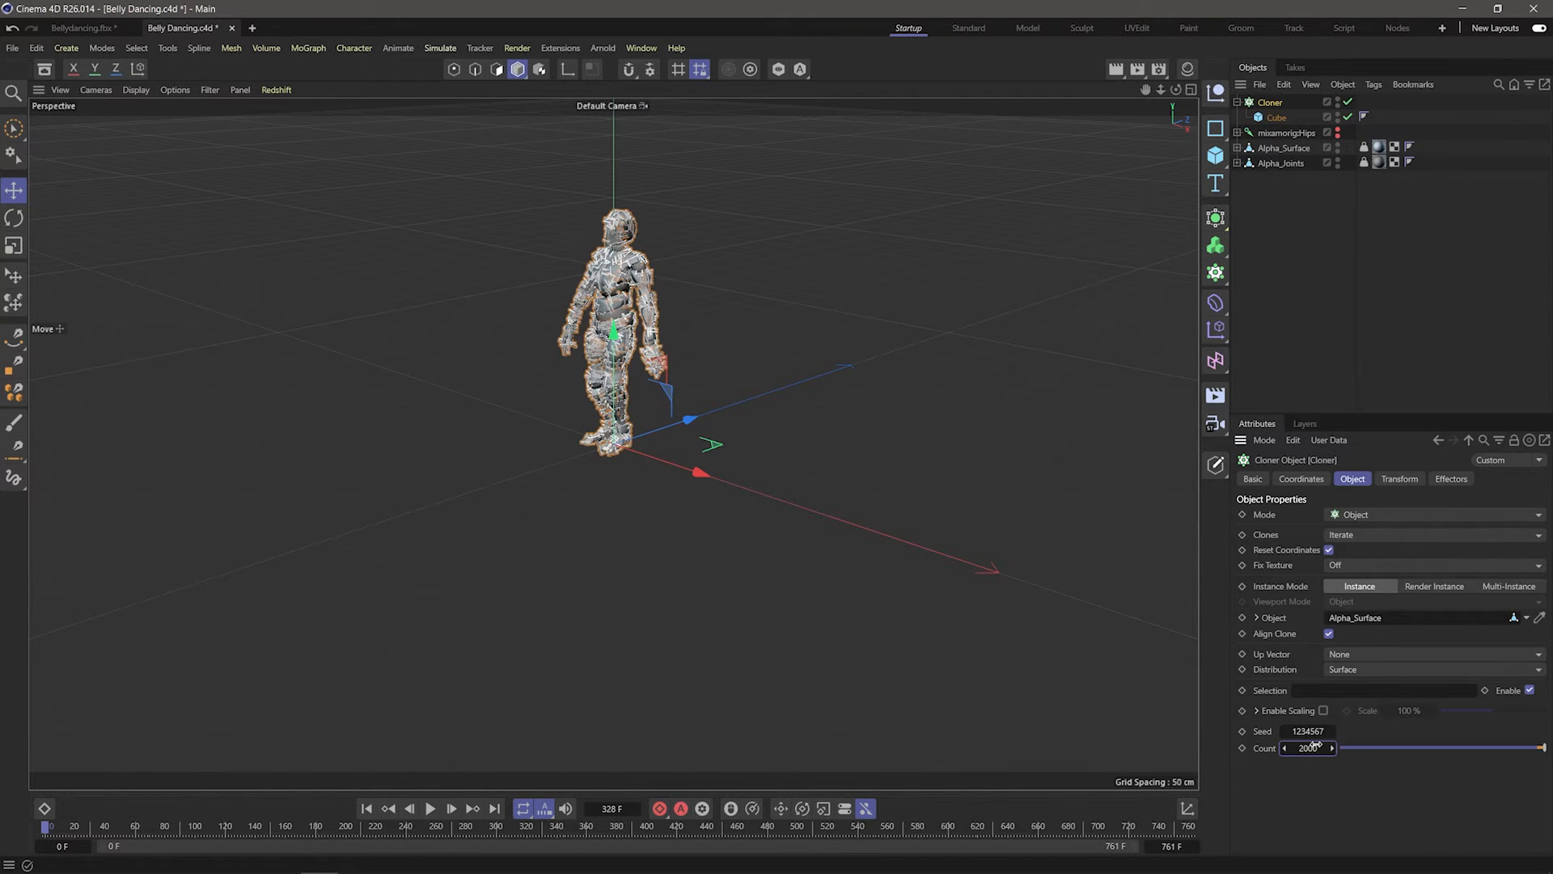
pyautogui.click(1283, 147)
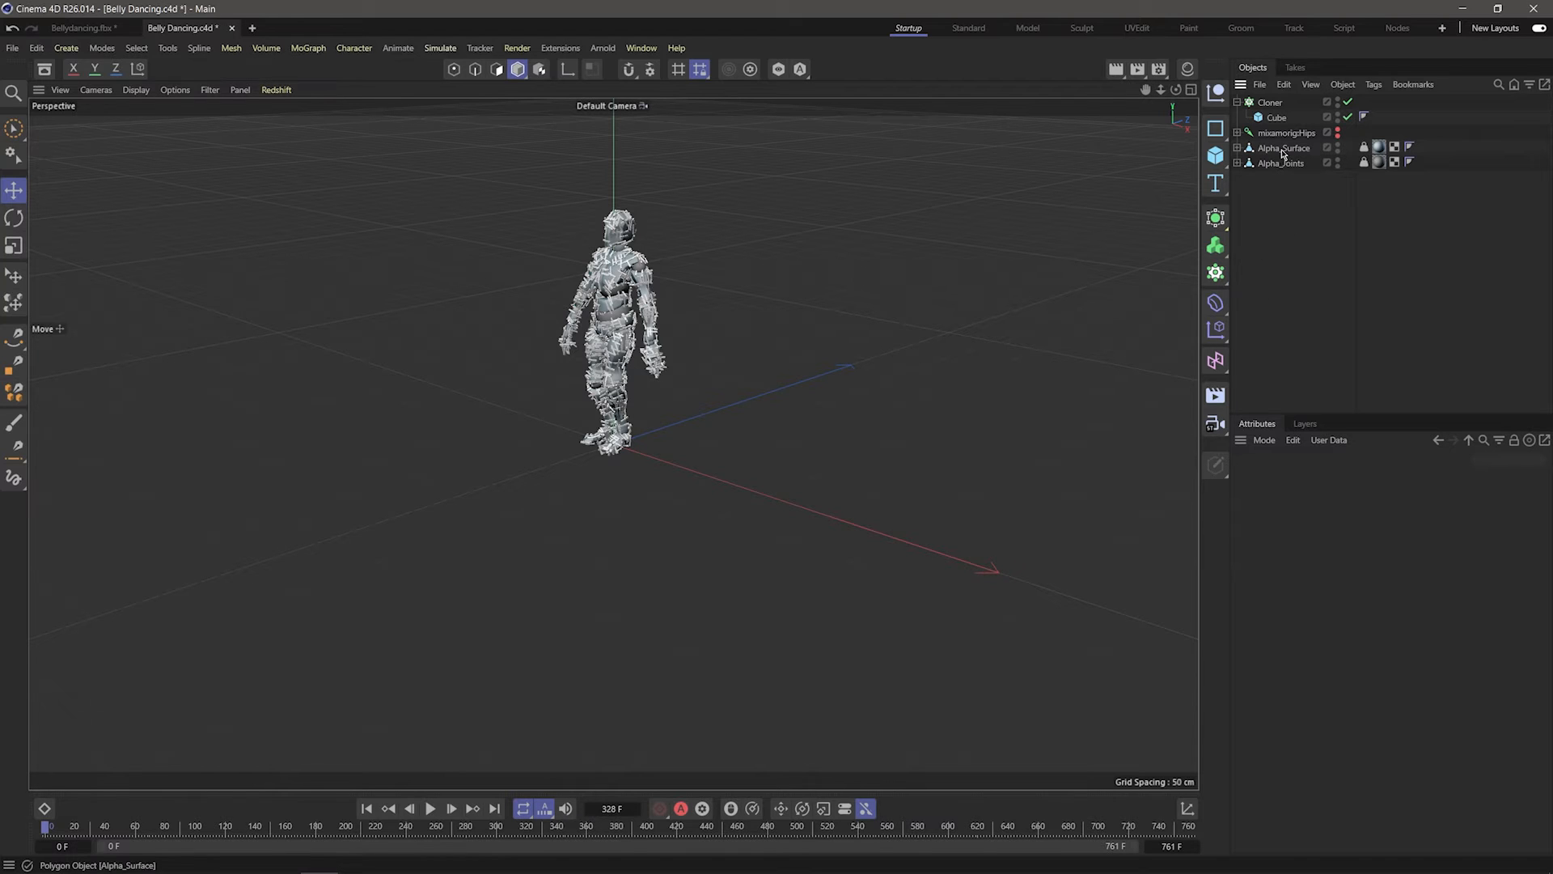
pyautogui.click(1280, 162)
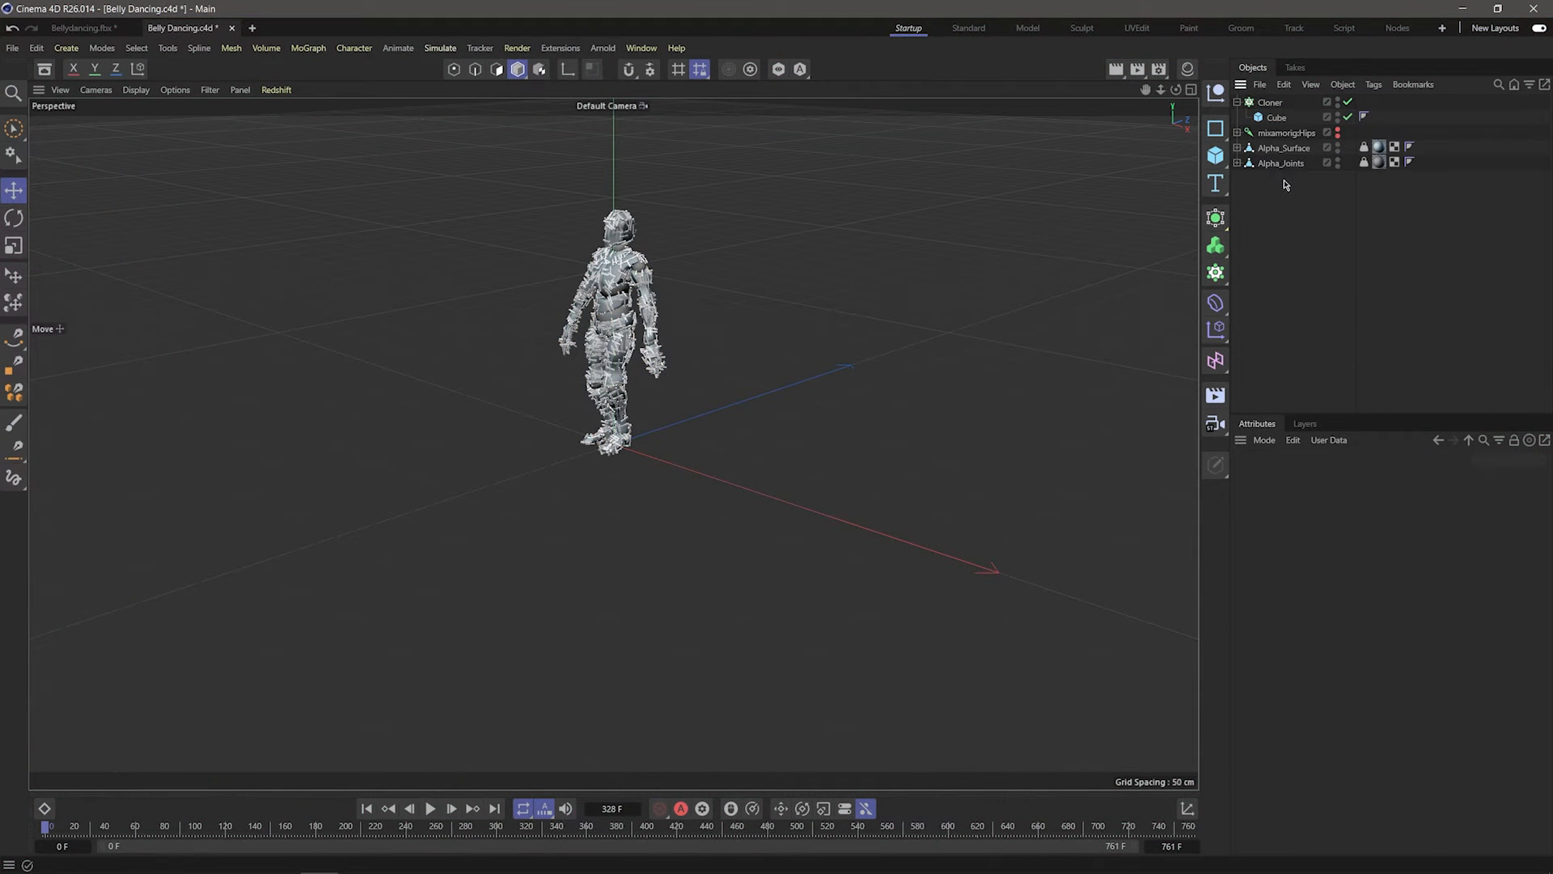
# - Group Alpha_Surface and Alpha_Joints under a Connect object and make it the Cloner's source
pyautogui.click(1281, 147)
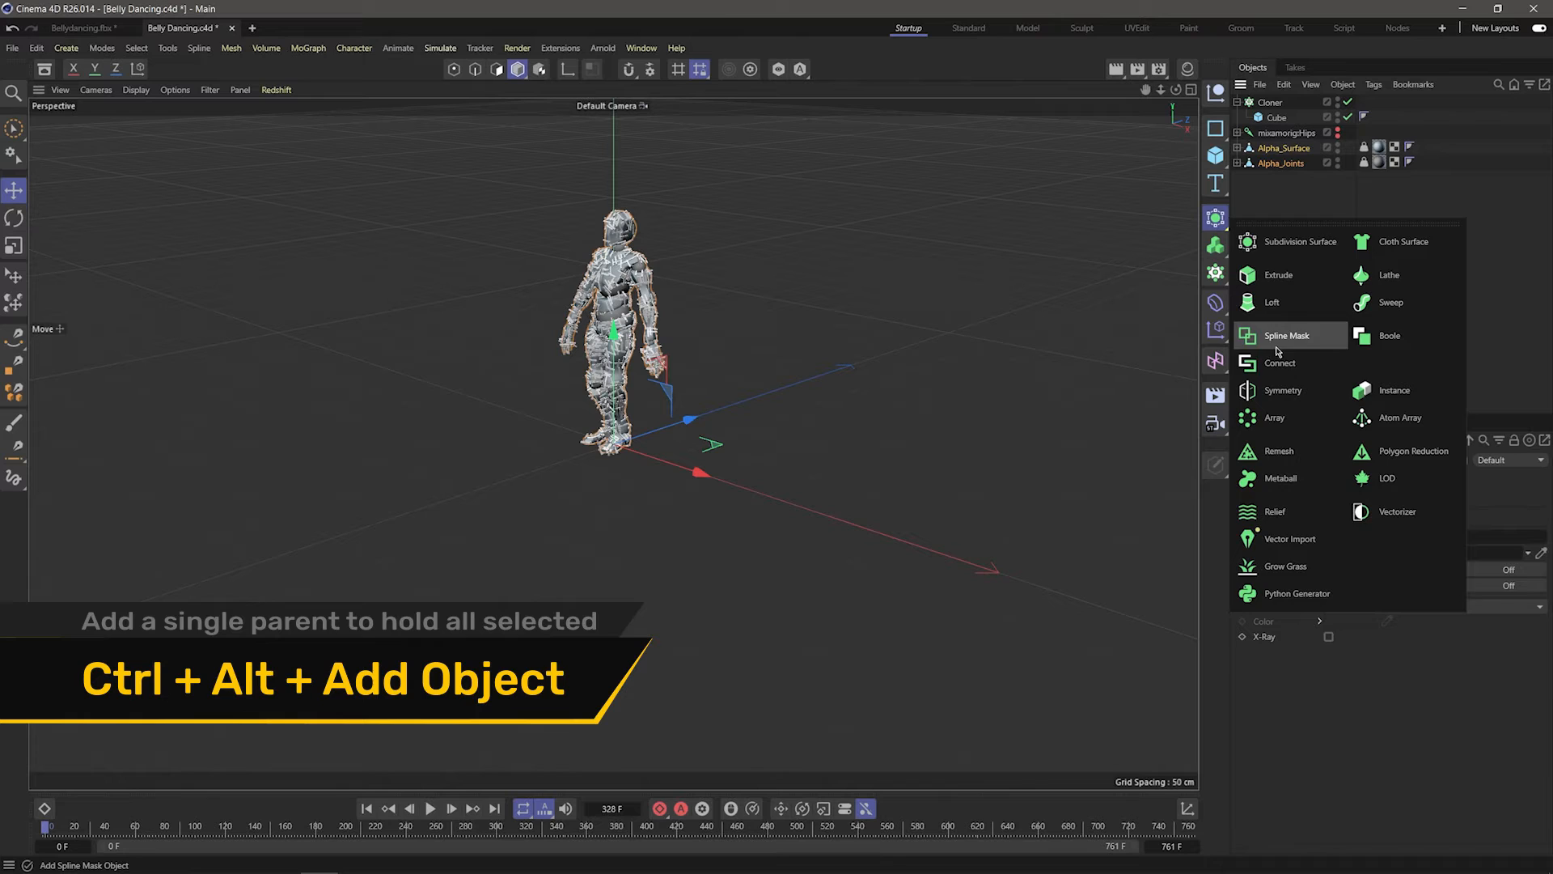
pyautogui.click(1281, 361)
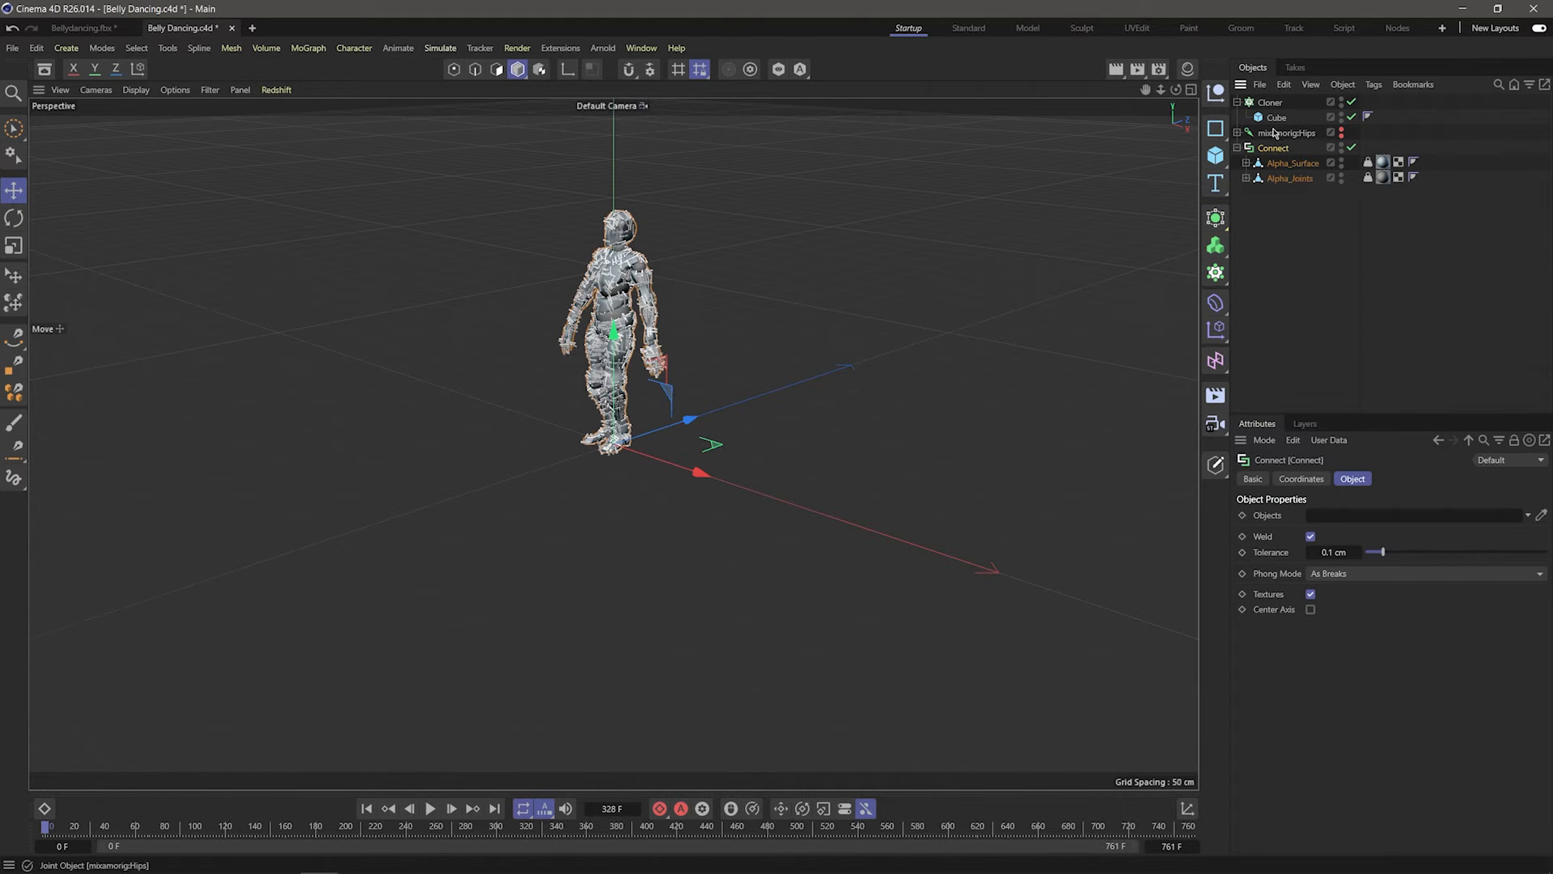
pyautogui.click(1271, 102)
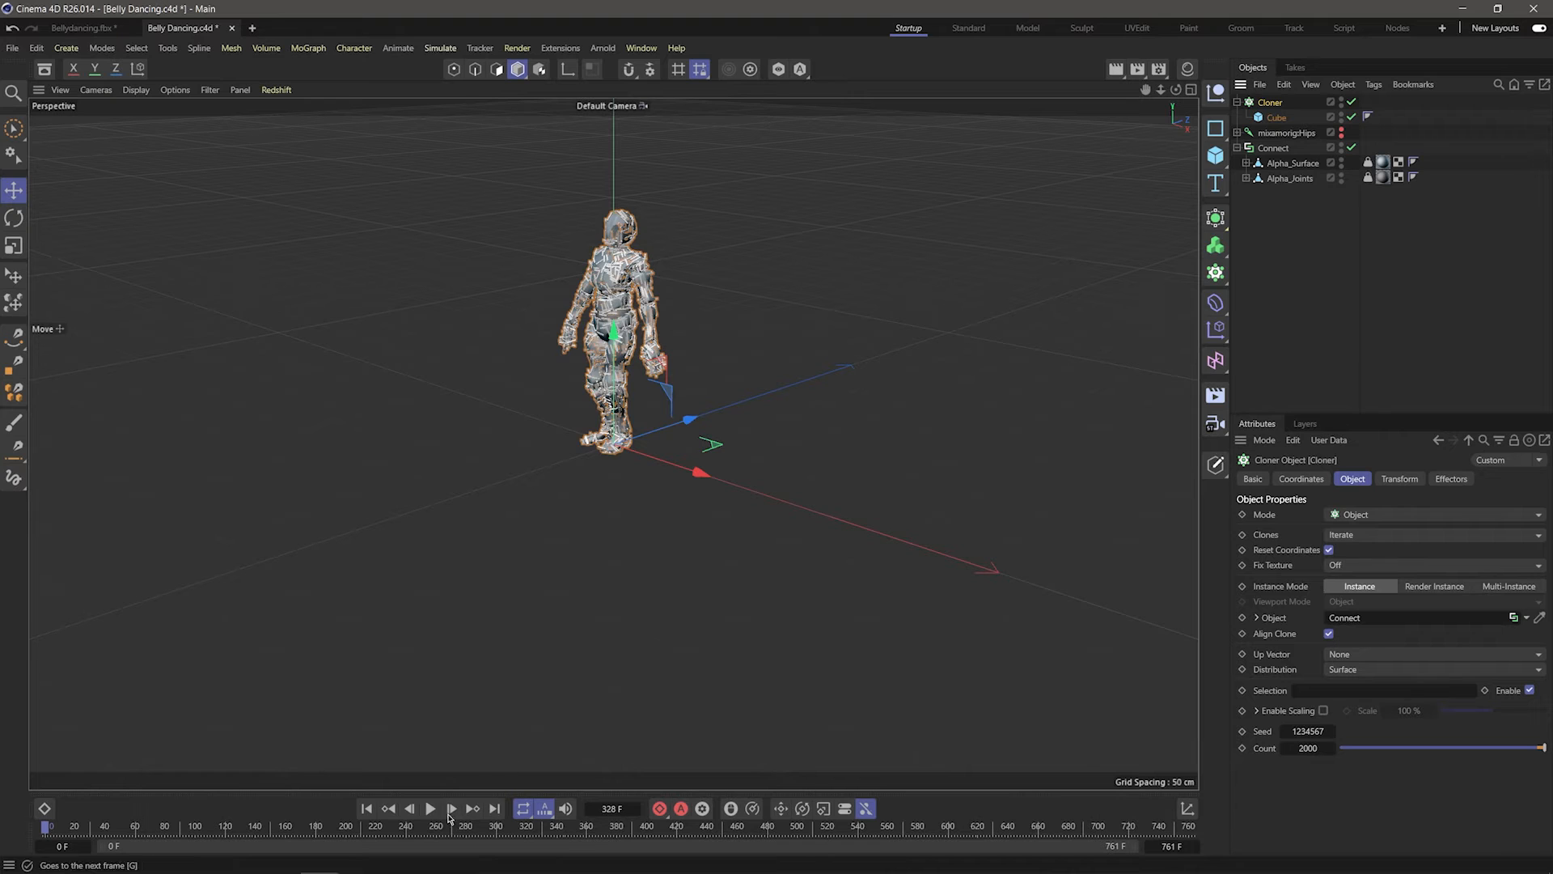
# - Play the dance so the stick clones follow Y Bot, then review the Connect object's settings
pyautogui.click(430, 809)
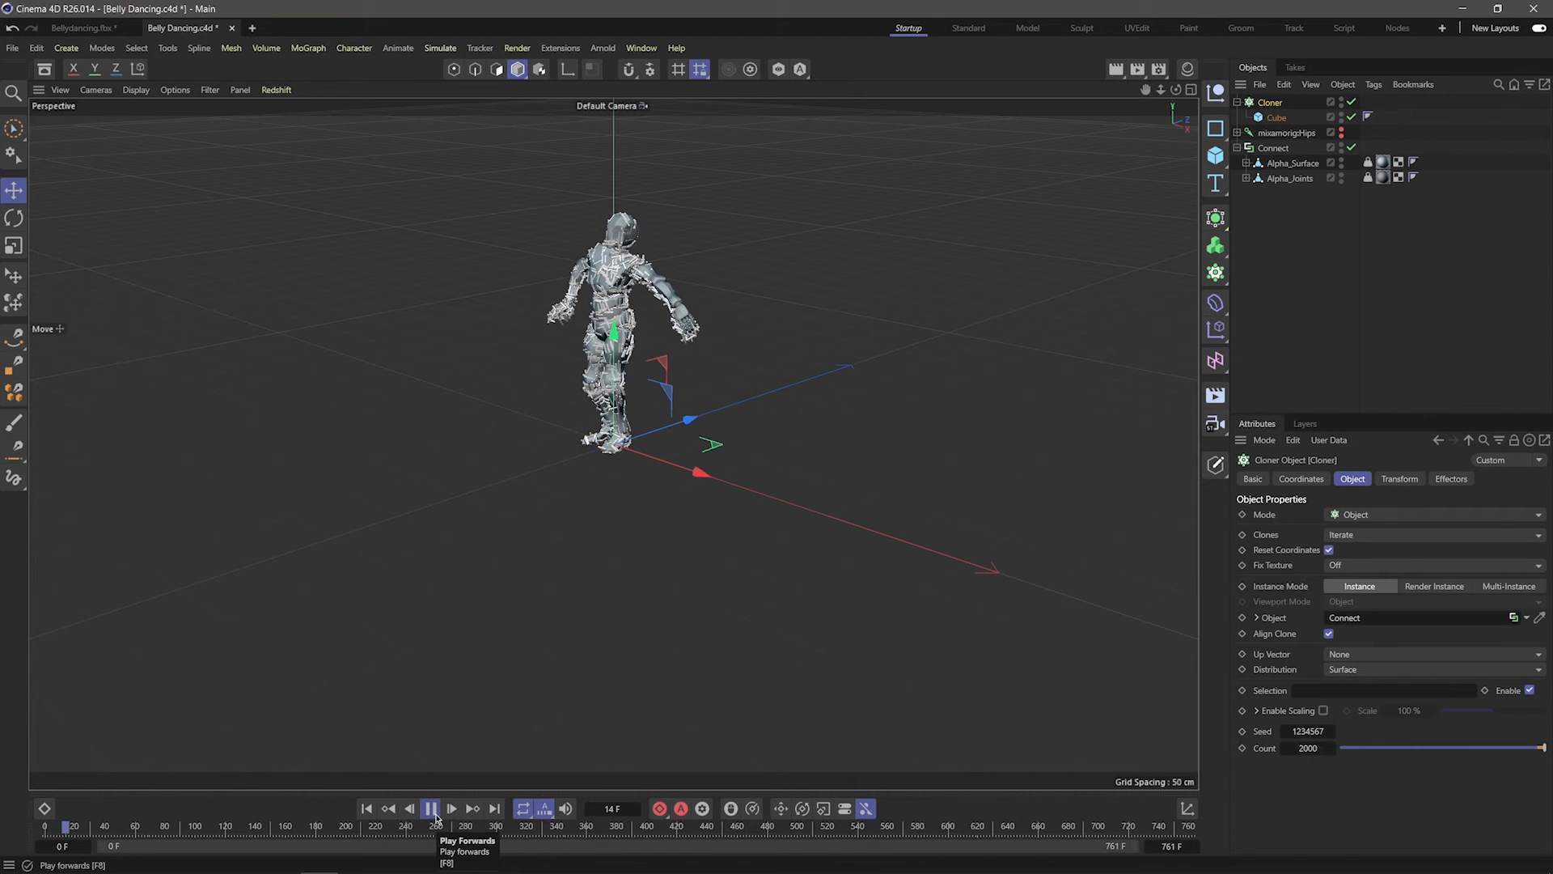
pyautogui.click(430, 809)
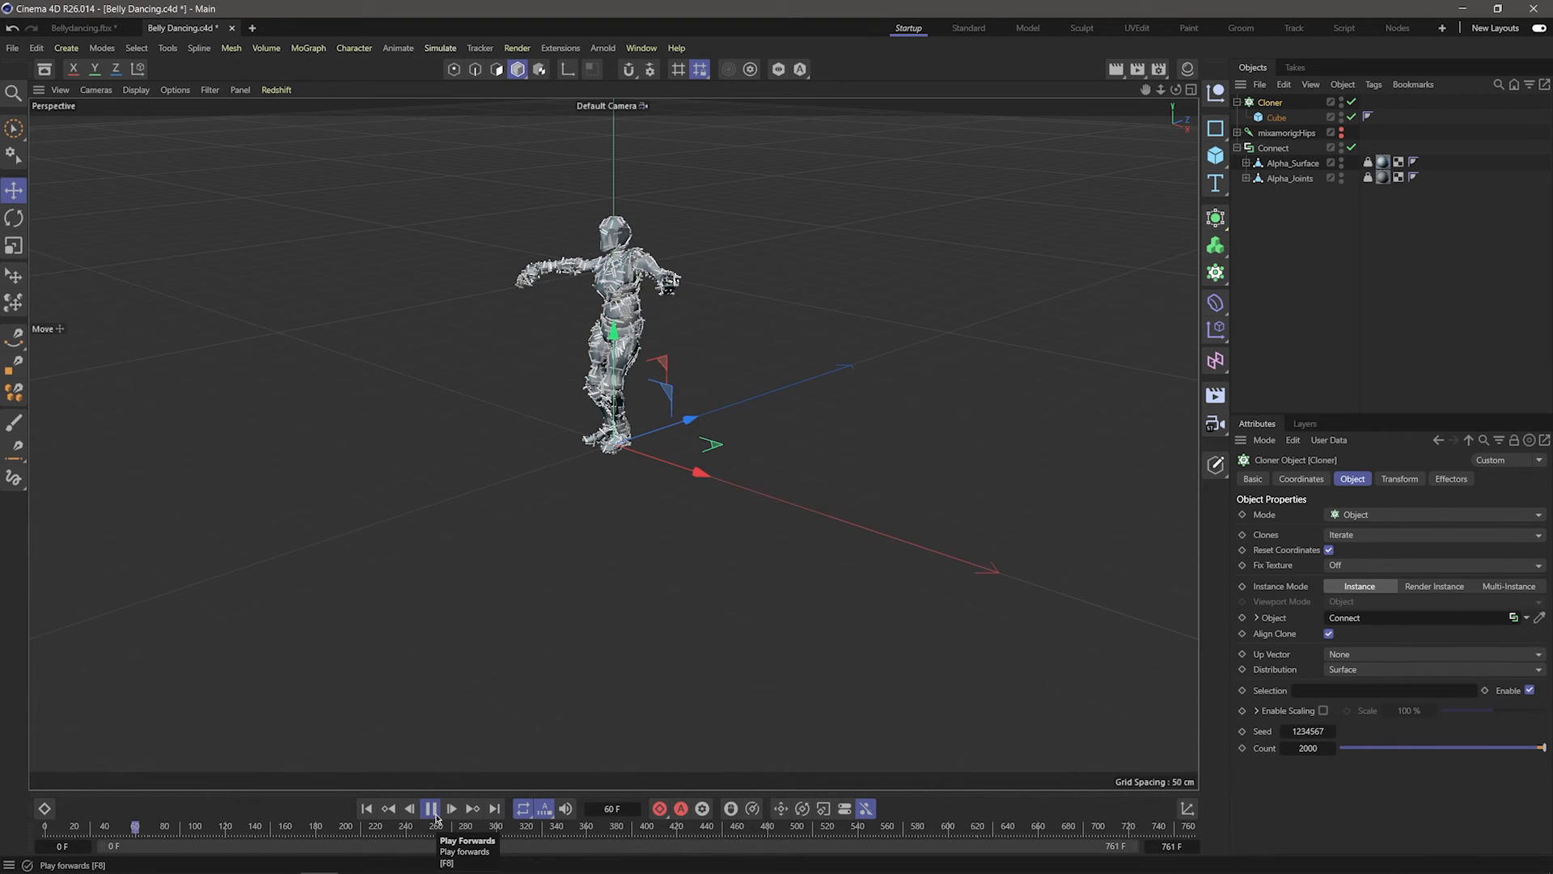
pyautogui.click(430, 809)
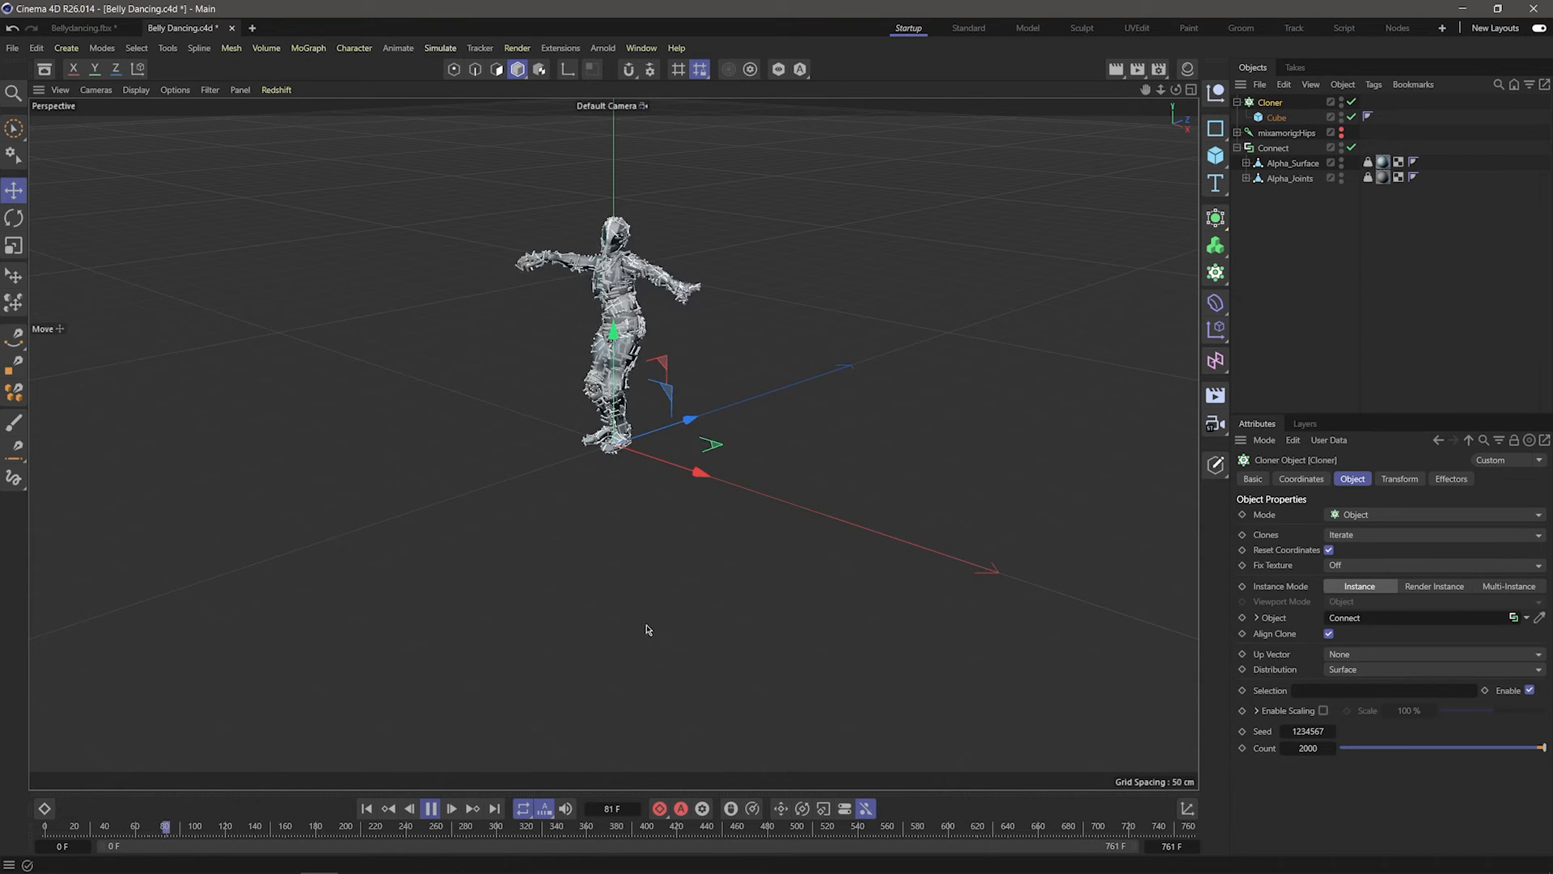
pyautogui.click(1273, 147)
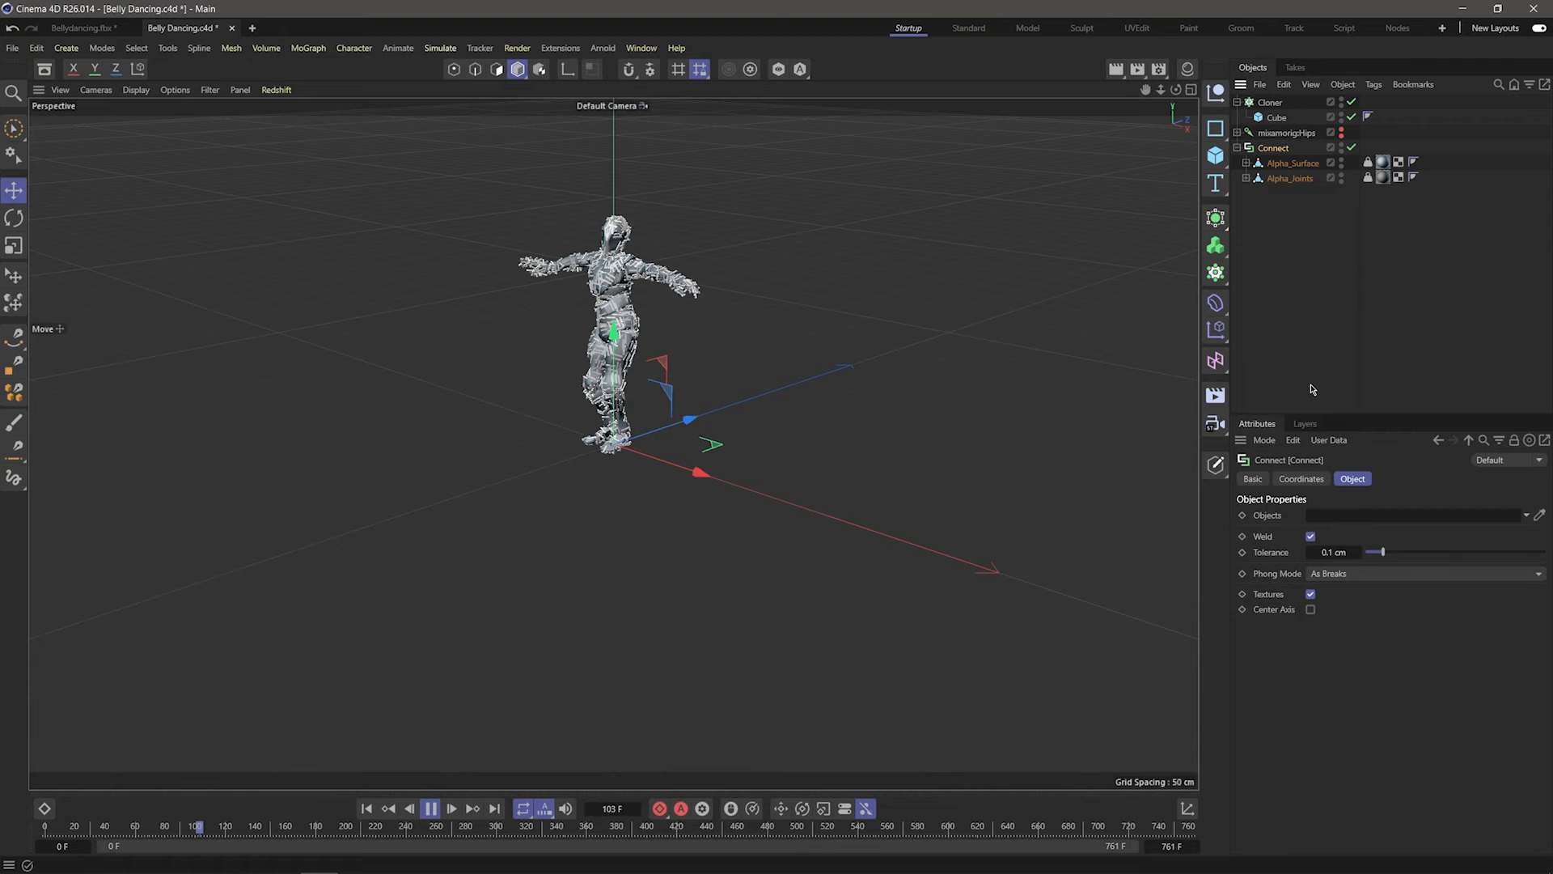
pyautogui.click(1309, 536)
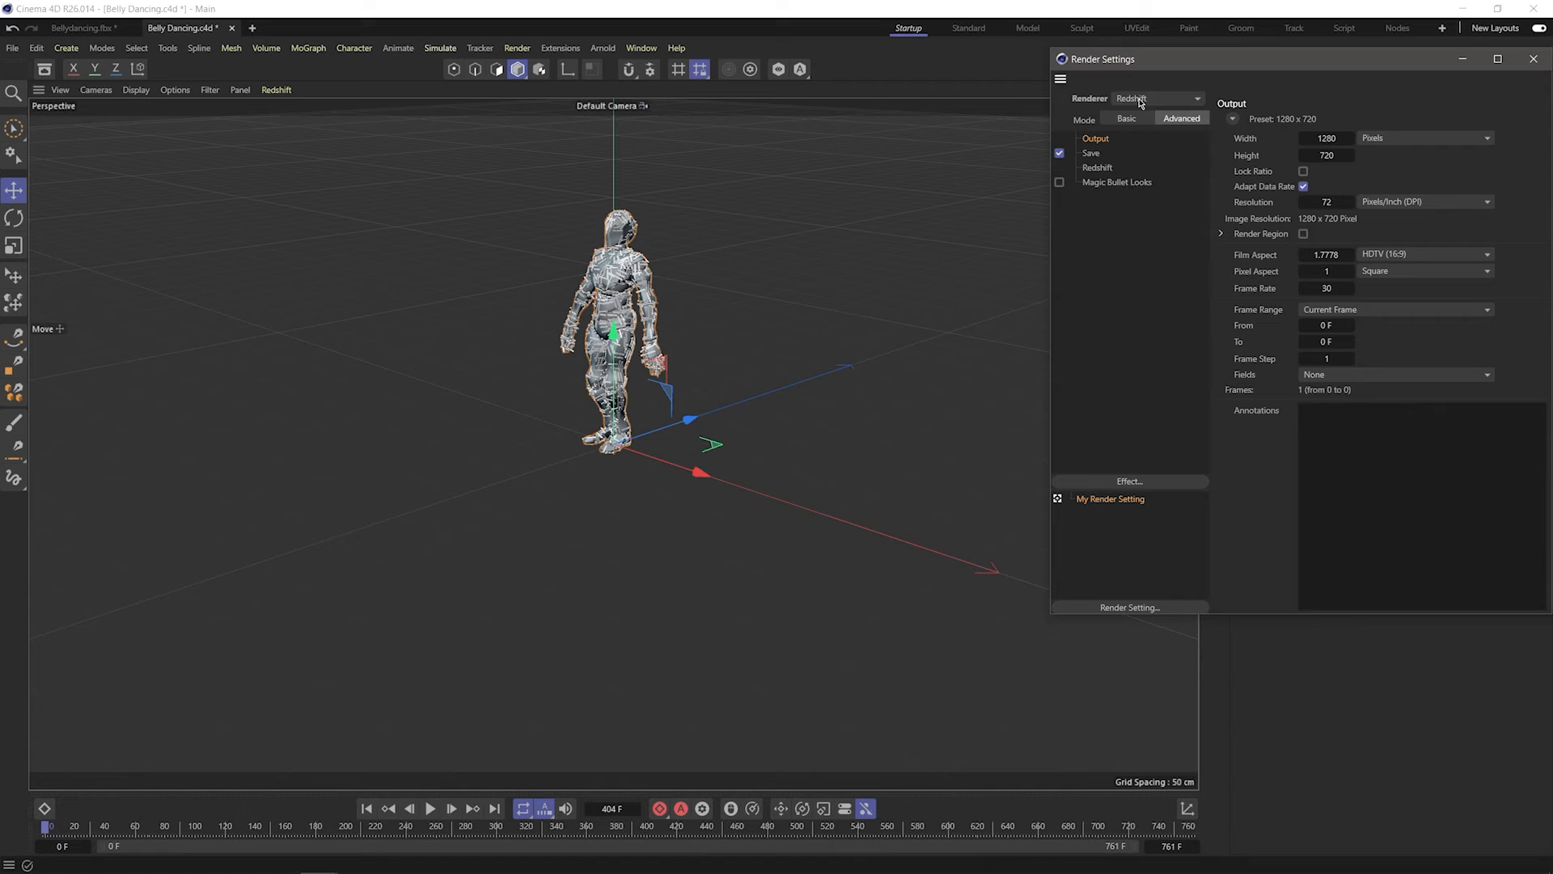
# - Switch to the Physical renderer at 1000 × 1000 output and add an ambient occlusion effect
pyautogui.click(1157, 99)
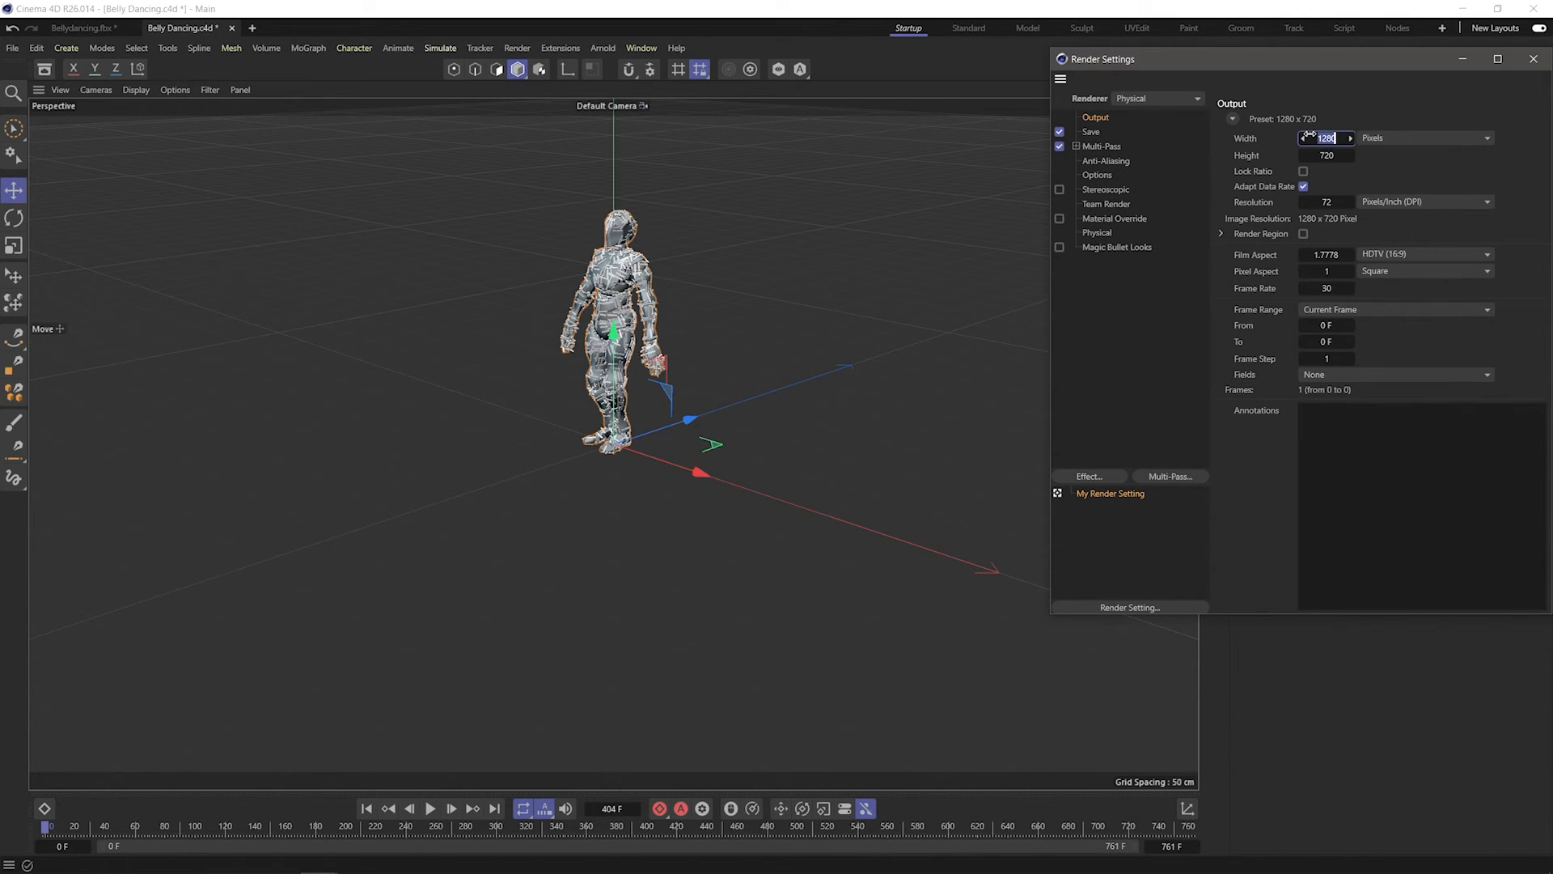
pyautogui.click(1087, 475)
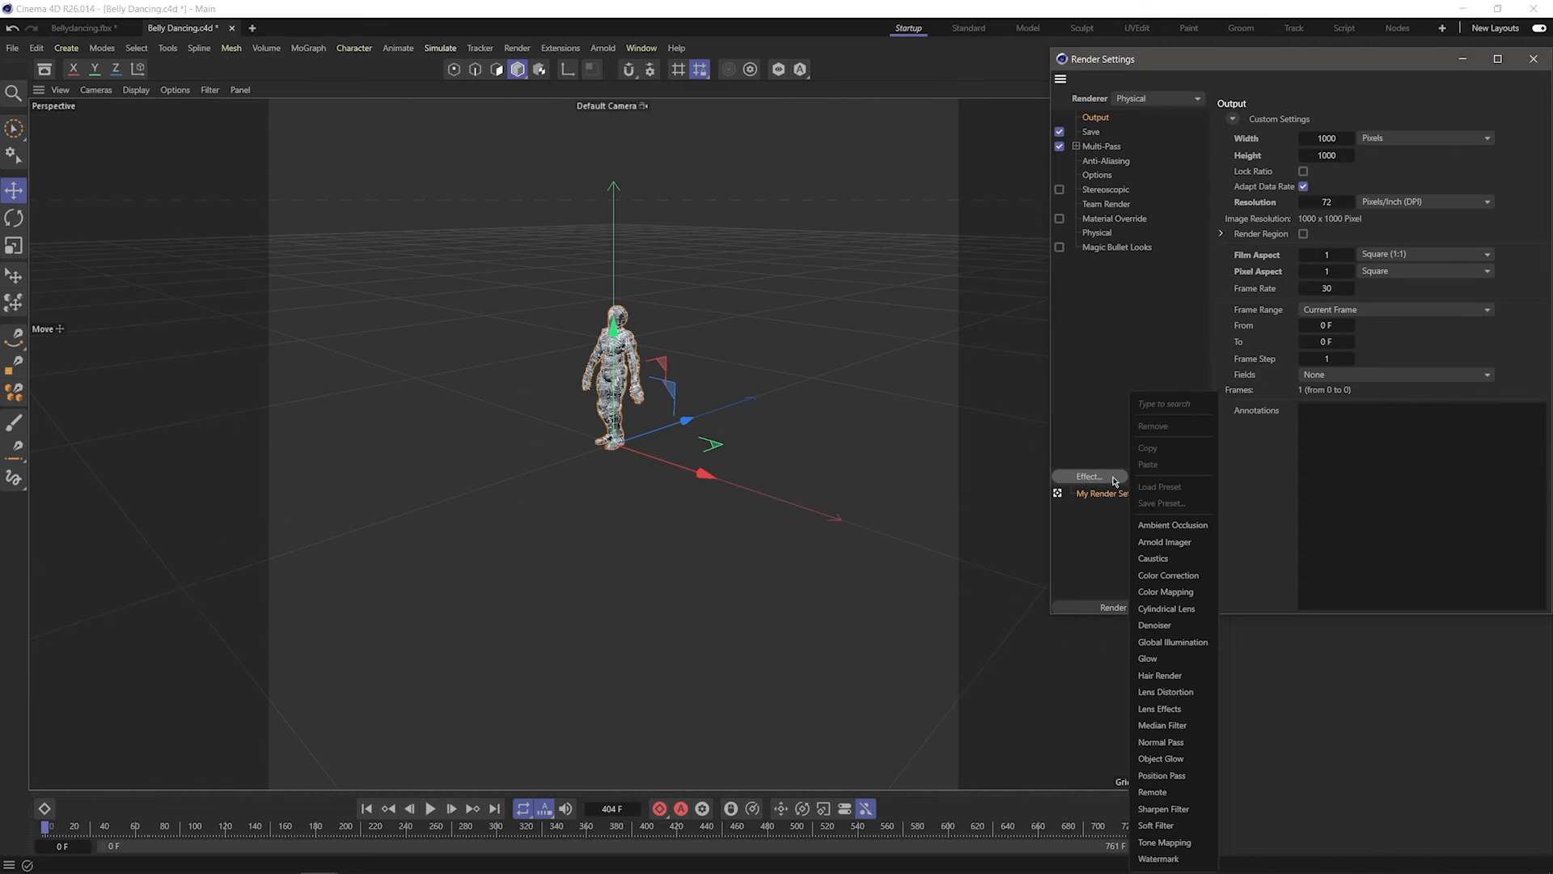
pyautogui.click(1173, 525)
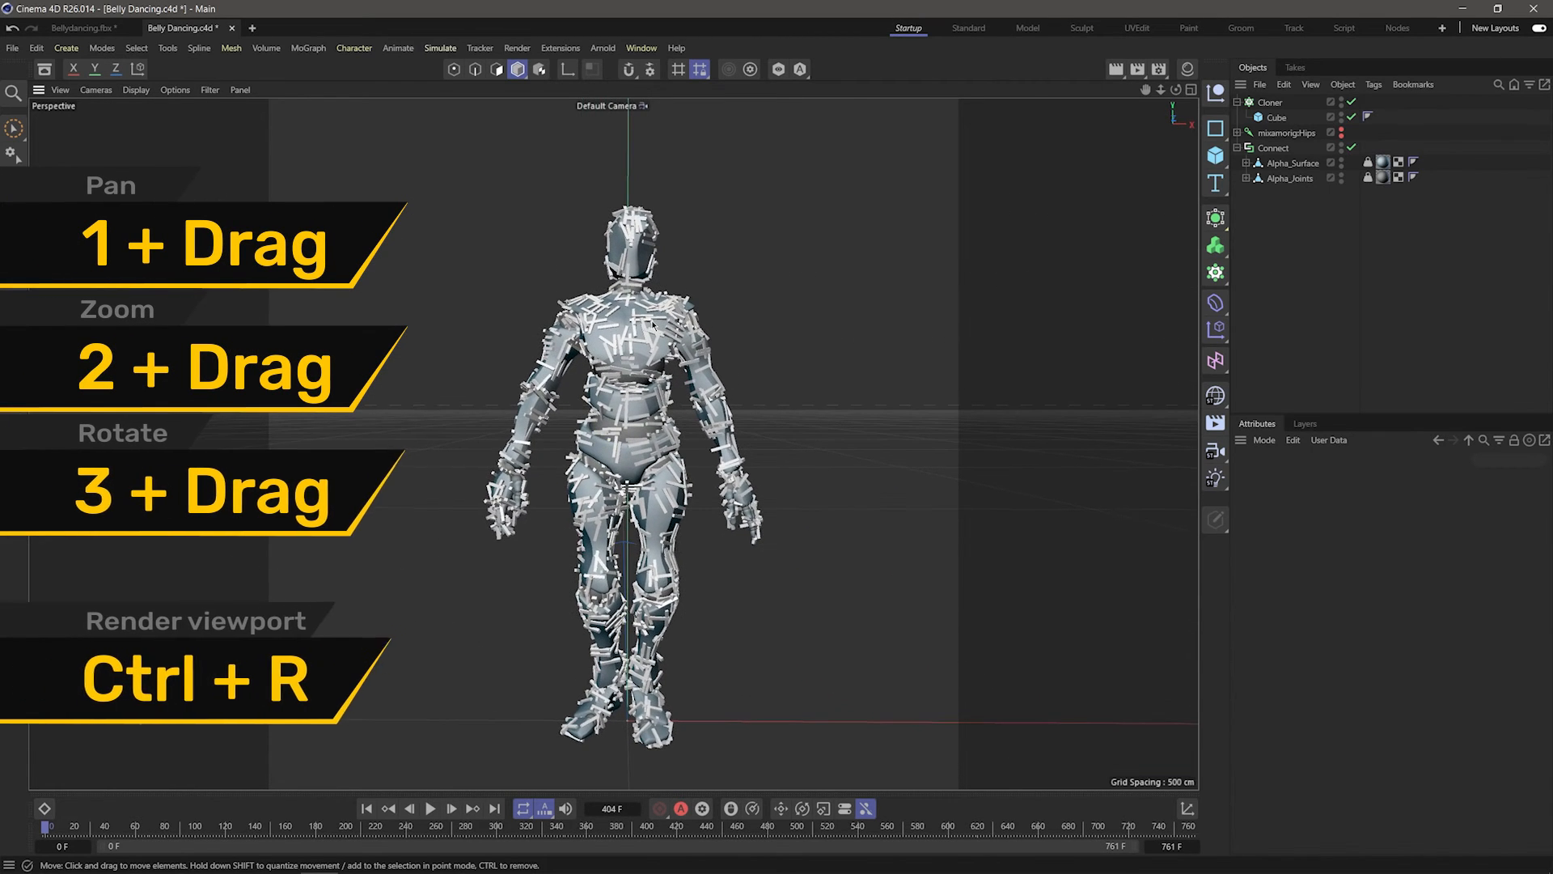
# - Render a viewport preview of the white stick figure on black
pyautogui.press('ctrl+r')
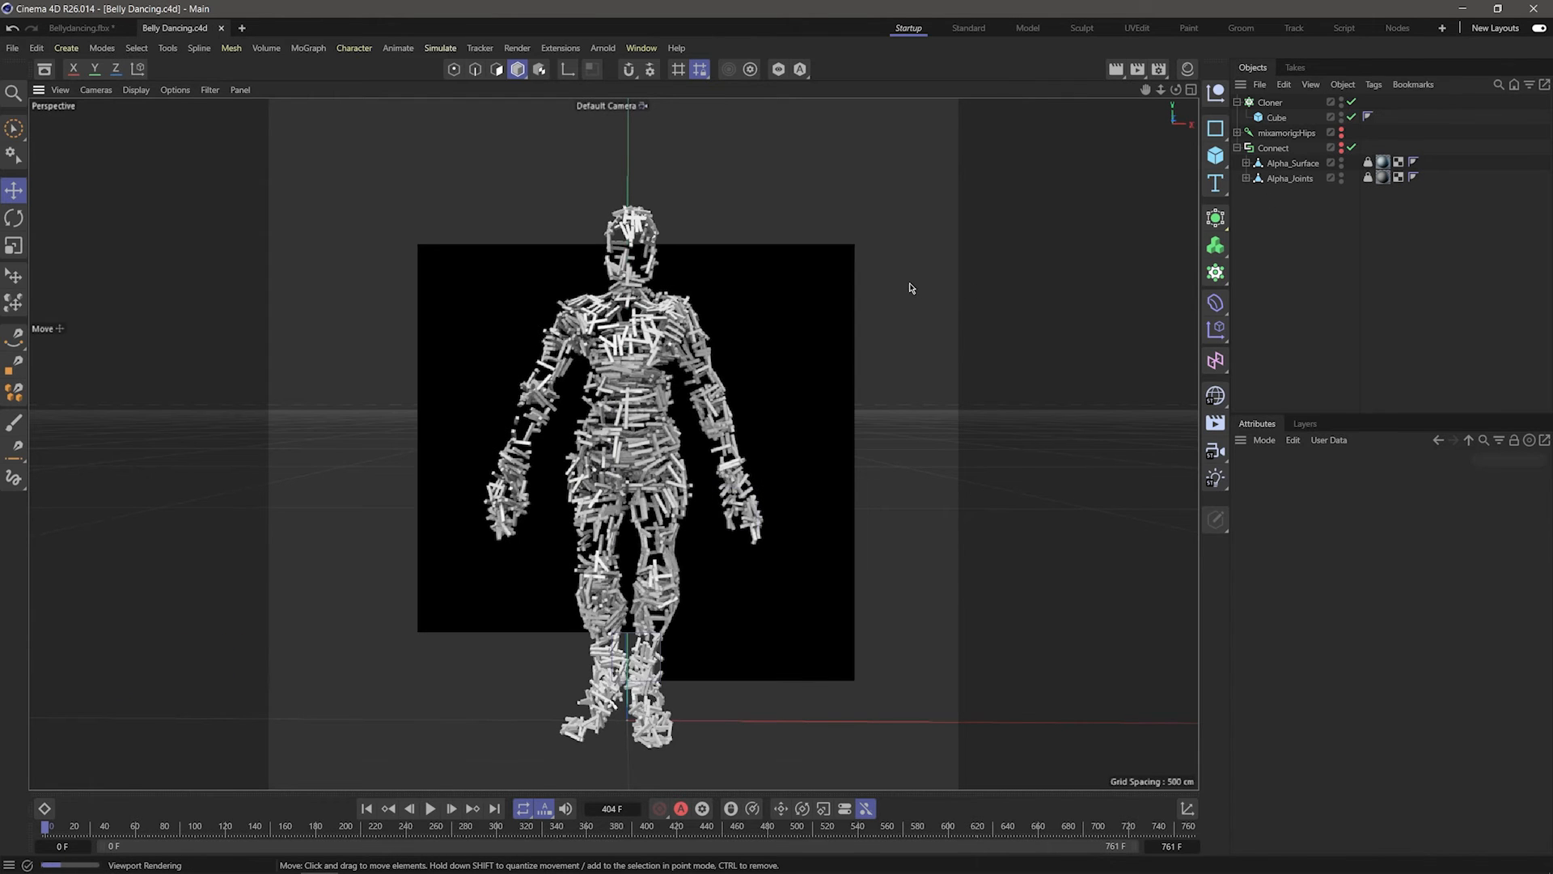
pyautogui.click(1215, 478)
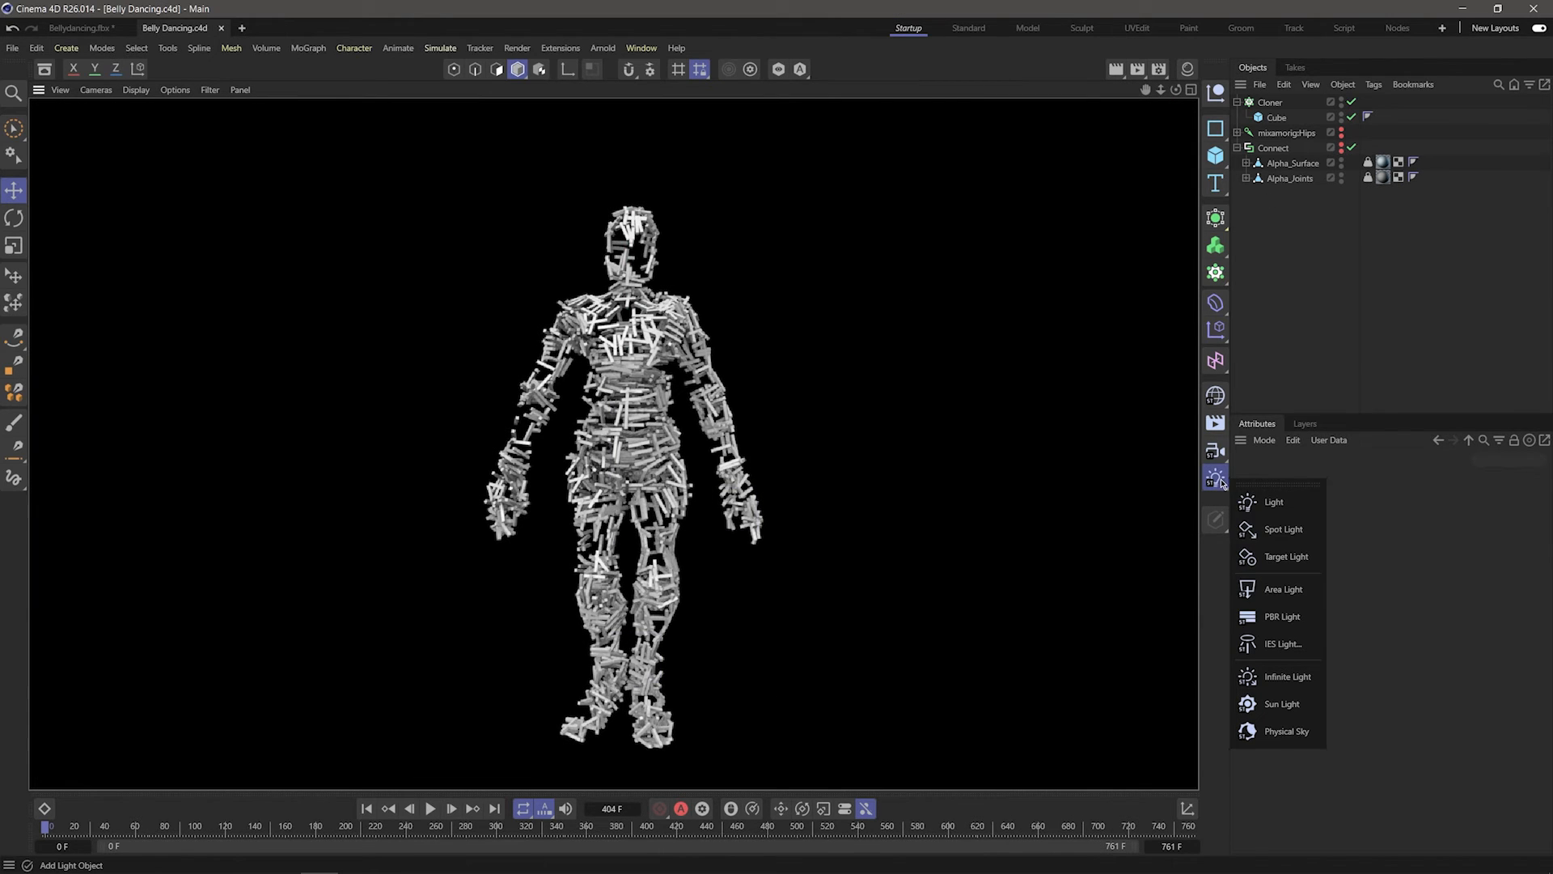
# - Add a spot light above the figure pointing down and preview-render it
pyautogui.click(1273, 502)
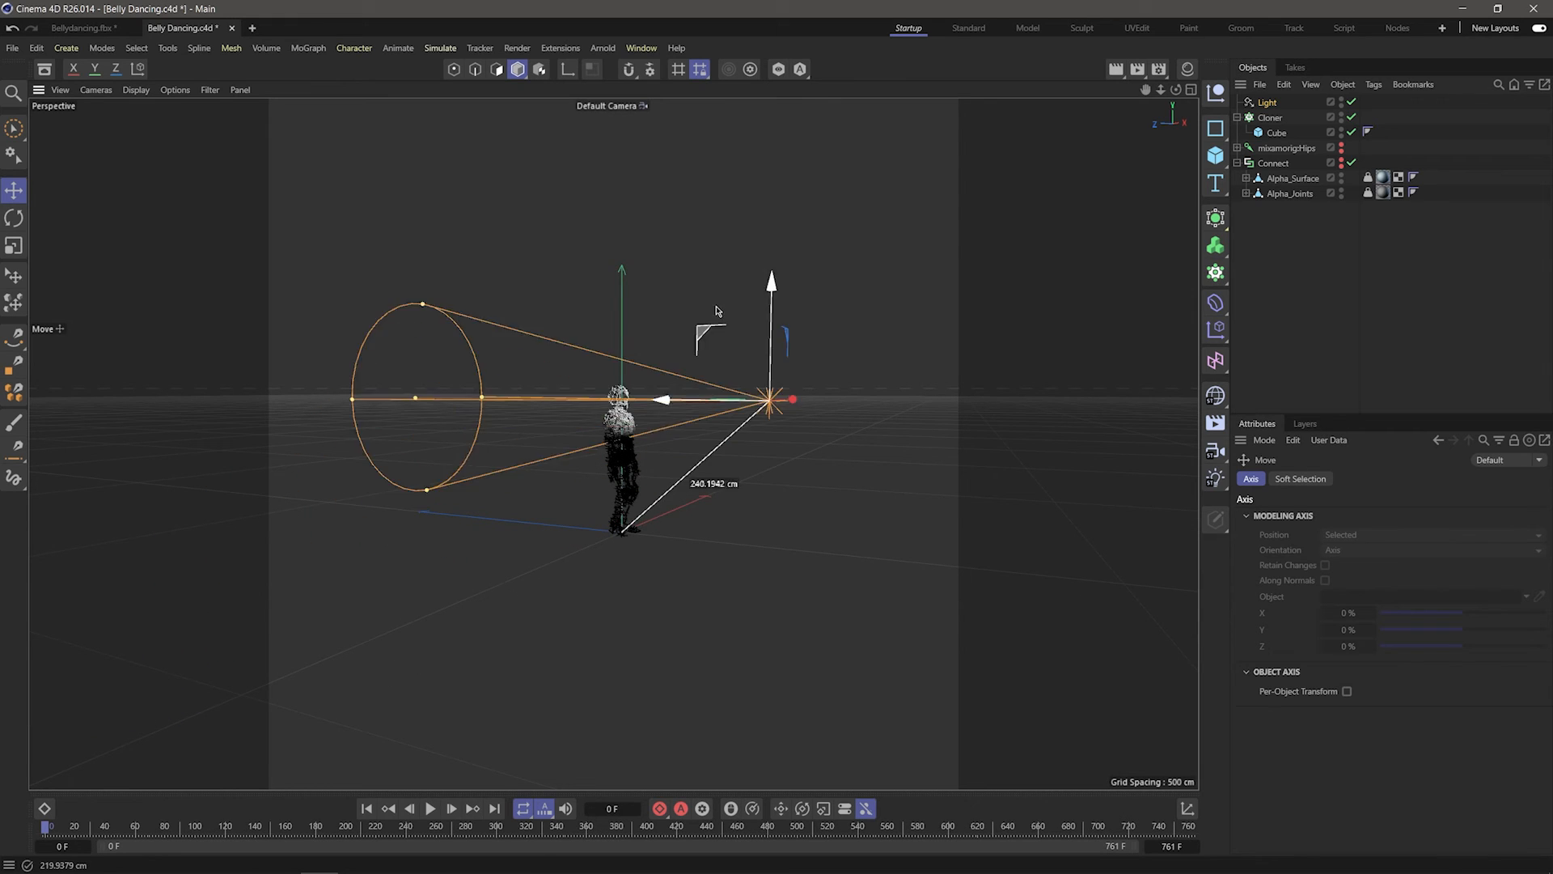
pyautogui.click(15, 217)
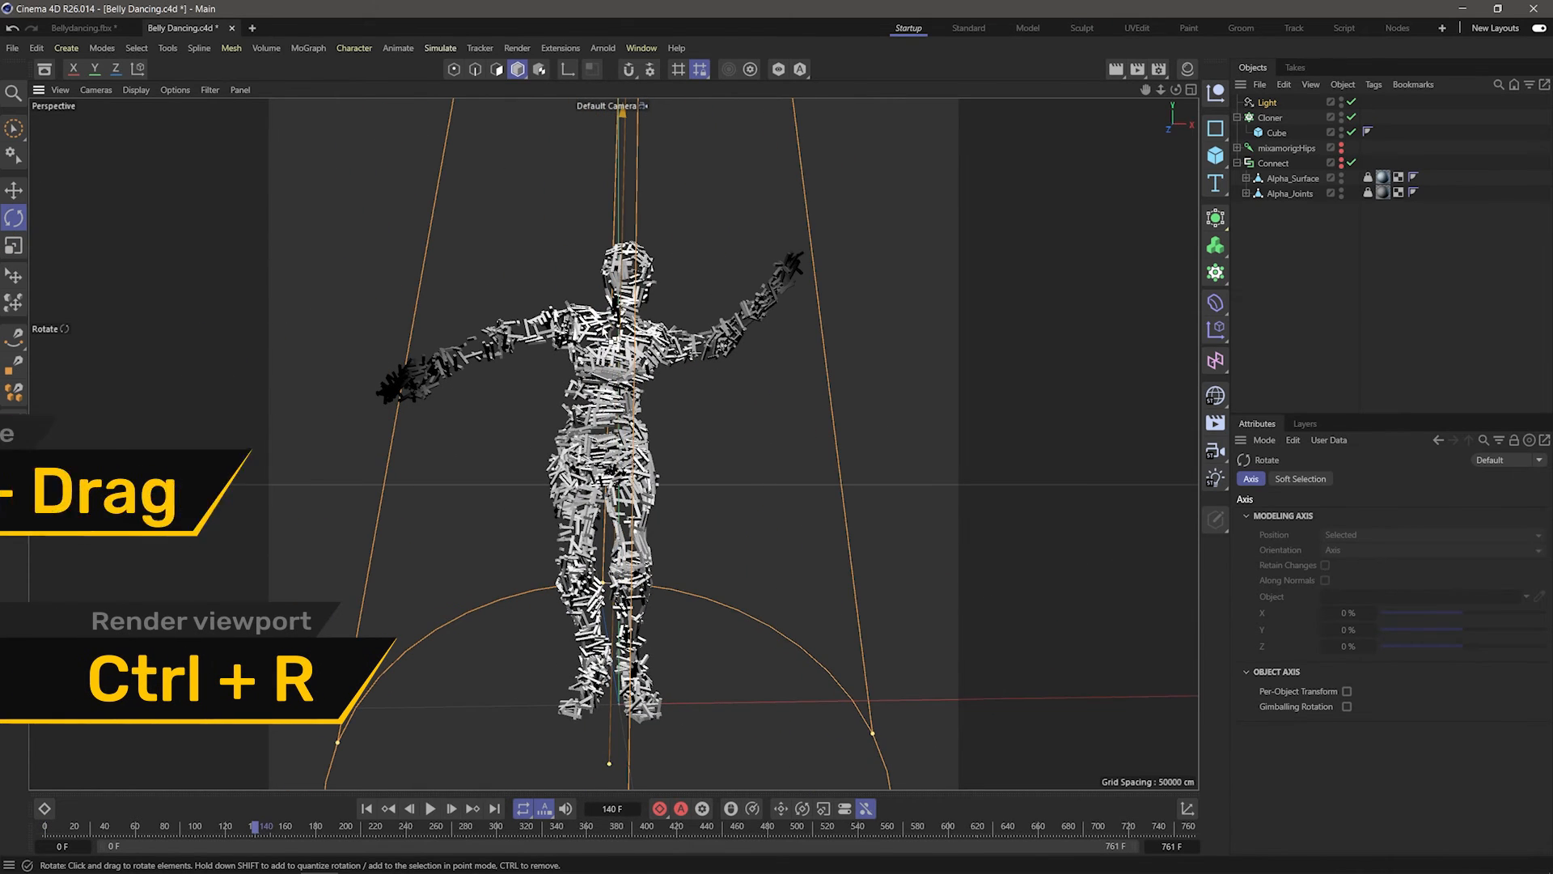
pyautogui.press('ctrl+r')
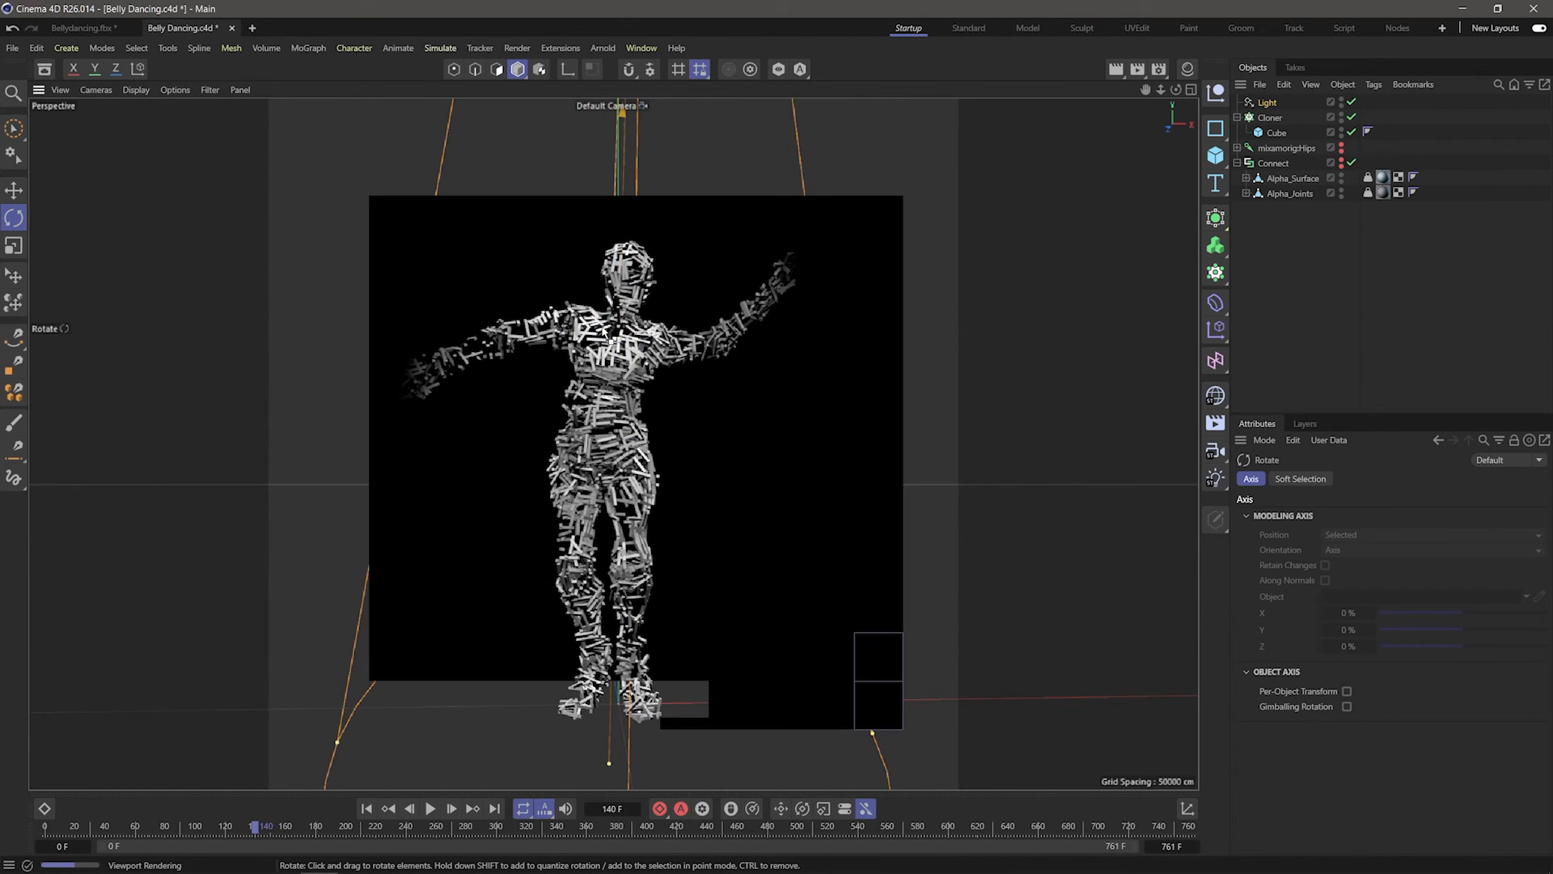
pyautogui.click(1267, 102)
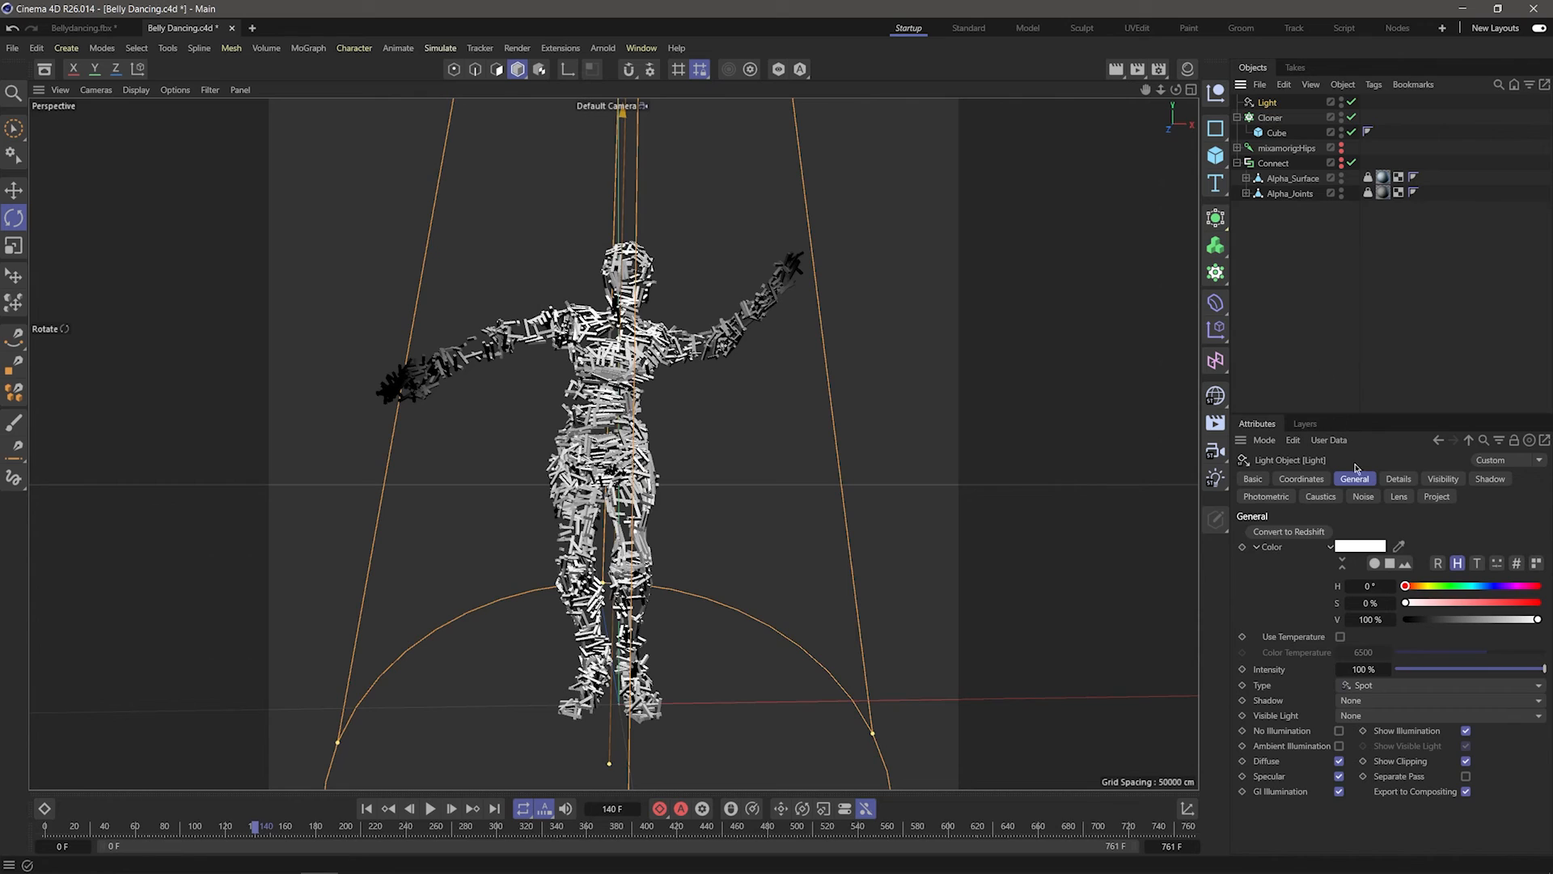
# - Make the spotlight a warm volumetric beam and add a floor plane under the figure
pyautogui.click(1437, 715)
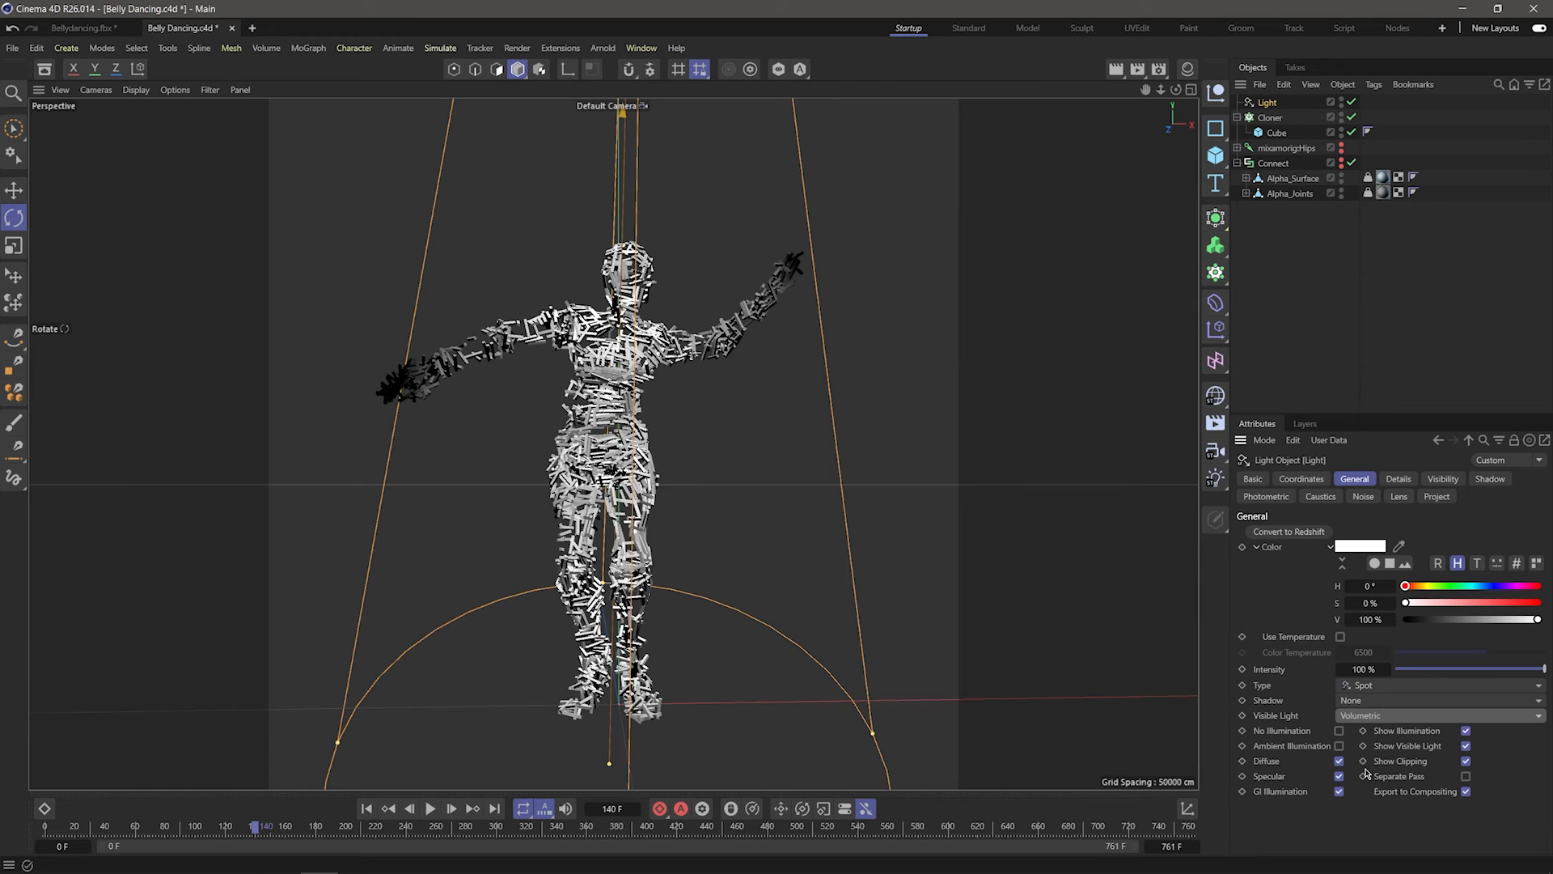
pyautogui.press('ctrl+r')
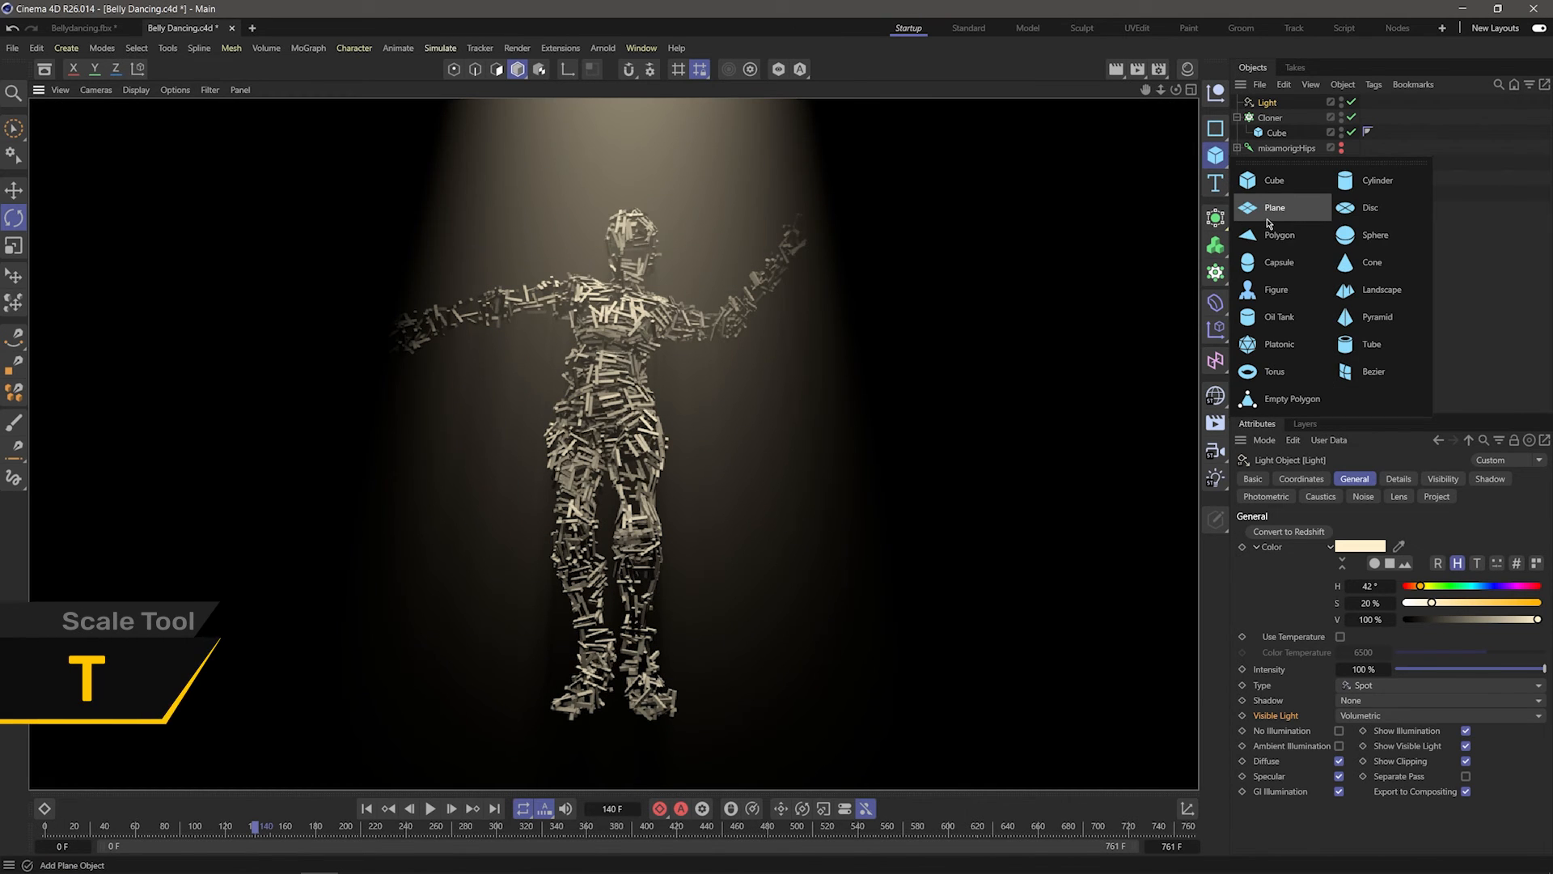
pyautogui.click(1275, 207)
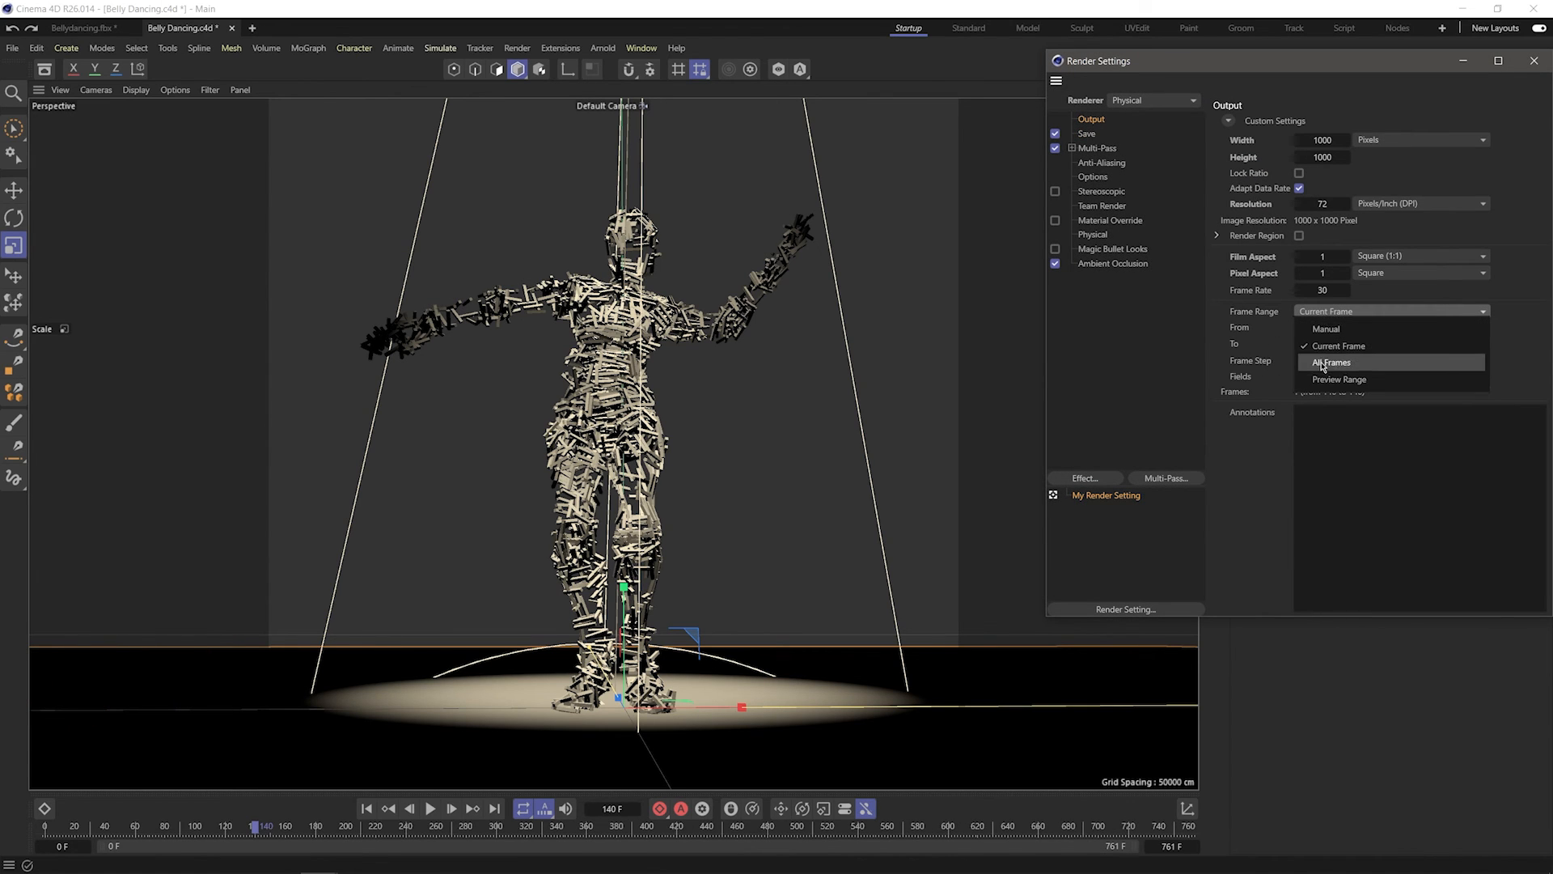
# - Set the frame range to All Frames, choose the save format, and render to Picture Viewer
pyautogui.click(1332, 360)
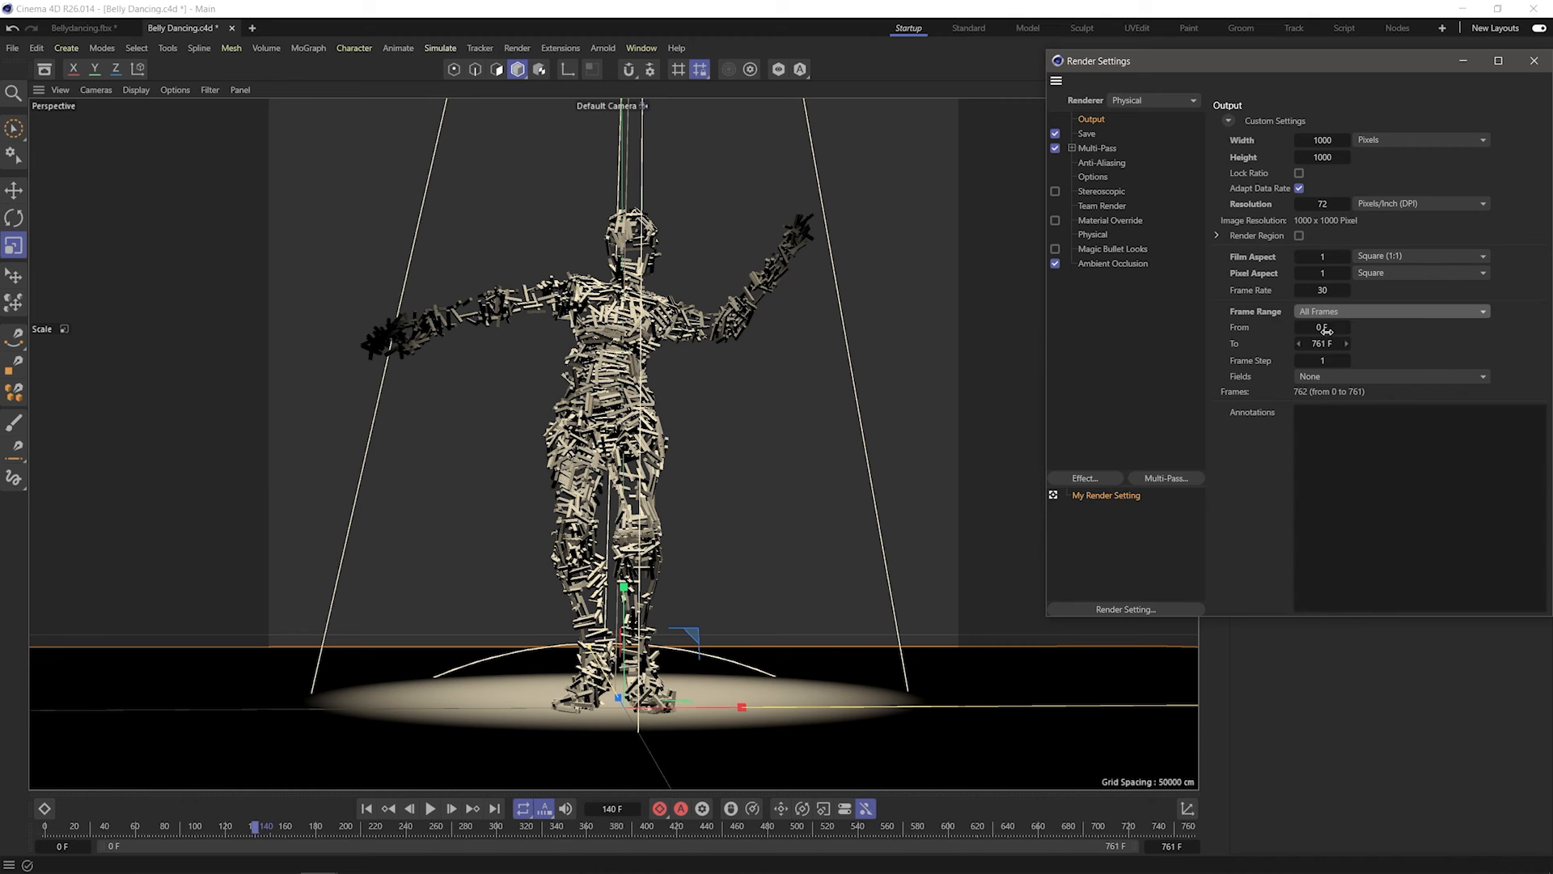
pyautogui.click(1087, 134)
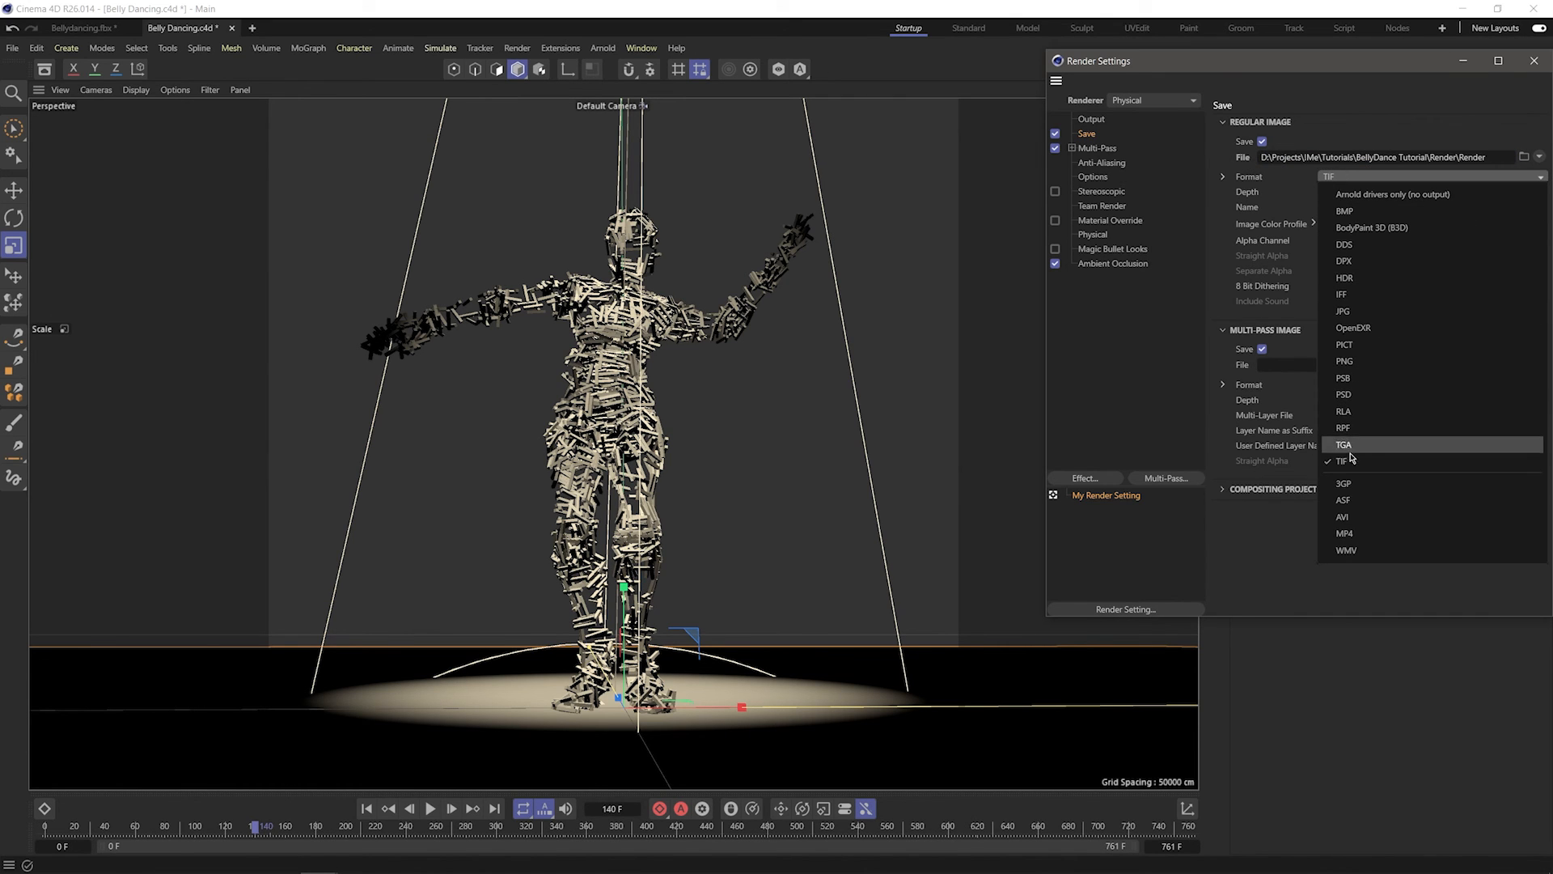
pyautogui.click(1533, 60)
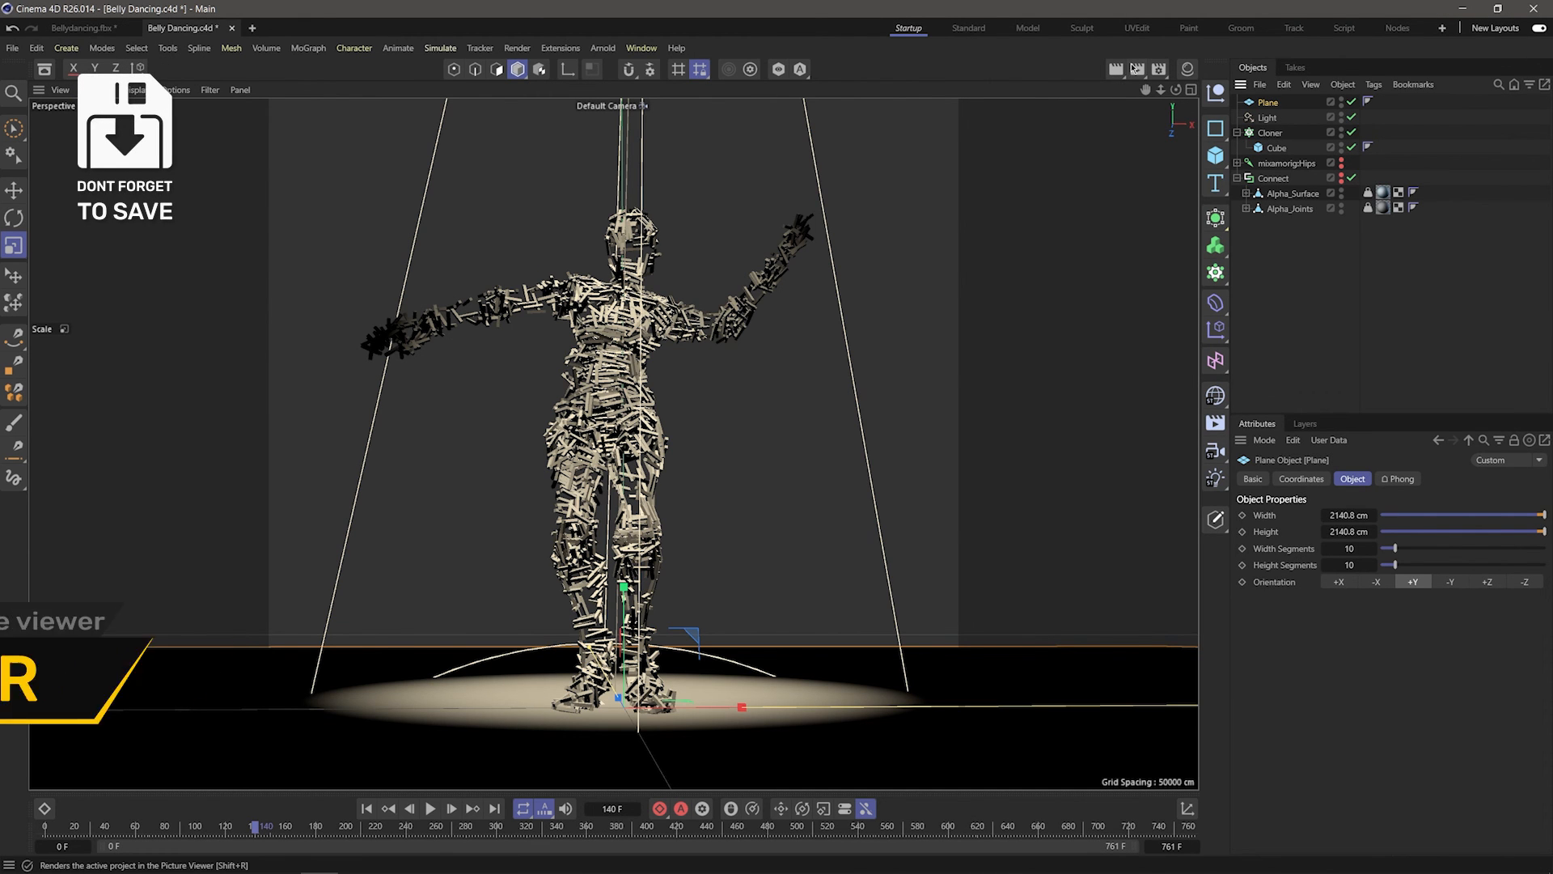
pyautogui.press('shift+r')
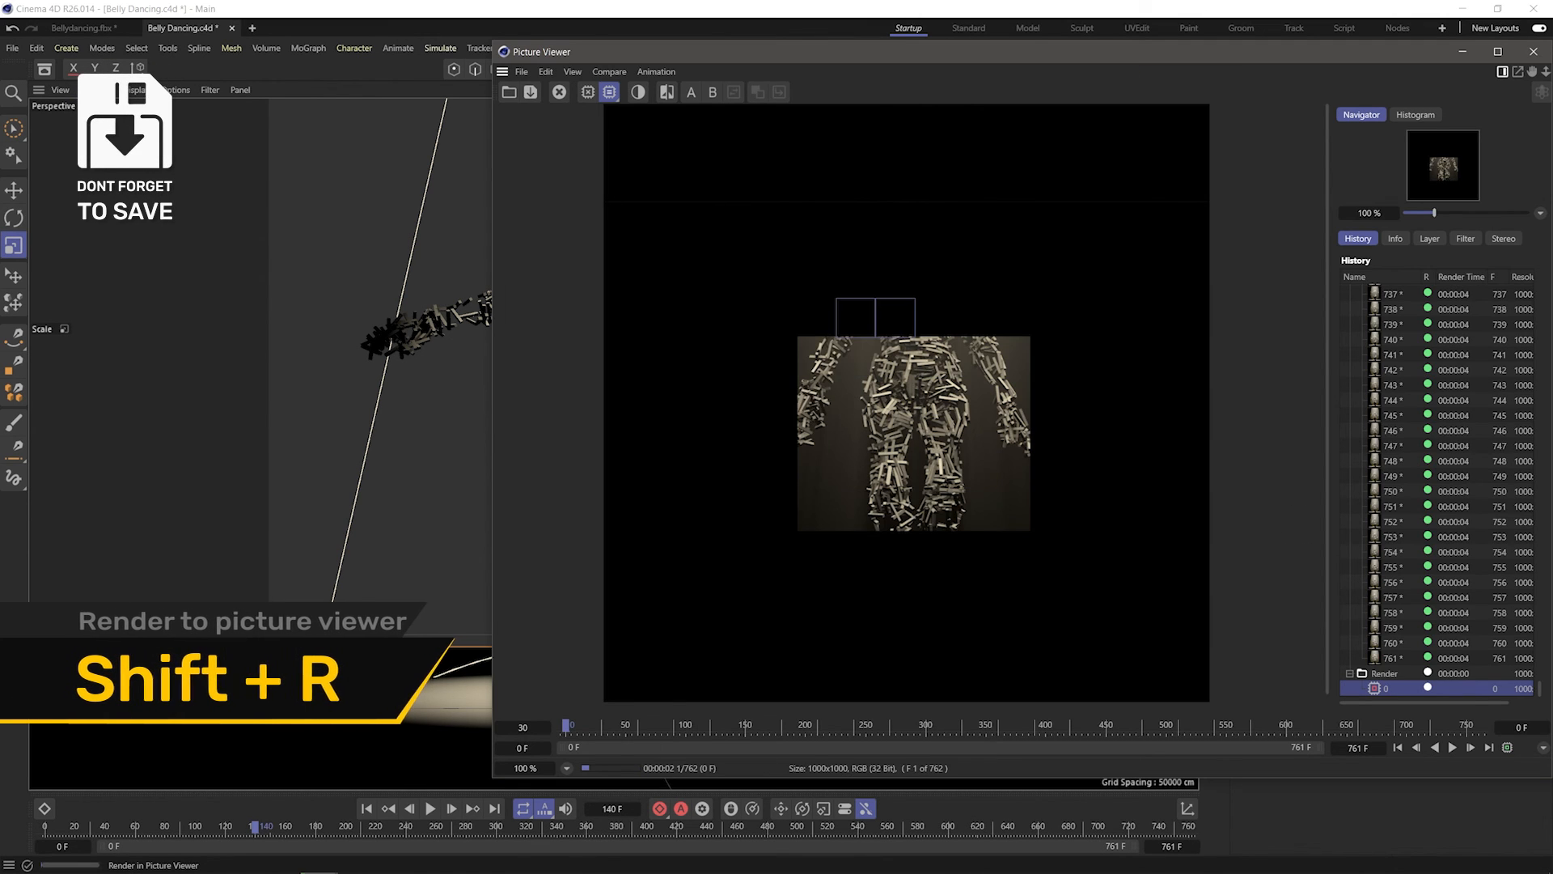